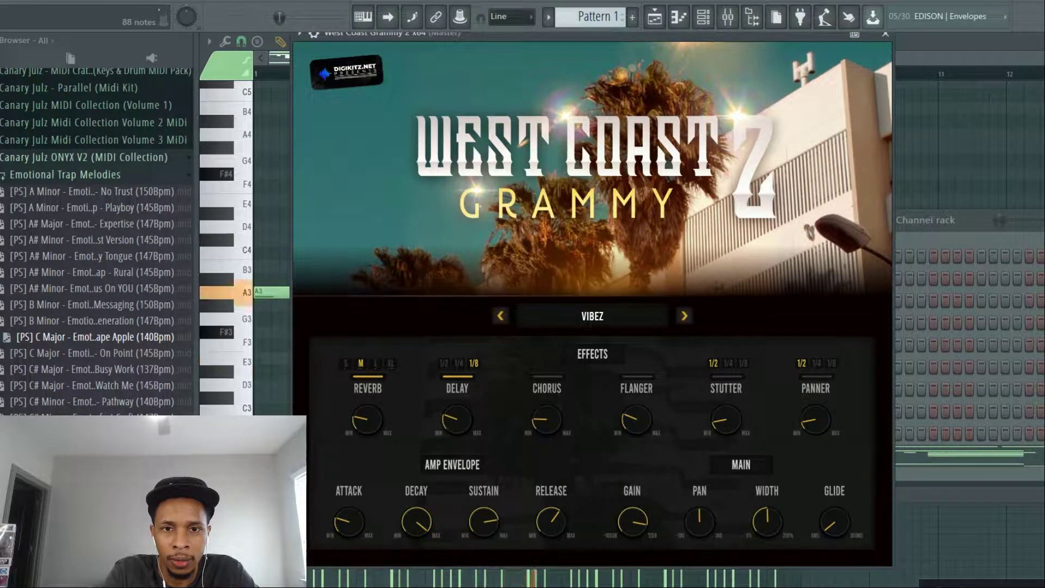
# Open West Coast Grammy 2 and browse its 808 presets in the Preset Browser.
pyautogui.click(240, 360)
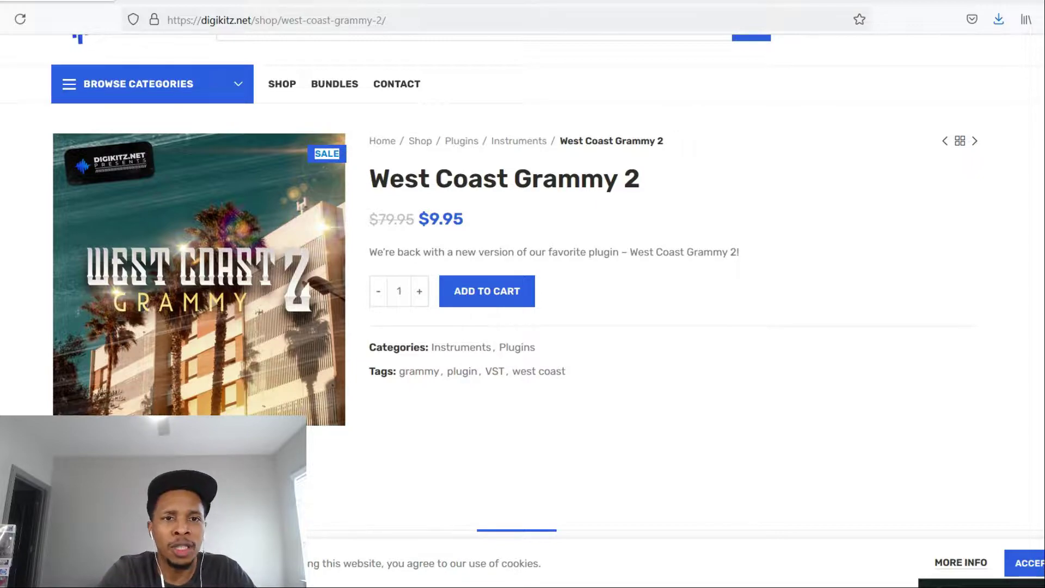
pyautogui.moveTo(346, 125)
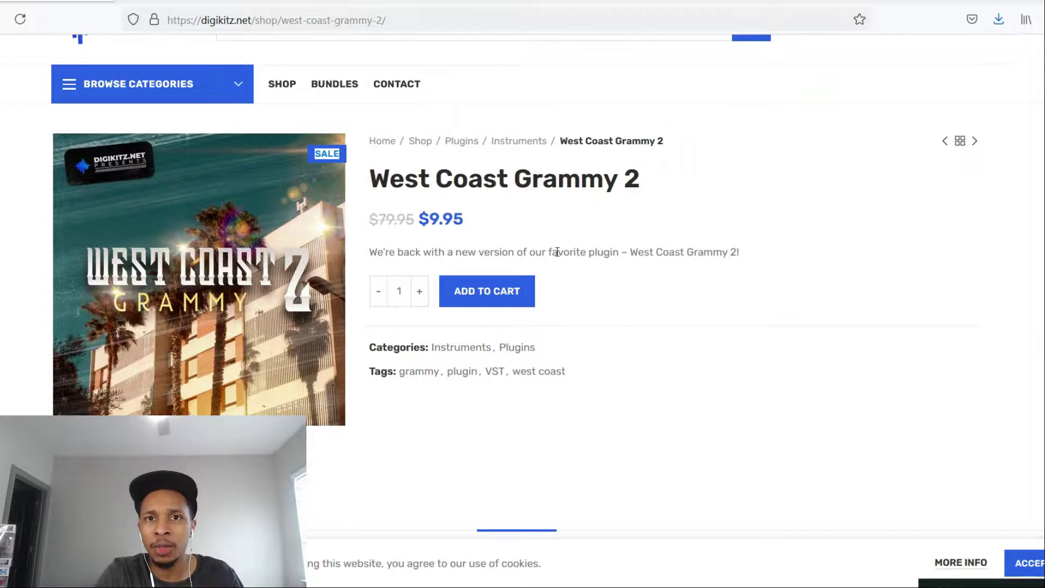
pyautogui.moveTo(666, 343)
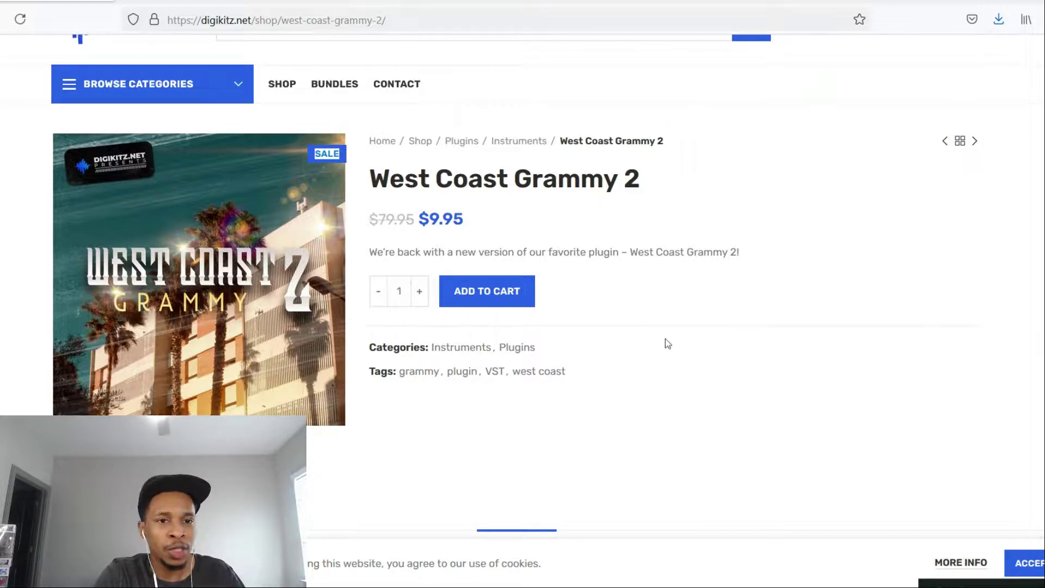
pyautogui.moveTo(671, 394)
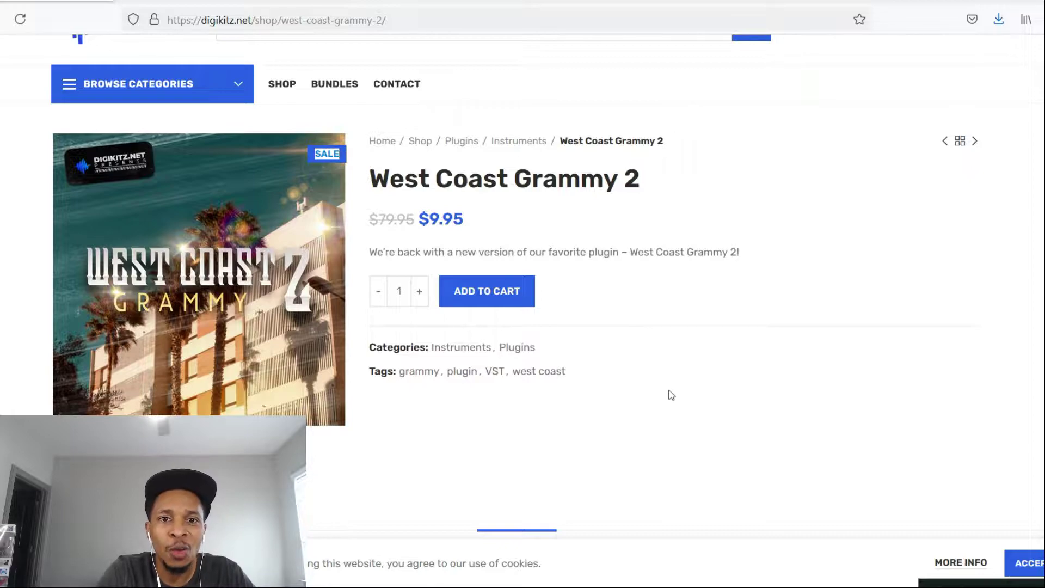
pyautogui.moveTo(445, 241)
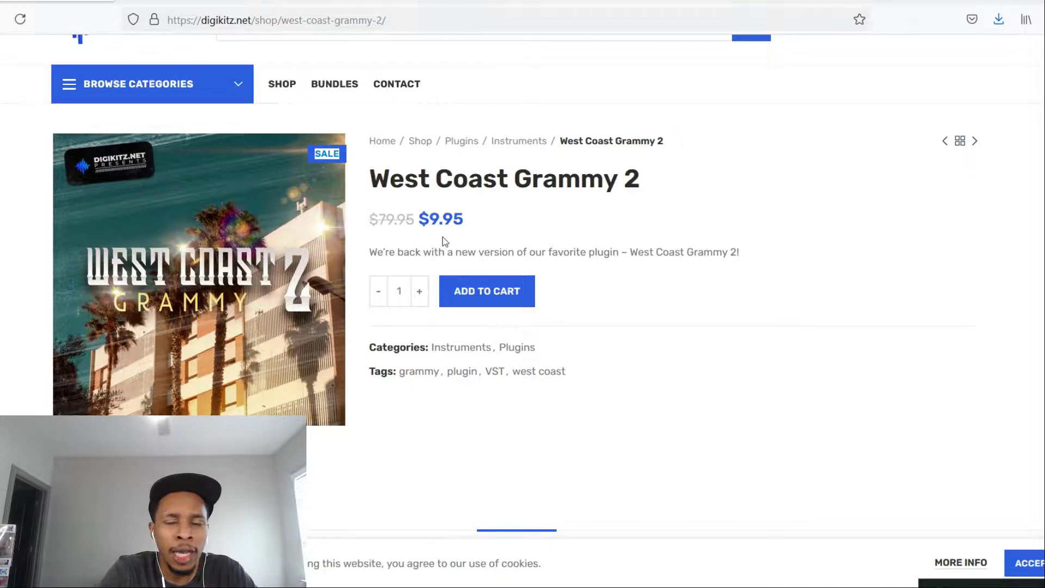
pyautogui.scroll(-3)
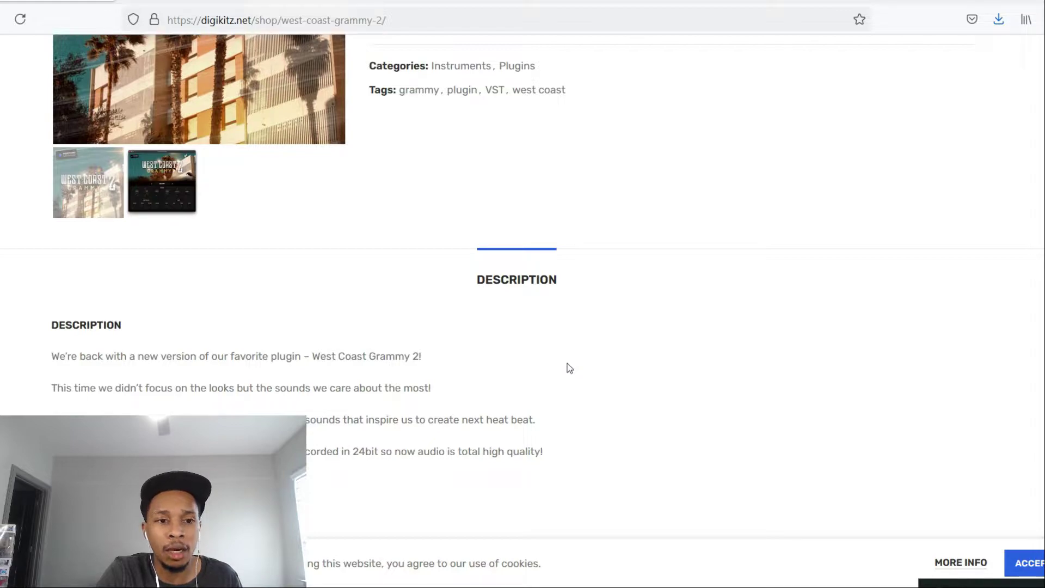
pyautogui.scroll(-3)
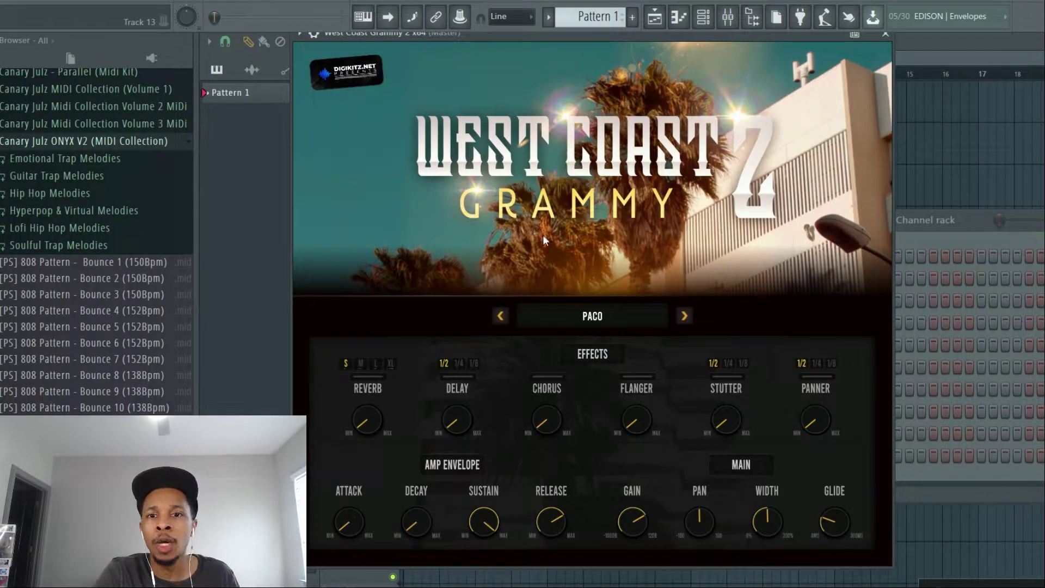
pyautogui.moveTo(533, 237)
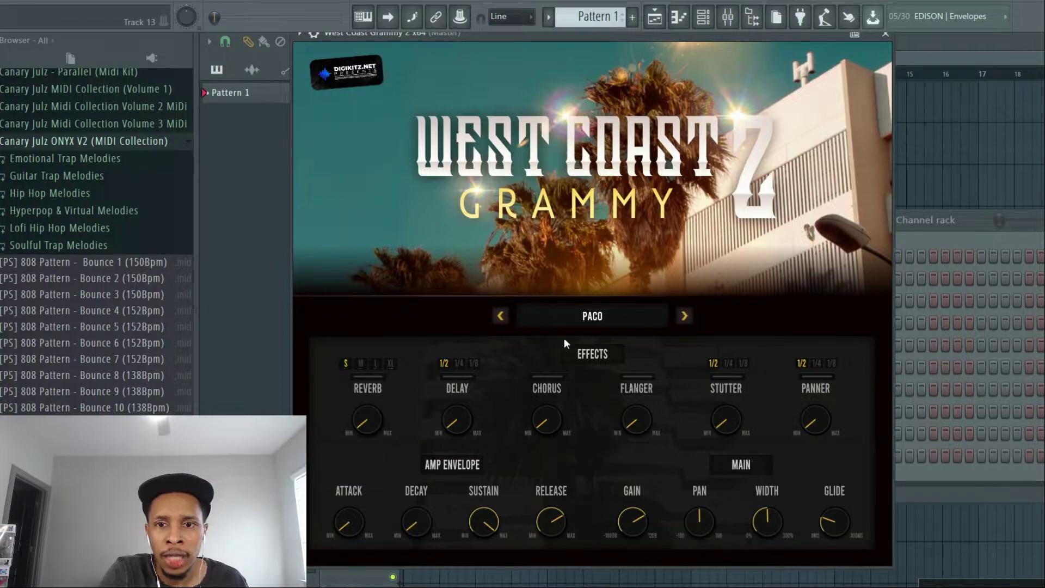
pyautogui.click(591, 315)
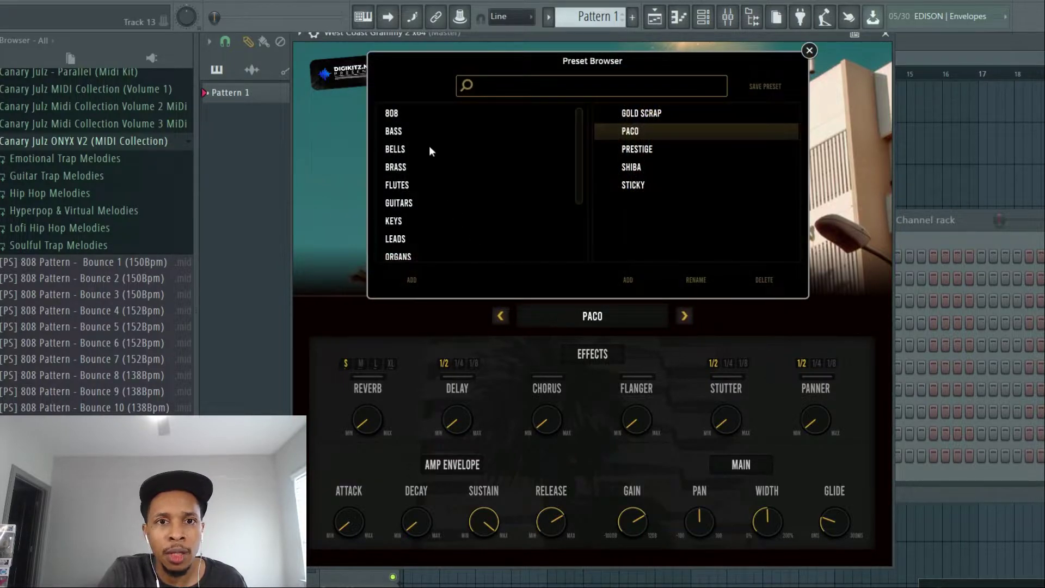
pyautogui.moveTo(408, 176)
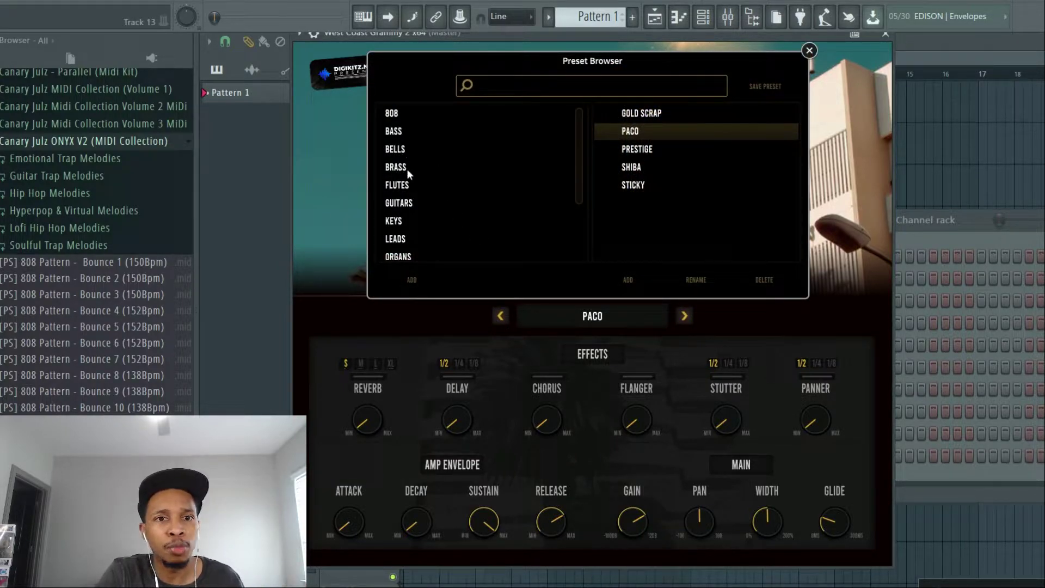
pyautogui.scroll(-3)
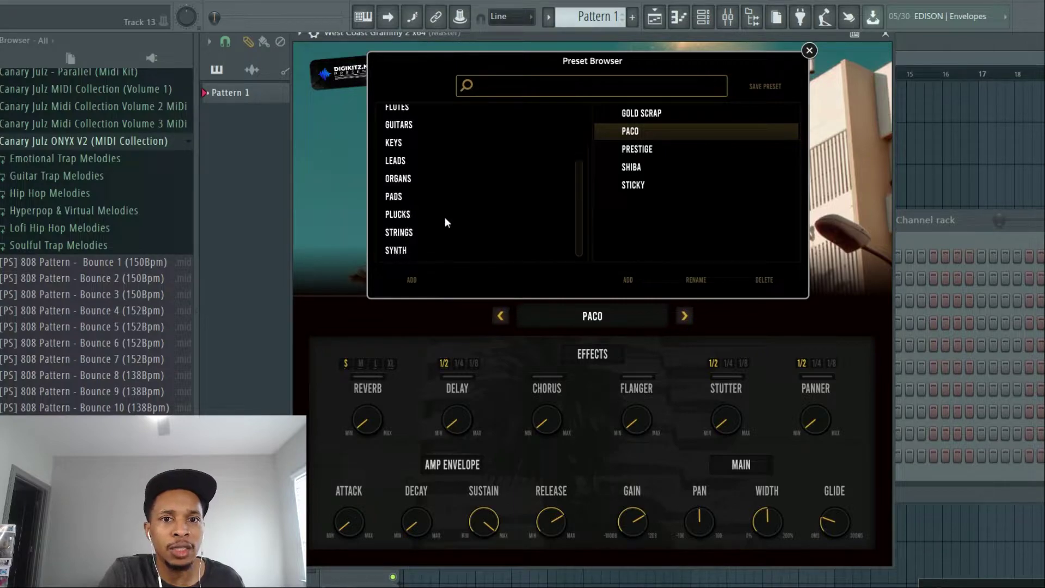
pyautogui.moveTo(354, 318)
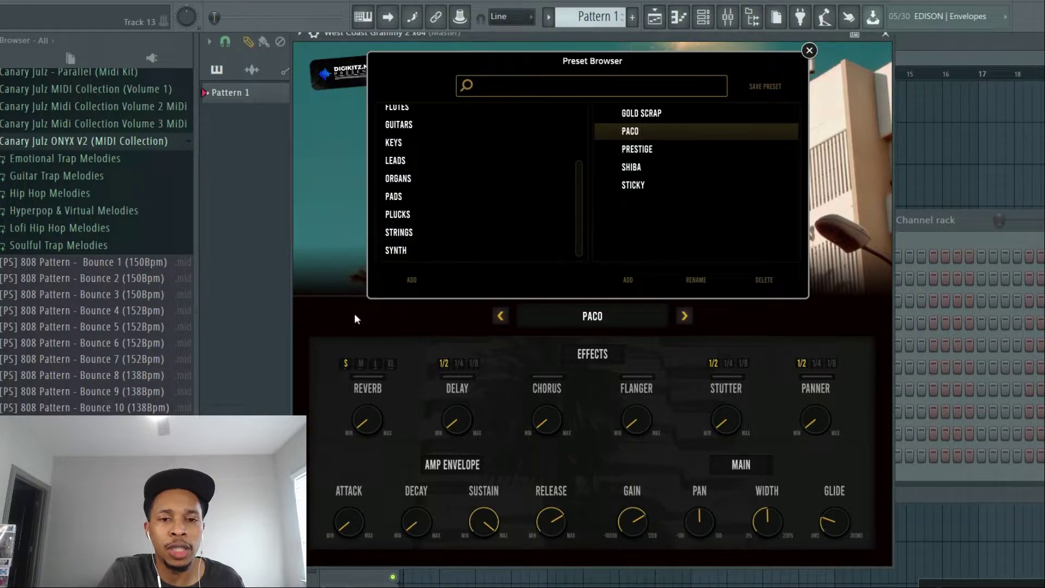
pyautogui.moveTo(365, 470)
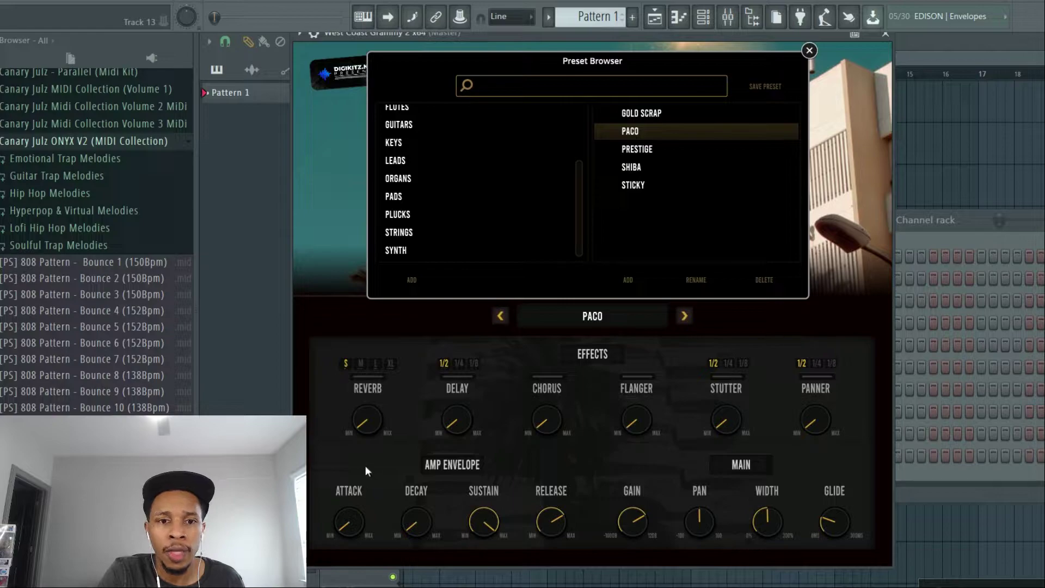
pyautogui.moveTo(546, 402)
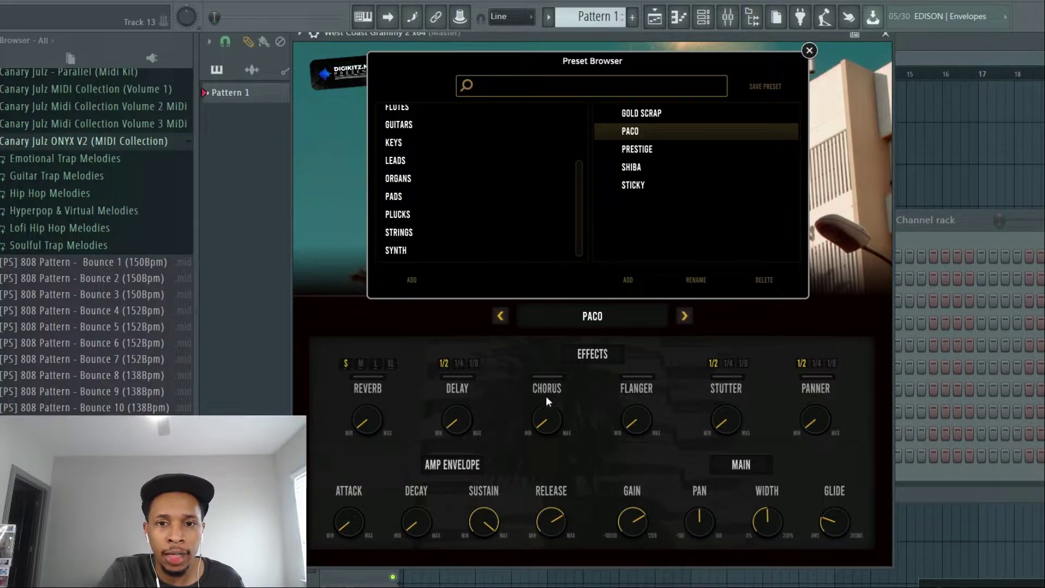
pyautogui.moveTo(730, 415)
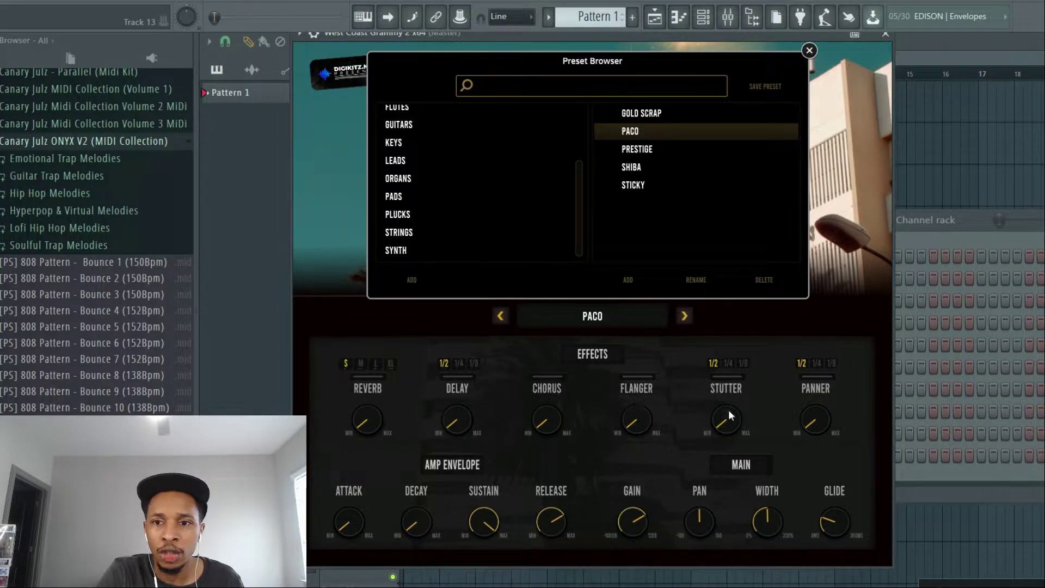
pyautogui.moveTo(820, 395)
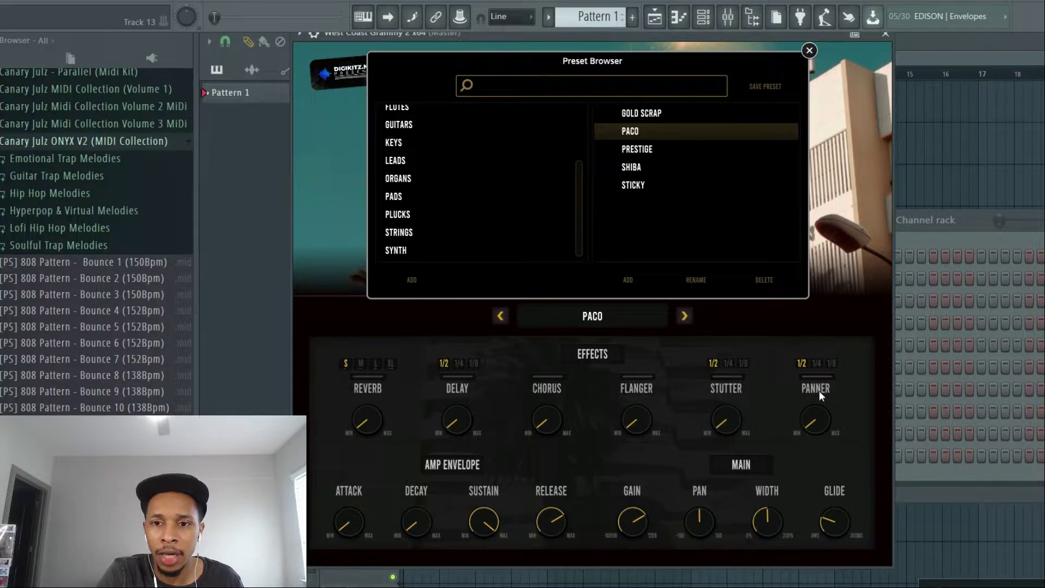
pyautogui.moveTo(448, 469)
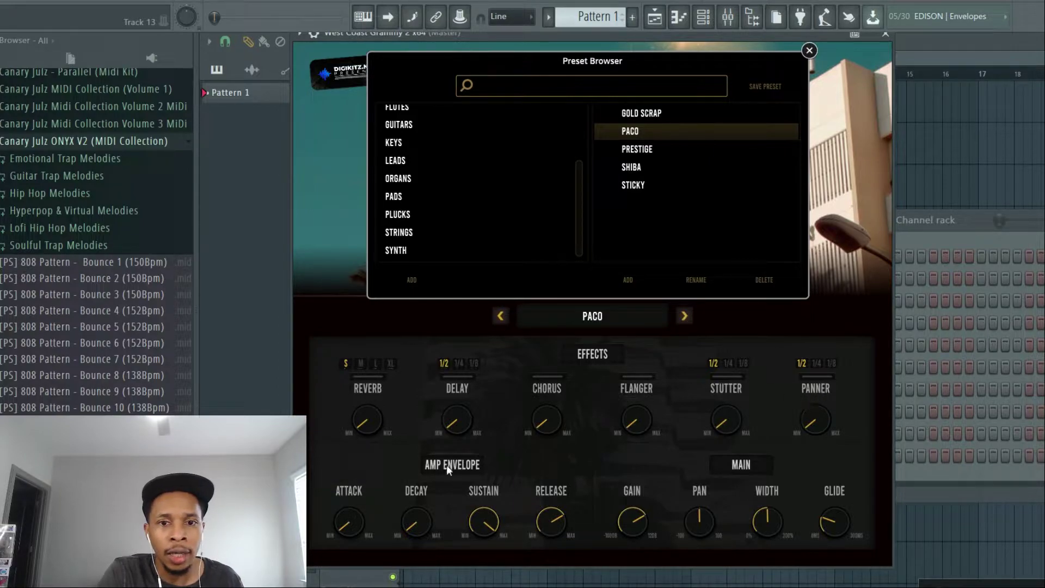
pyautogui.moveTo(389, 505)
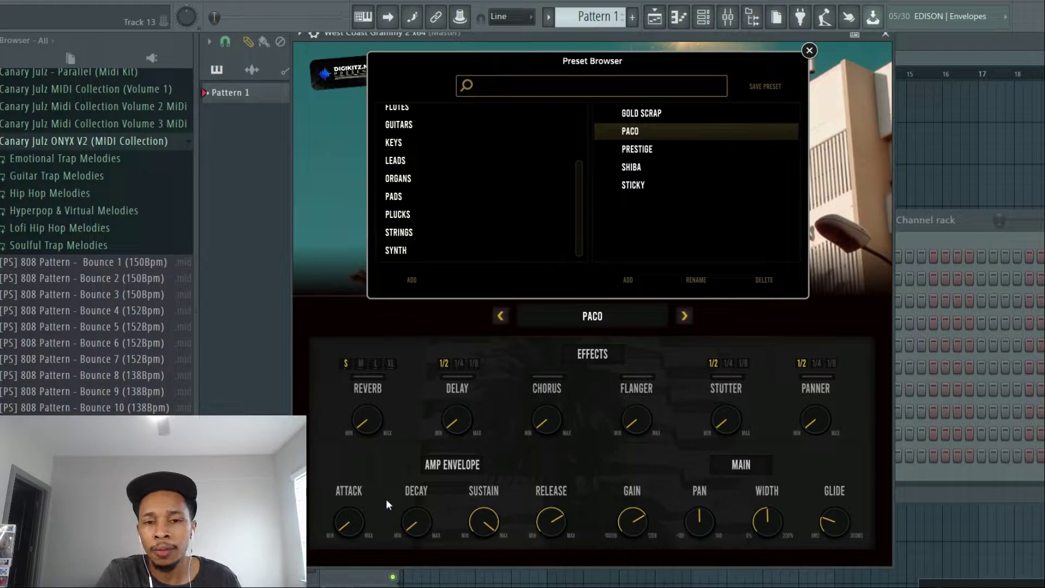
pyautogui.moveTo(724, 496)
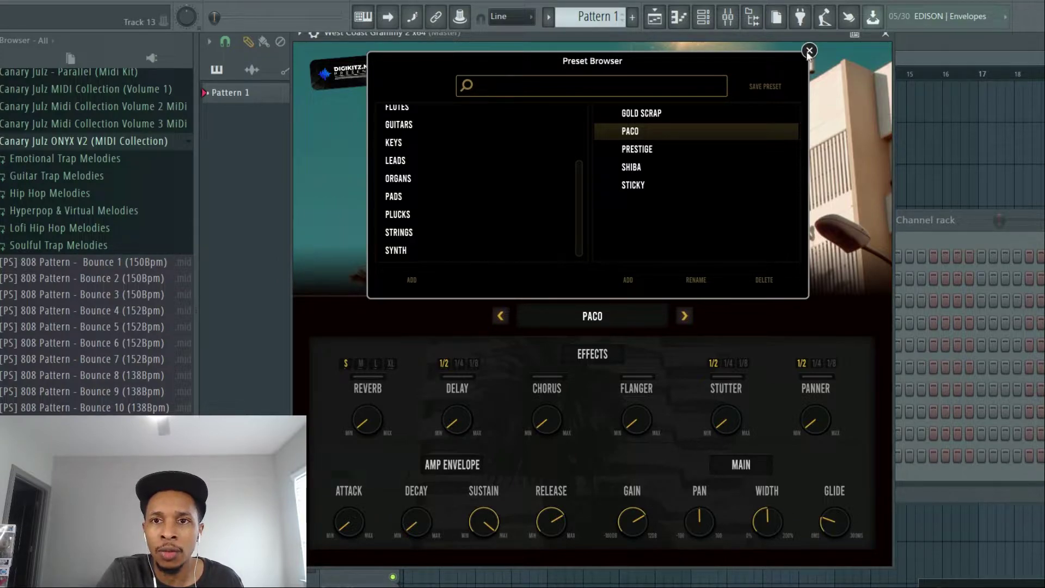
pyautogui.click(809, 50)
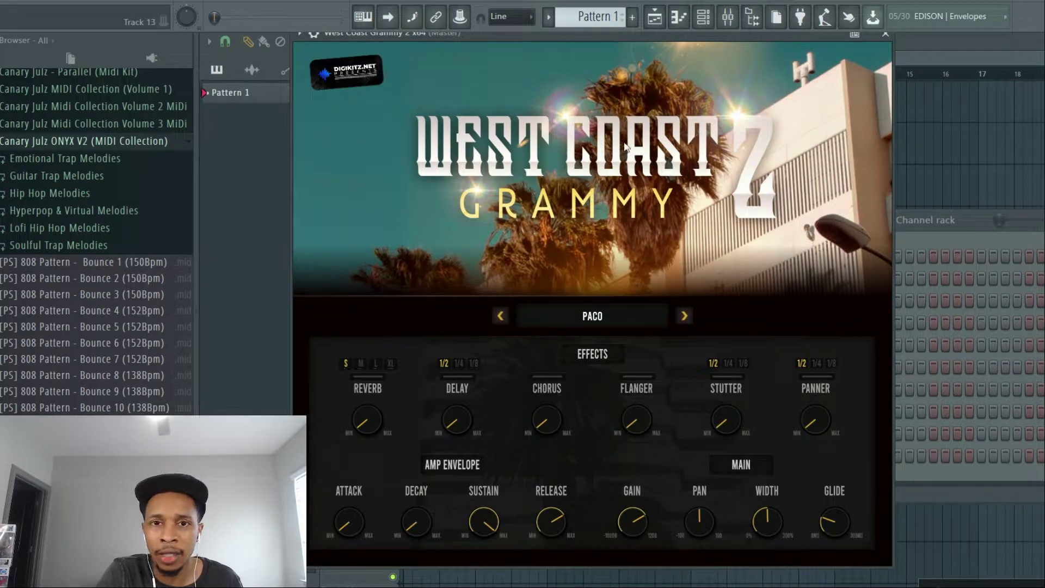
pyautogui.moveTo(510, 193)
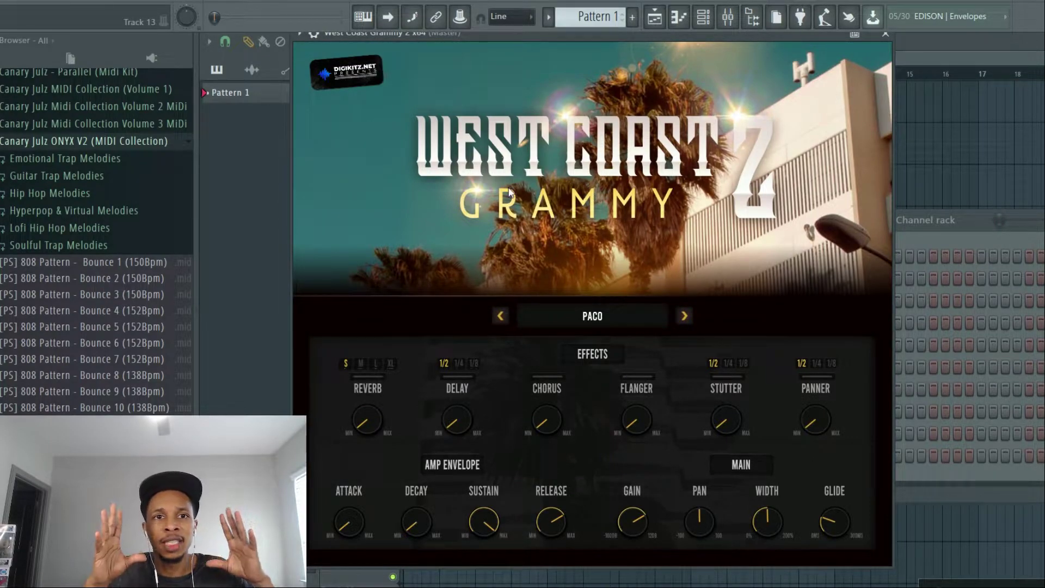
pyautogui.moveTo(539, 282)
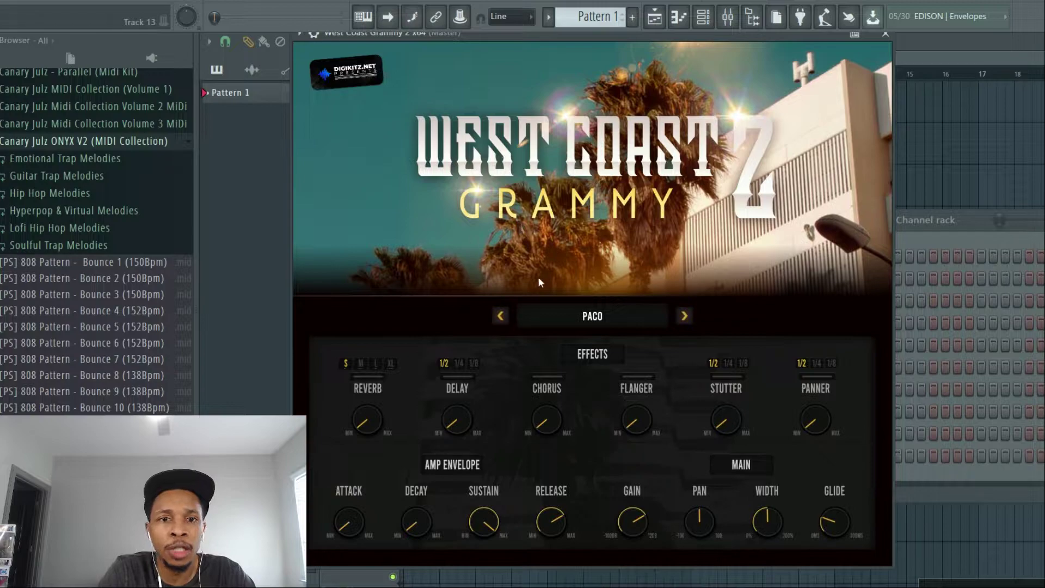
pyautogui.moveTo(592, 323)
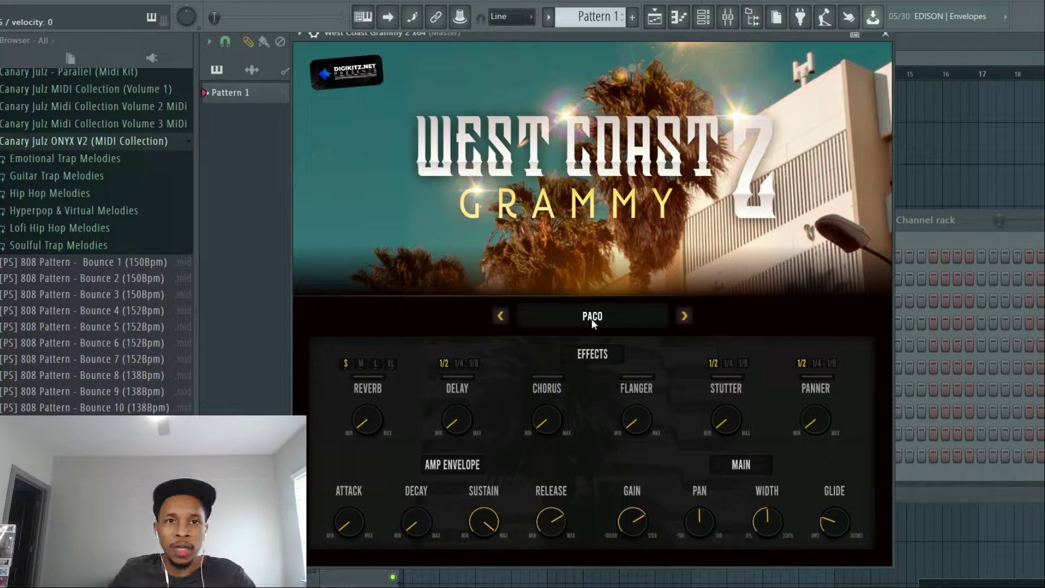
pyautogui.moveTo(674, 325)
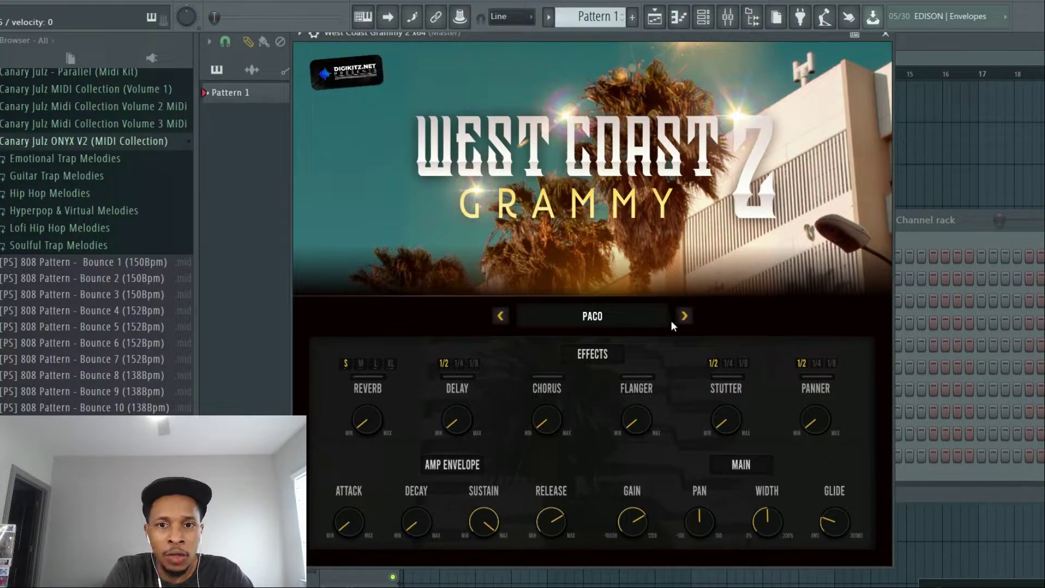
# Step through the 808 presets Prestige, Shiba, Sticky and the one after.
pyautogui.click(683, 316)
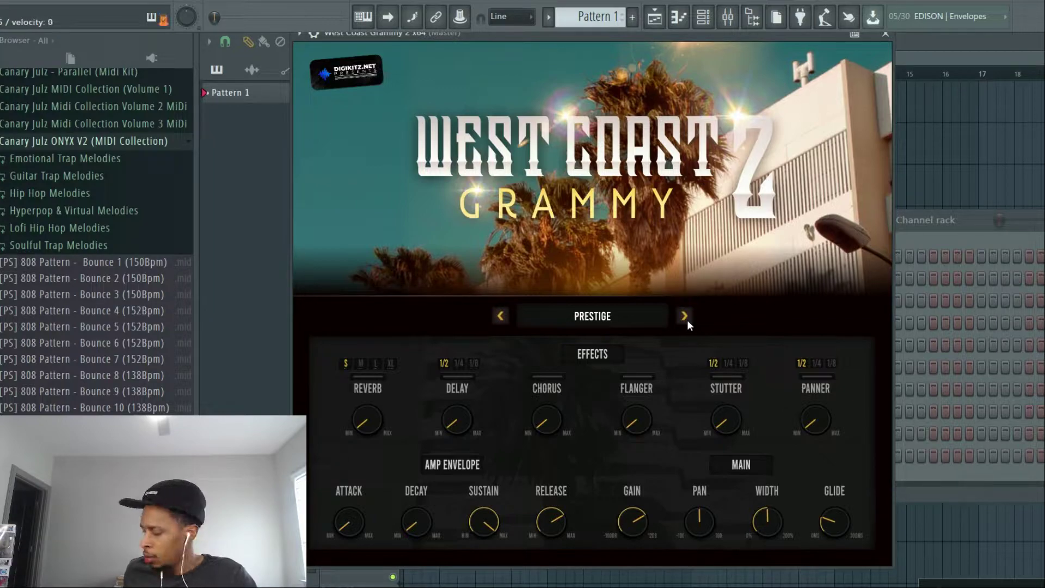
pyautogui.moveTo(676, 335)
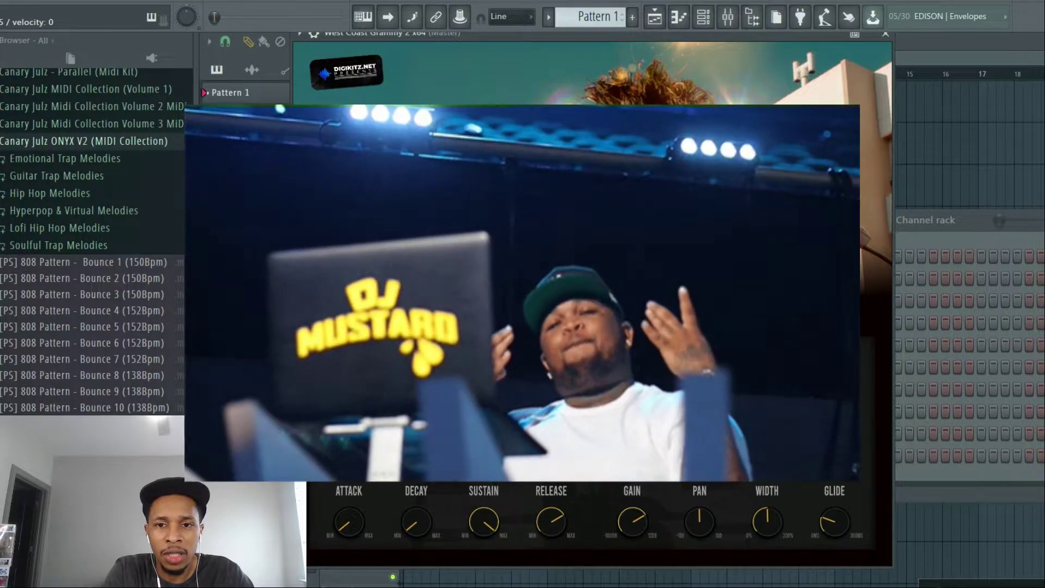
pyautogui.click(683, 316)
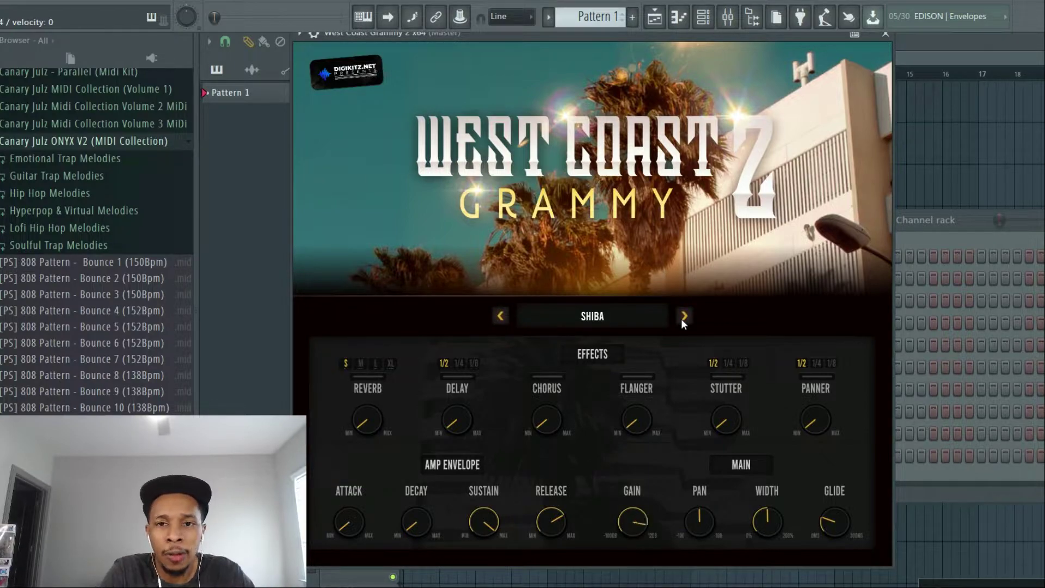
pyautogui.click(682, 315)
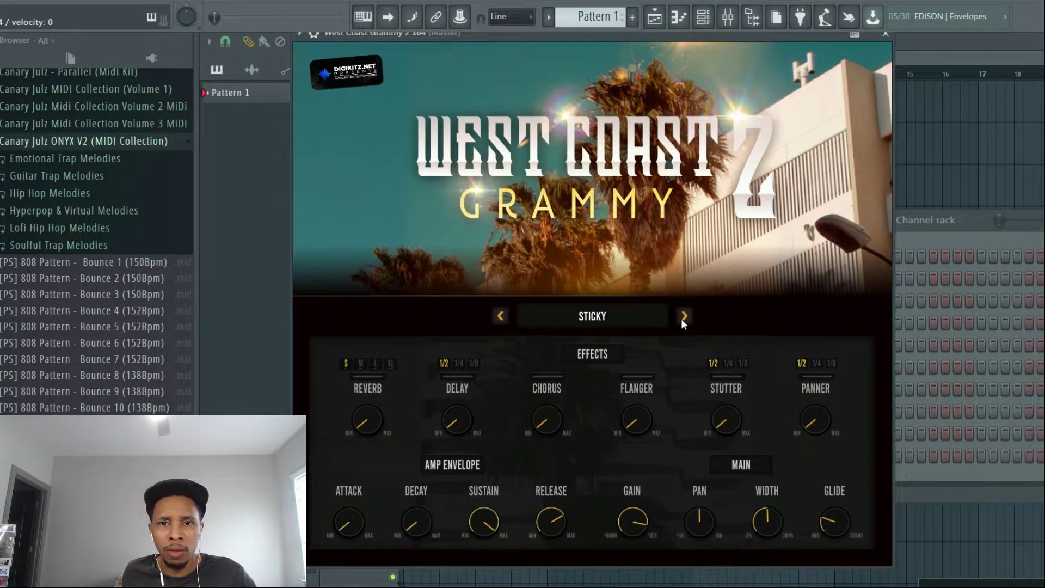
pyautogui.click(683, 315)
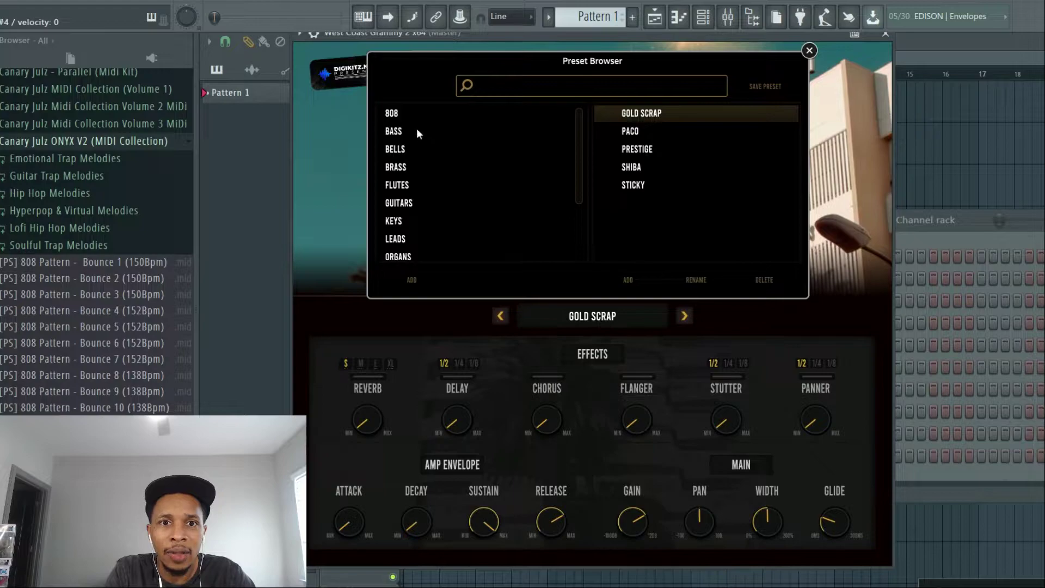
# Try bass presets Alcorythm, Amstaf and Blueface, then load the 808 preset Sticky.
pyautogui.click(393, 131)
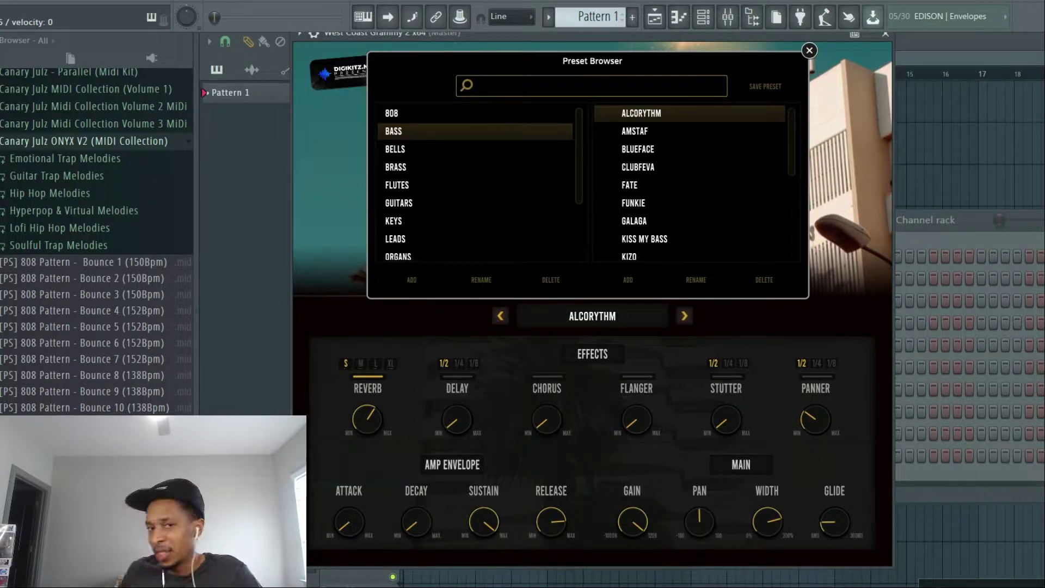
pyautogui.click(635, 130)
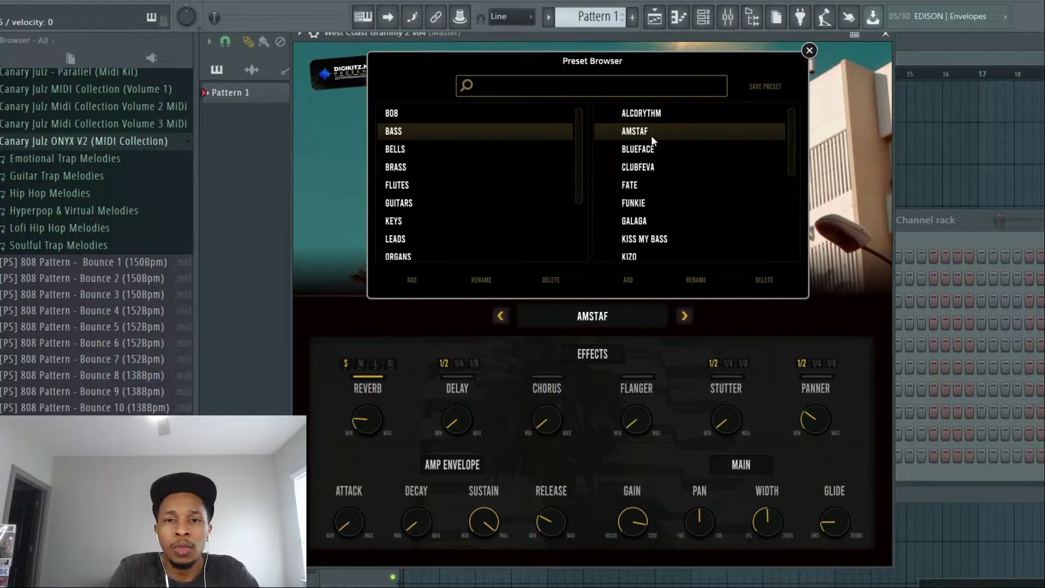
pyautogui.click(638, 148)
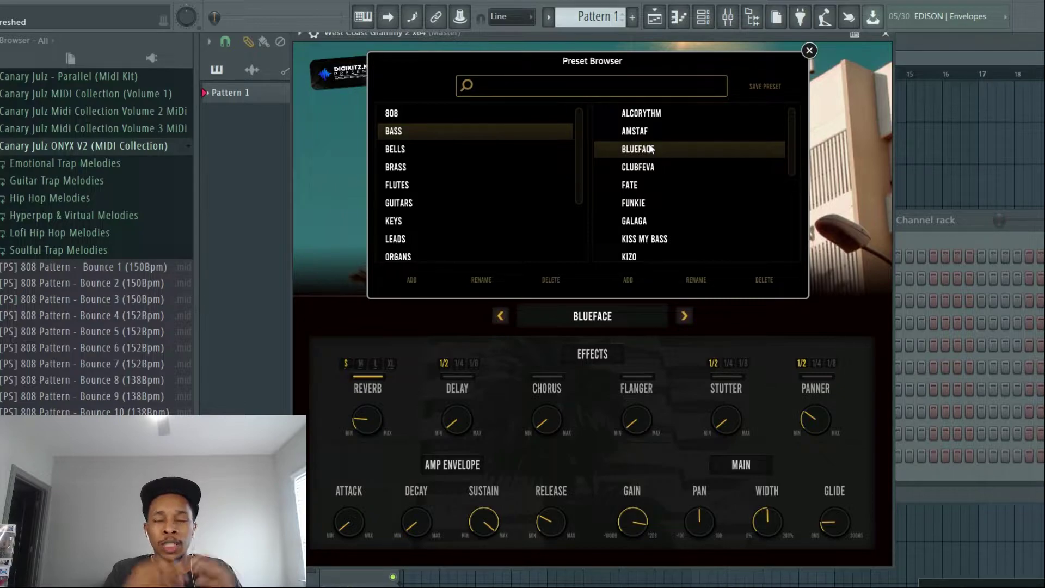
pyautogui.click(391, 112)
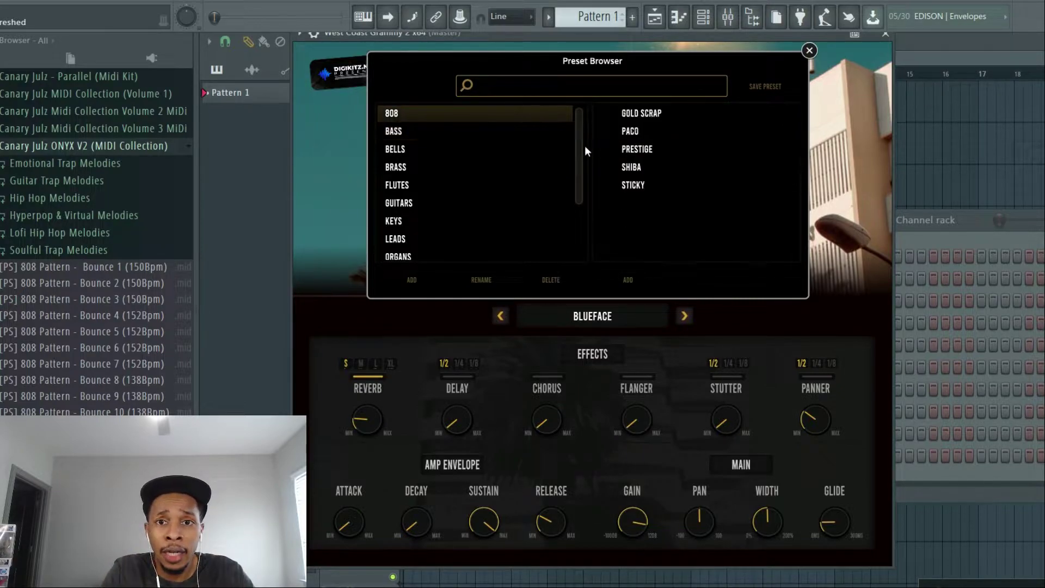
pyautogui.click(632, 185)
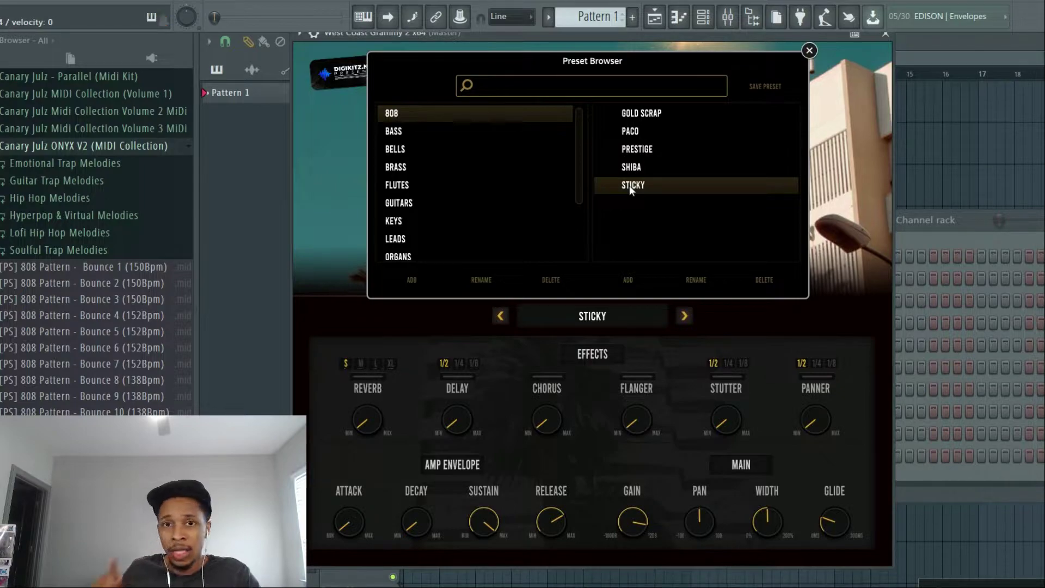
pyautogui.moveTo(482, 216)
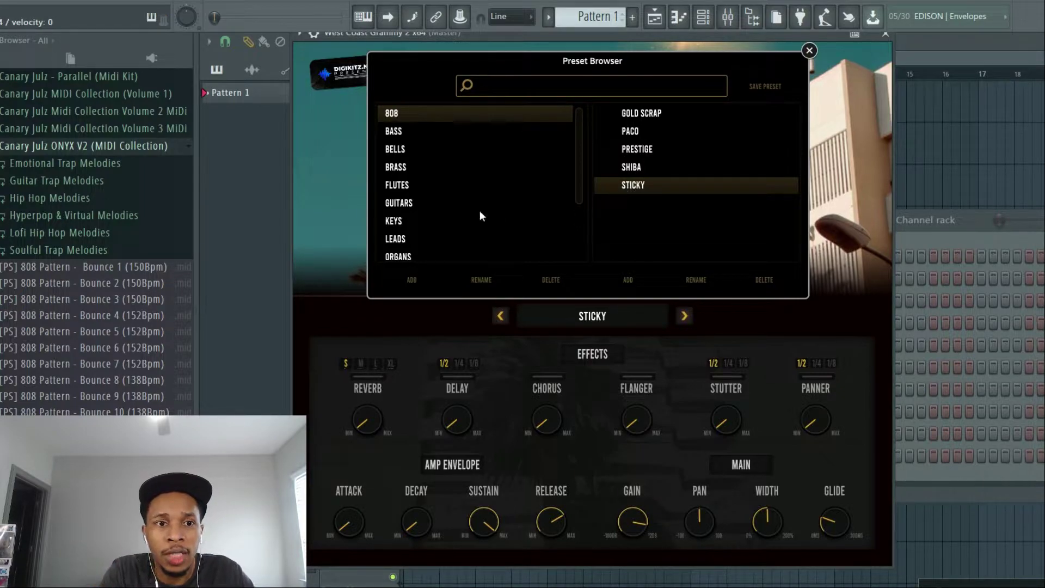
pyautogui.moveTo(410, 153)
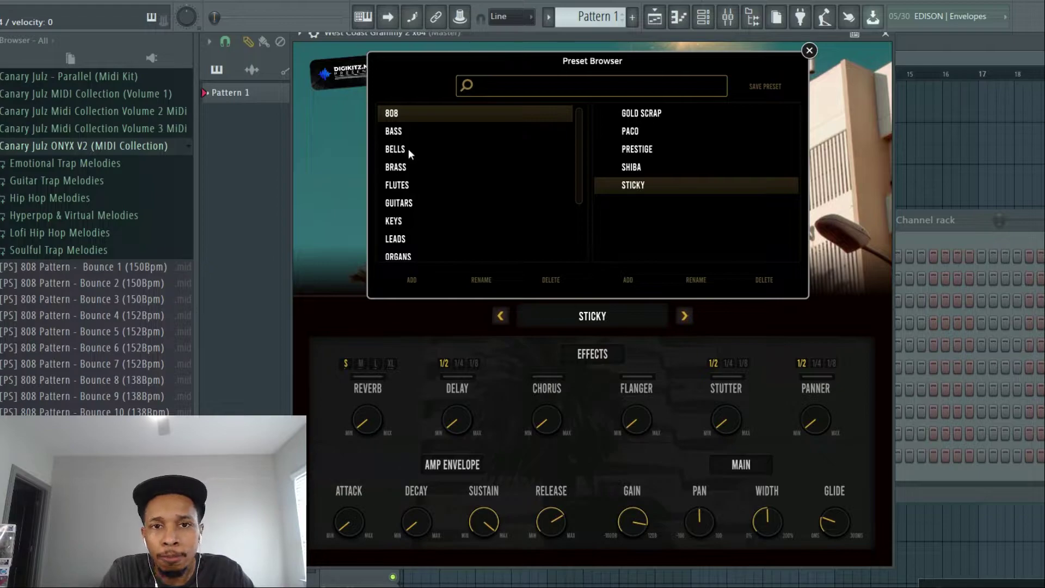
# Load the bells preset Artizm and close the Preset Browser.
pyautogui.click(394, 149)
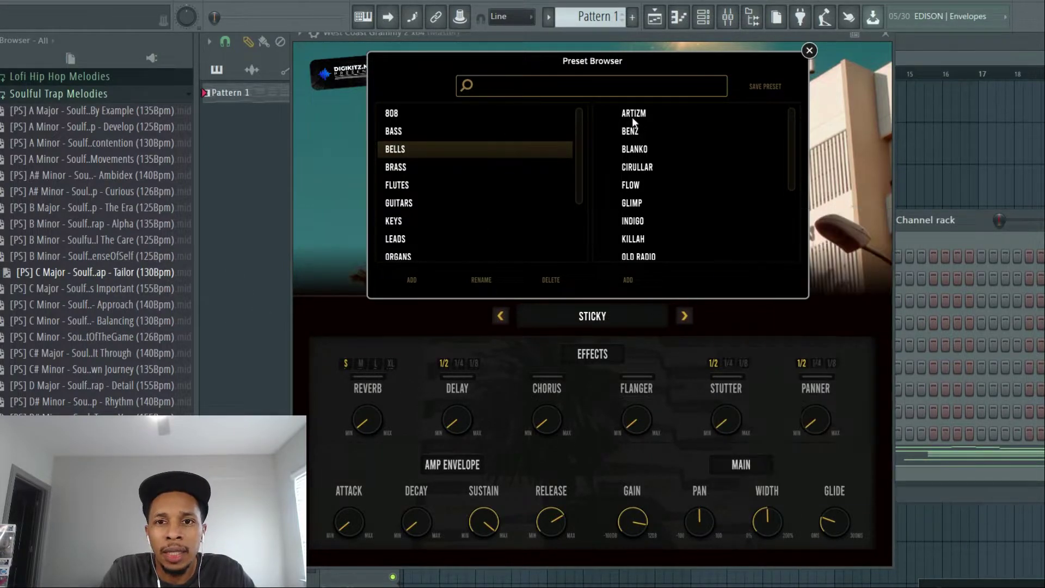
pyautogui.click(633, 113)
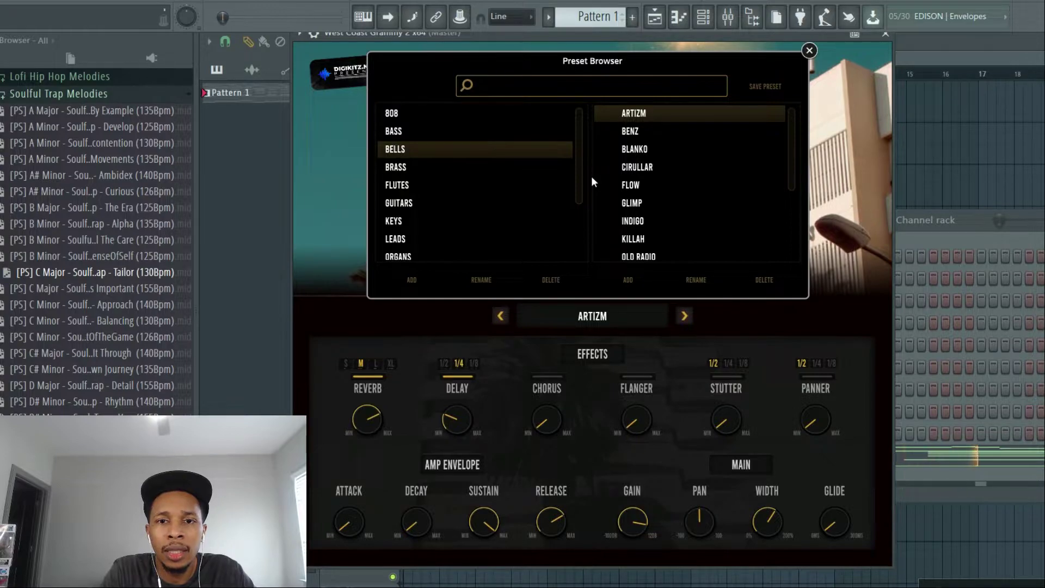
pyautogui.click(809, 50)
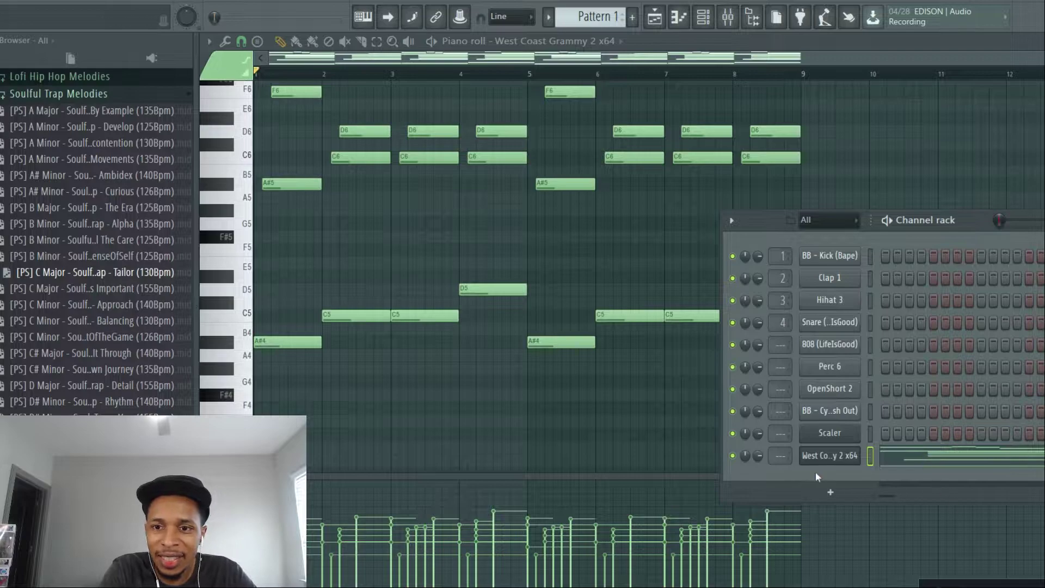
# Reopen West Coast Grammy 2 and advance to the next preset.
pyautogui.click(829, 455)
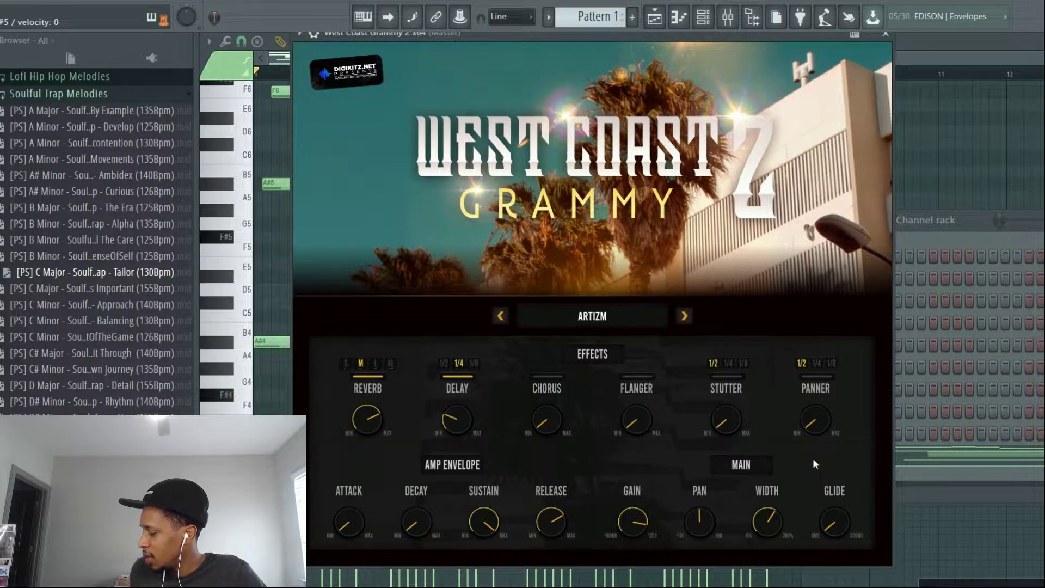
pyautogui.moveTo(893, 514)
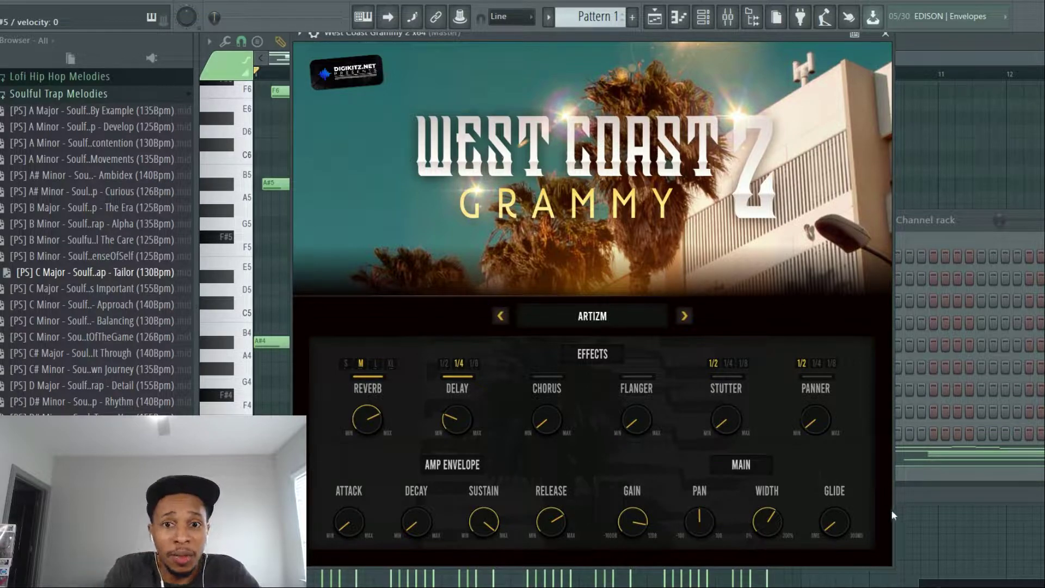
pyautogui.click(683, 316)
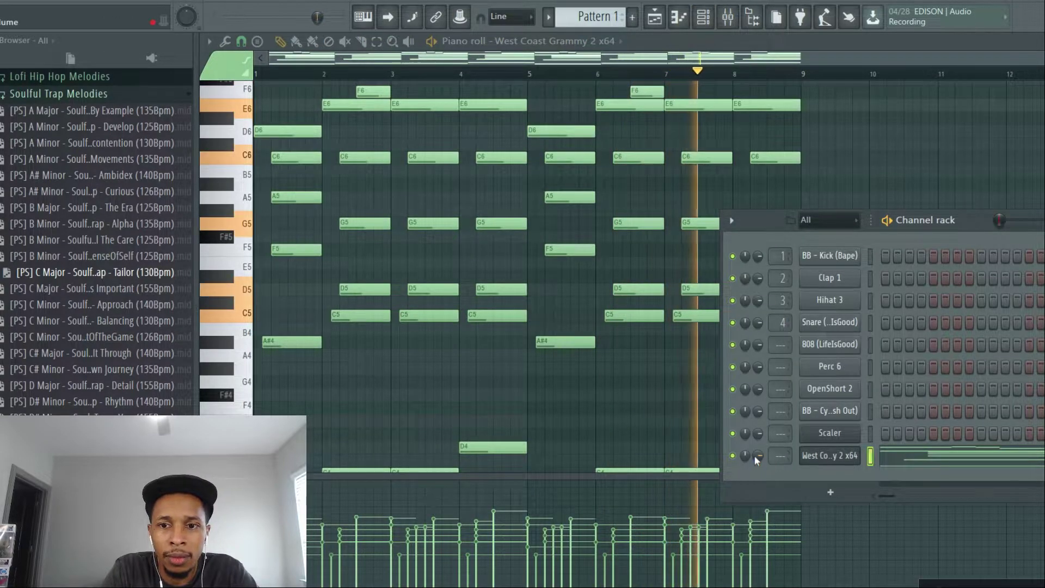
# Reopen the plugin, step past Benz and Blanko, set Stutter to 1/8, reach Cirullar.
pyautogui.click(829, 456)
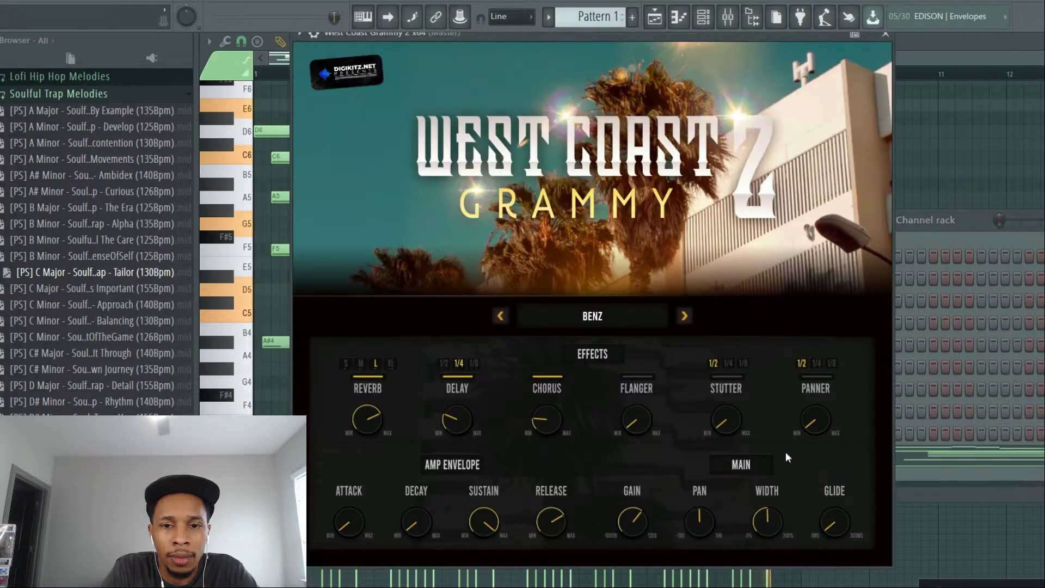
pyautogui.click(683, 315)
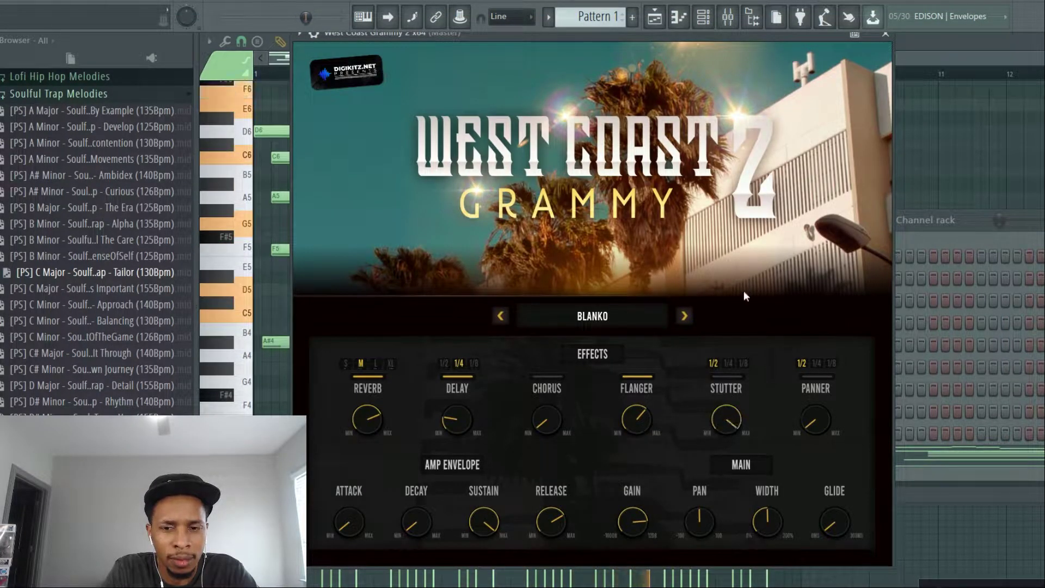
pyautogui.moveTo(745, 368)
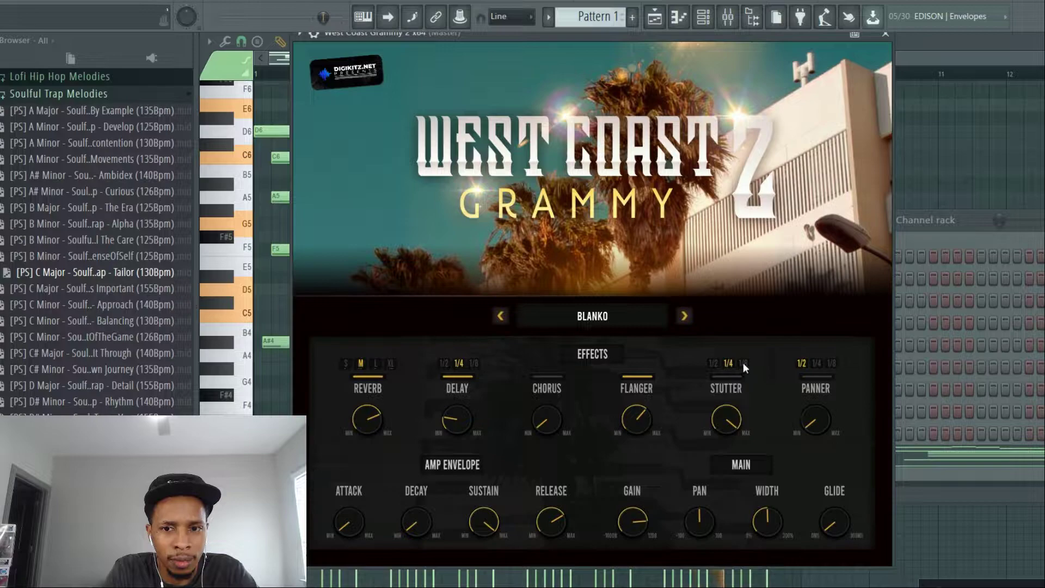
pyautogui.moveTo(743, 370)
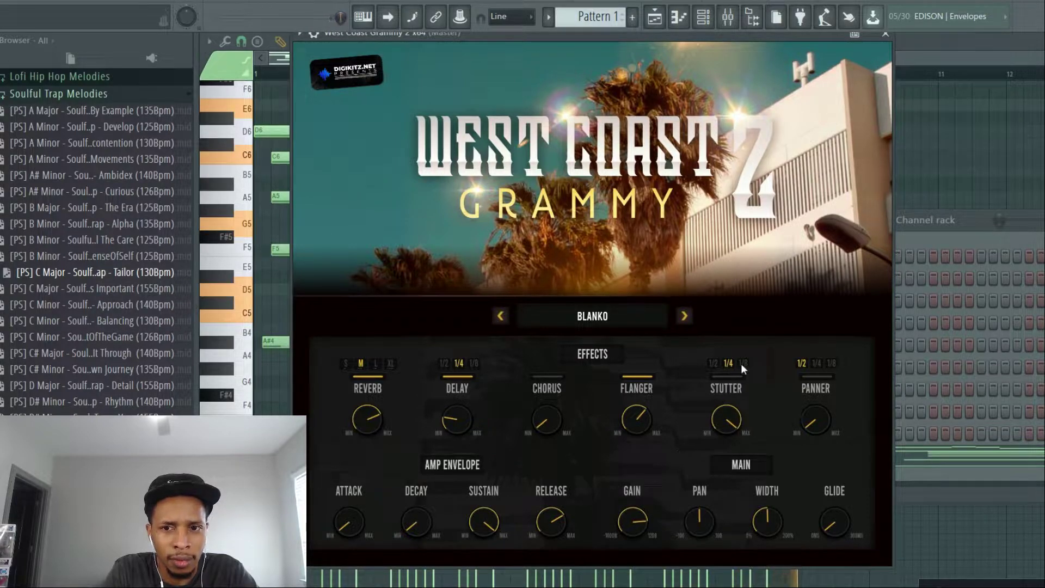
pyautogui.click(745, 363)
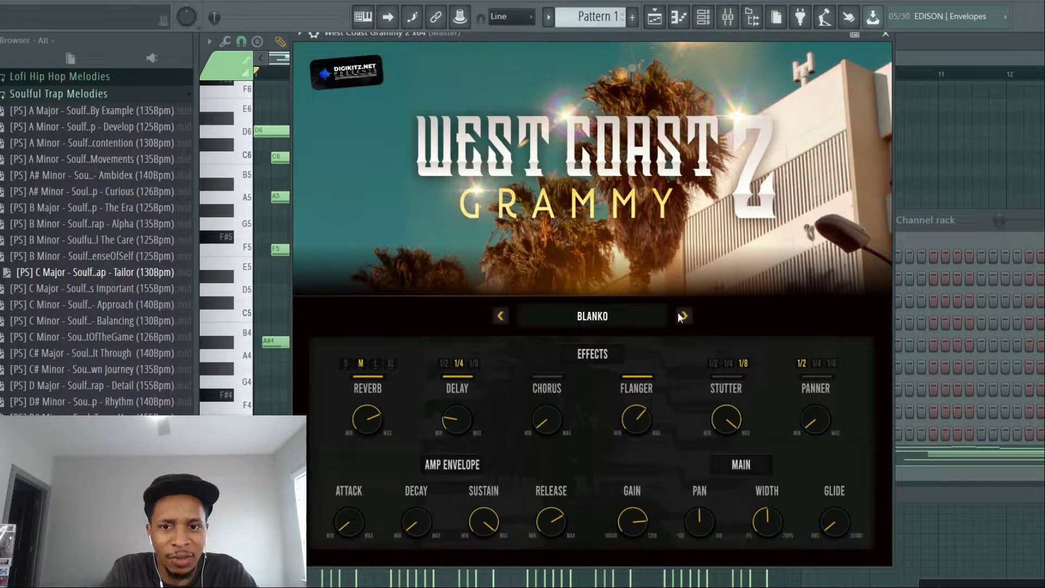
pyautogui.moveTo(733, 369)
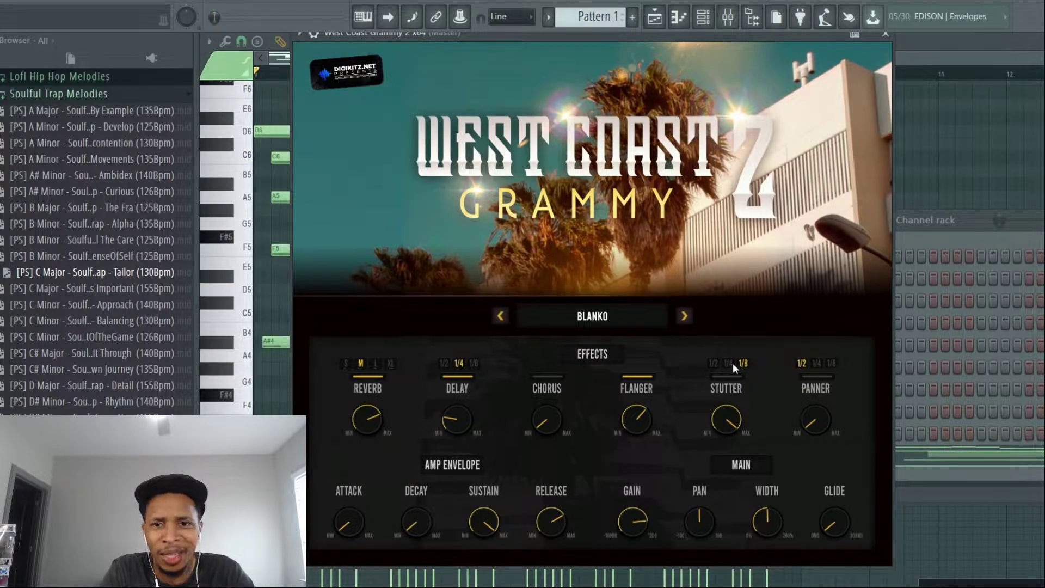
pyautogui.click(682, 315)
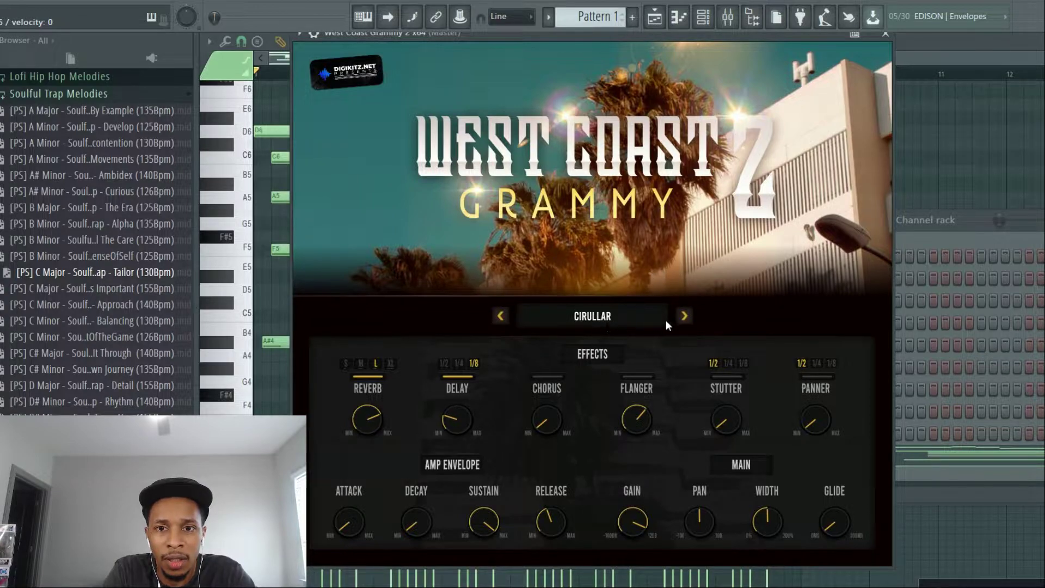
# Step through the presets Flow, Glimp, Indigo and Killah to Old Radio.
pyautogui.click(684, 315)
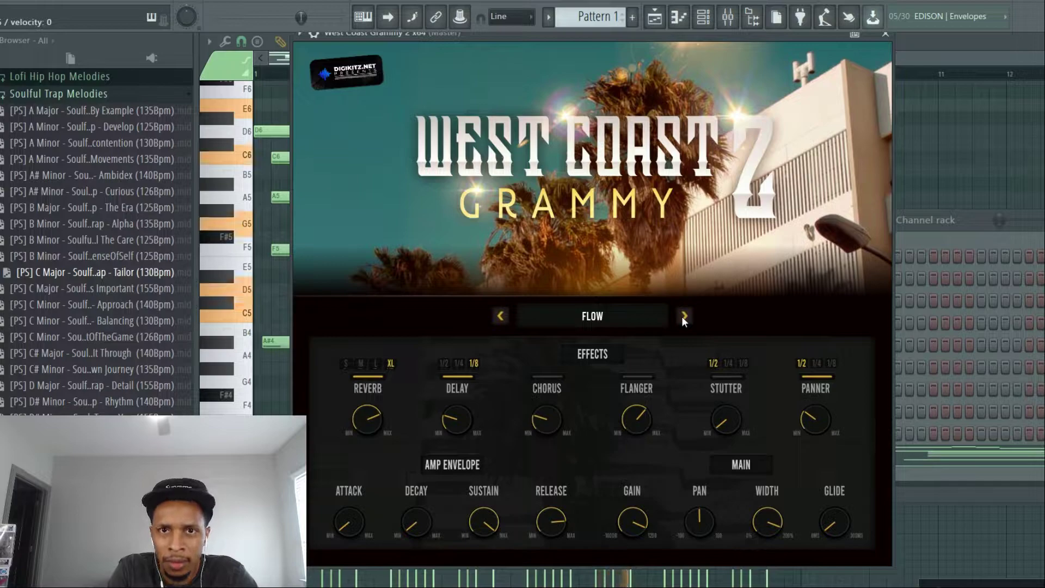
pyautogui.click(682, 316)
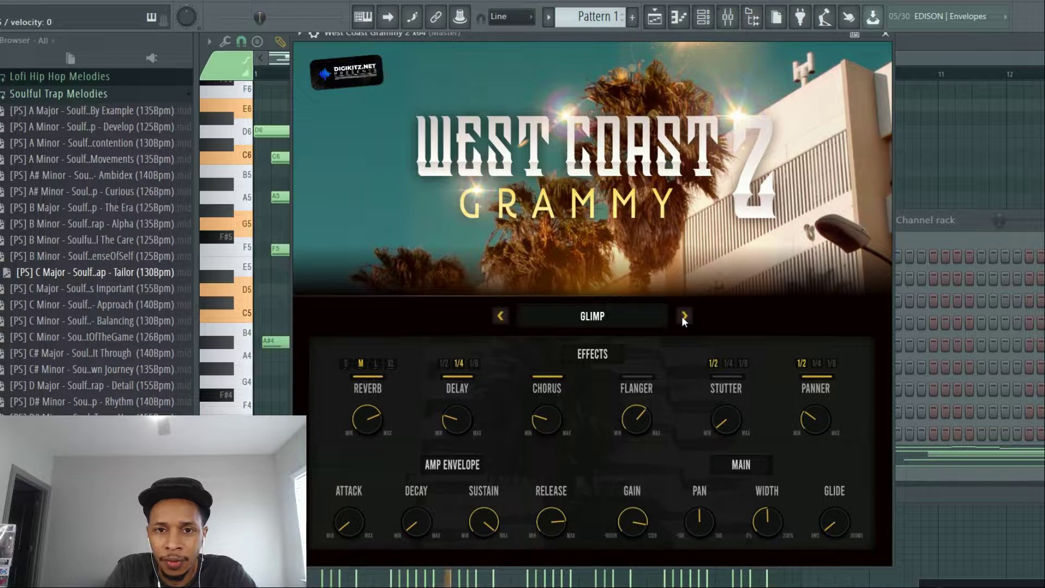
pyautogui.click(682, 316)
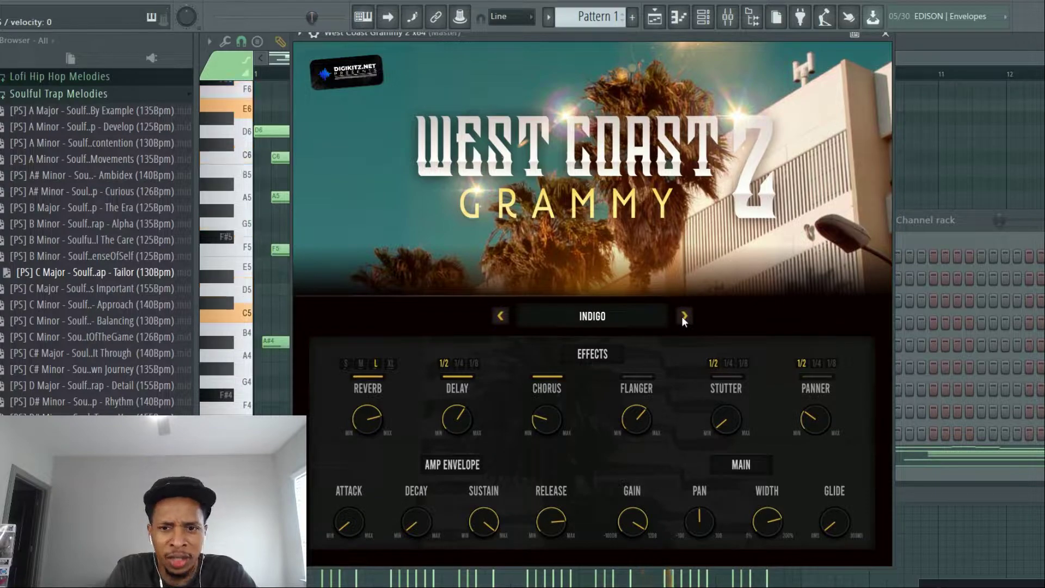
pyautogui.click(683, 316)
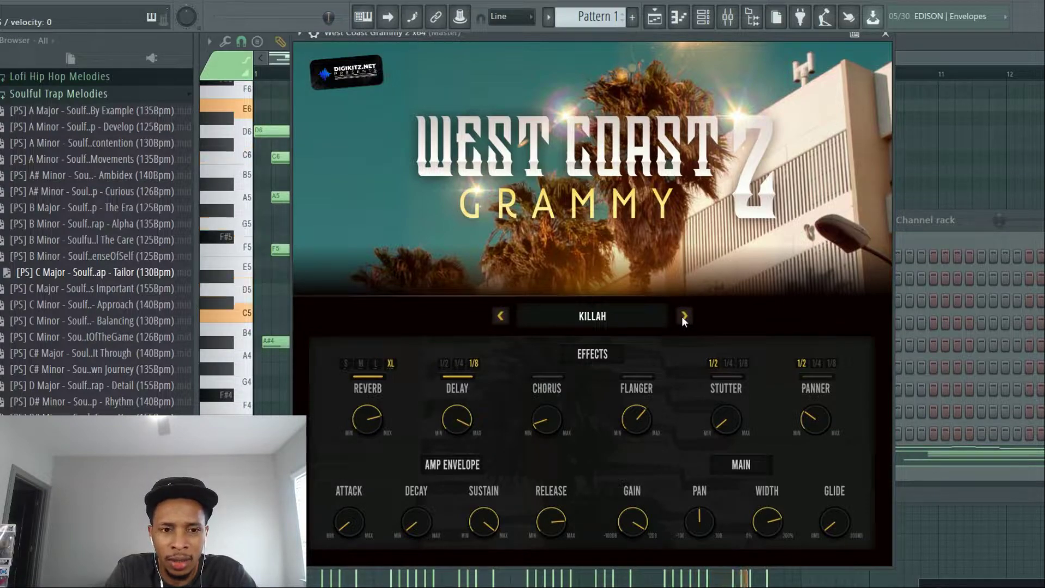
pyautogui.click(683, 316)
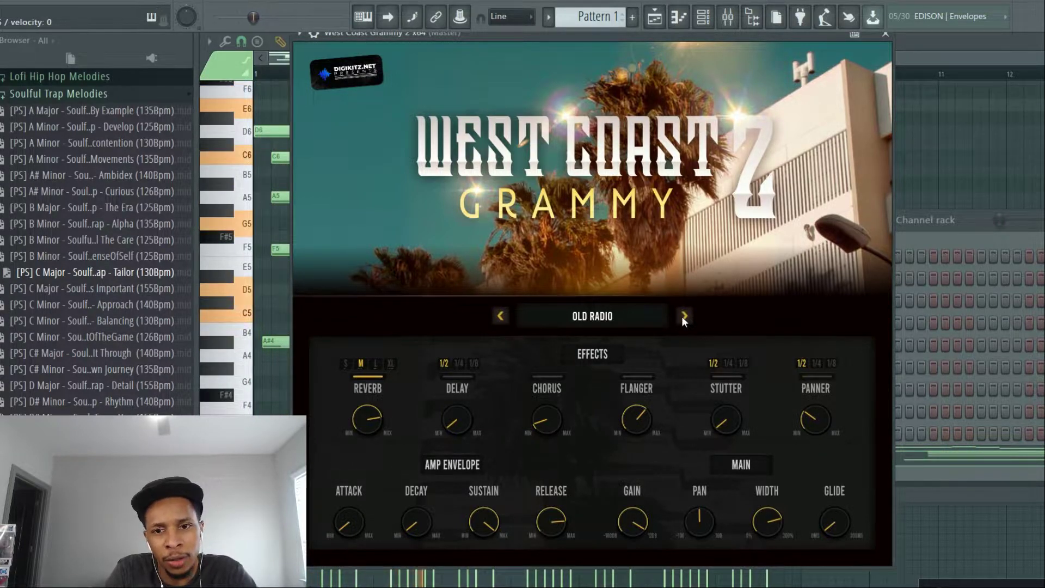
pyautogui.moveTo(660, 379)
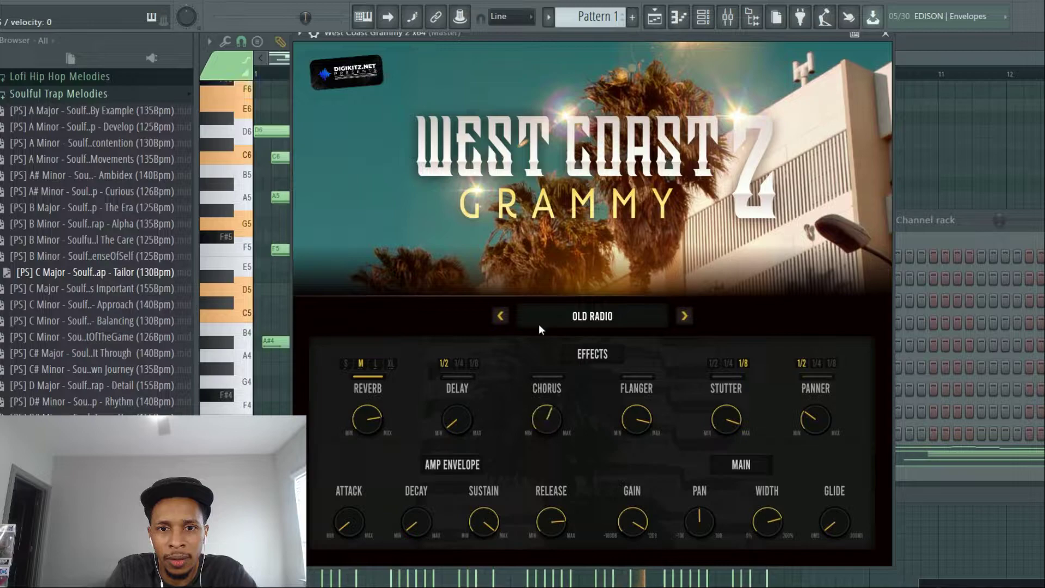
# Set the delay to 1/4, then advance through Resident Village and Sorry to Steel.
pyautogui.click(457, 363)
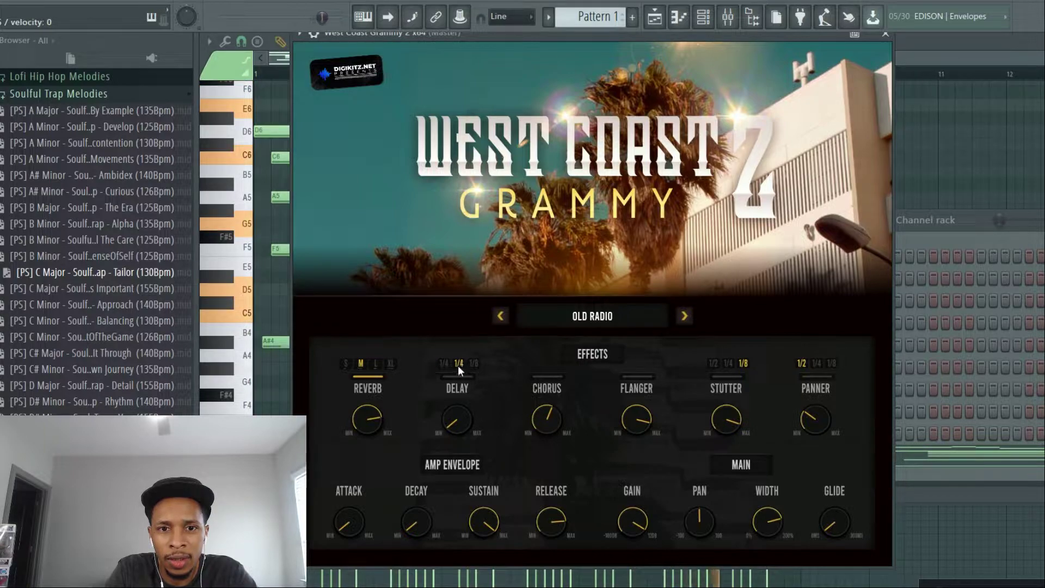
pyautogui.click(439, 363)
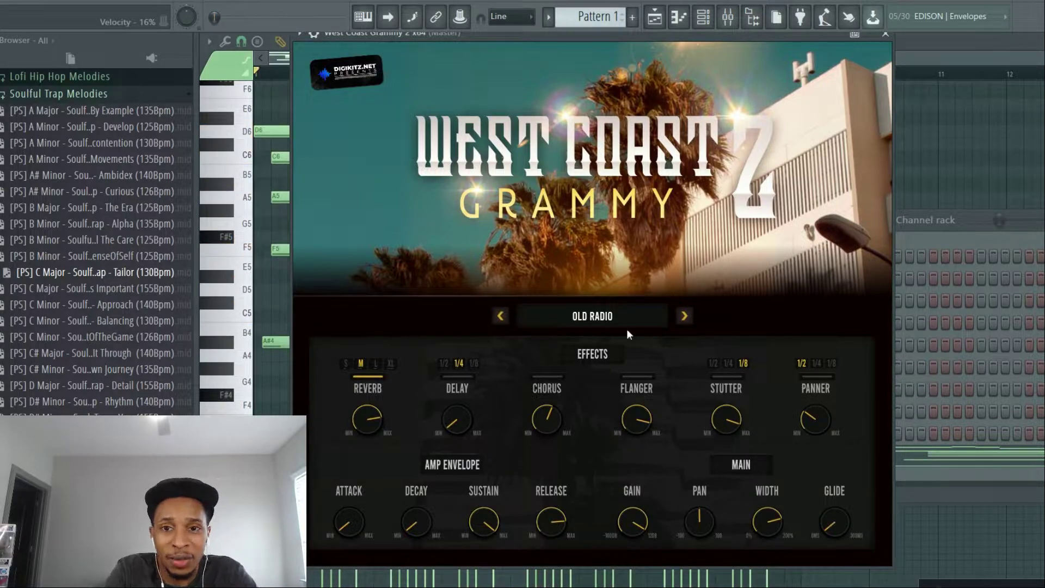
pyautogui.click(683, 316)
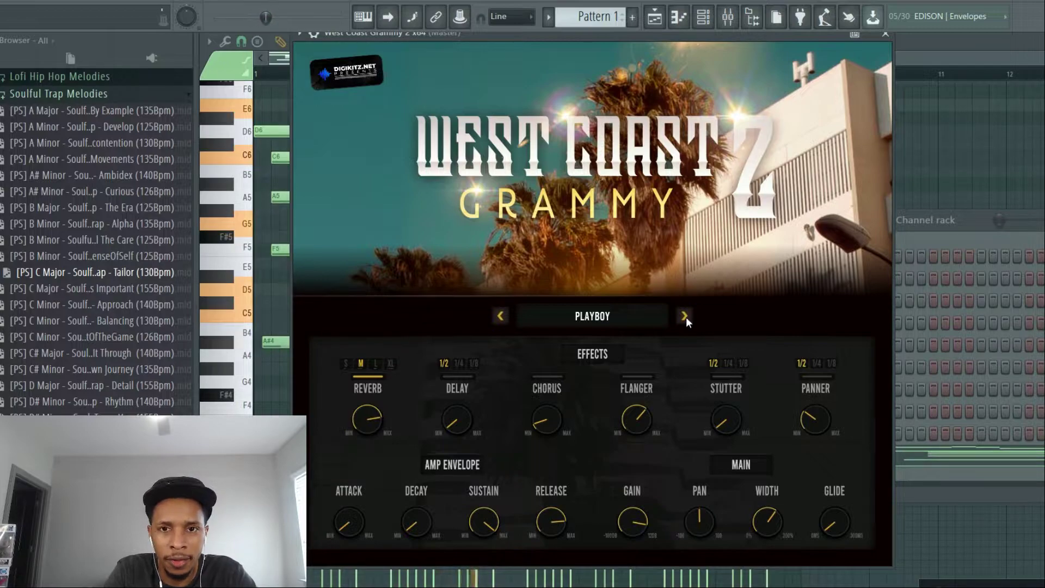
pyautogui.click(683, 316)
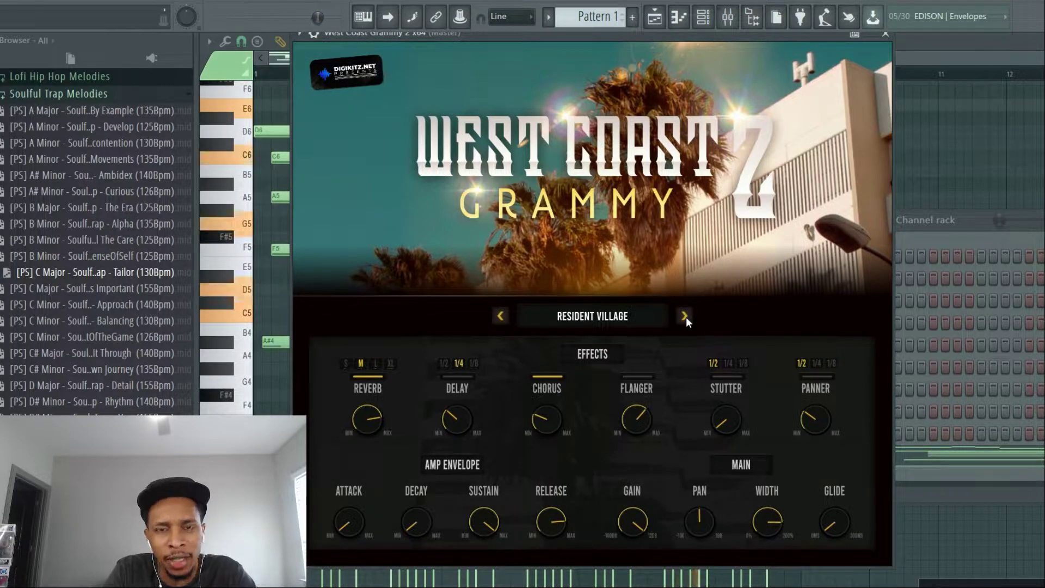
pyautogui.click(683, 315)
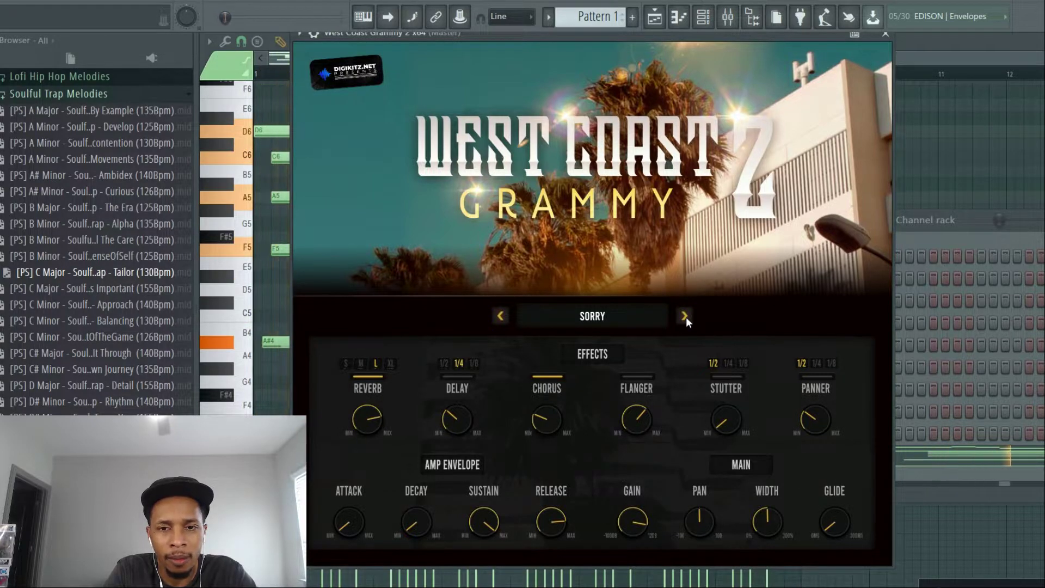
pyautogui.click(683, 316)
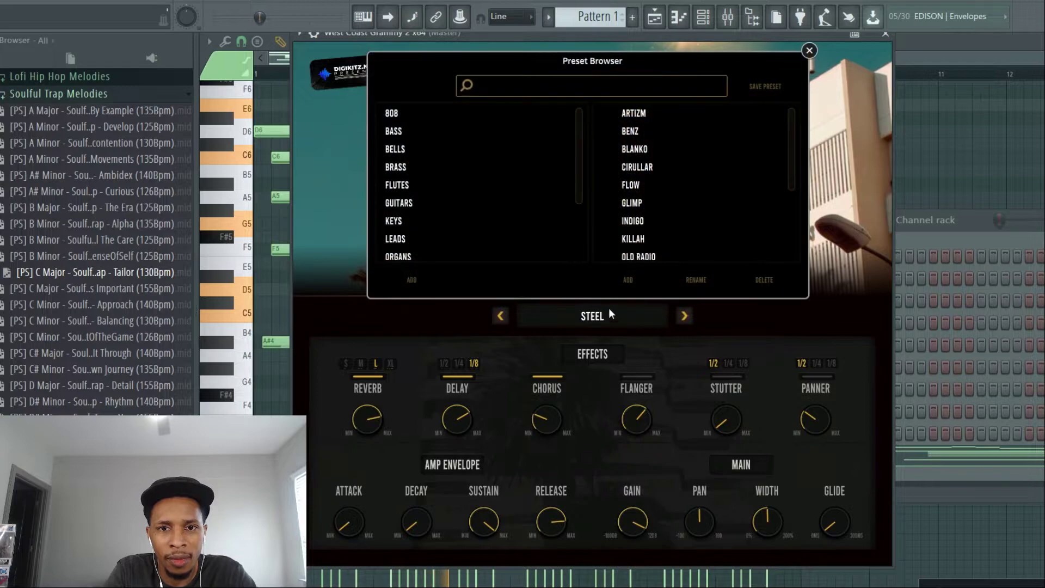
# Load the Triptic then Woodie presets, then switch to the Brass category.
pyautogui.scroll(-3)
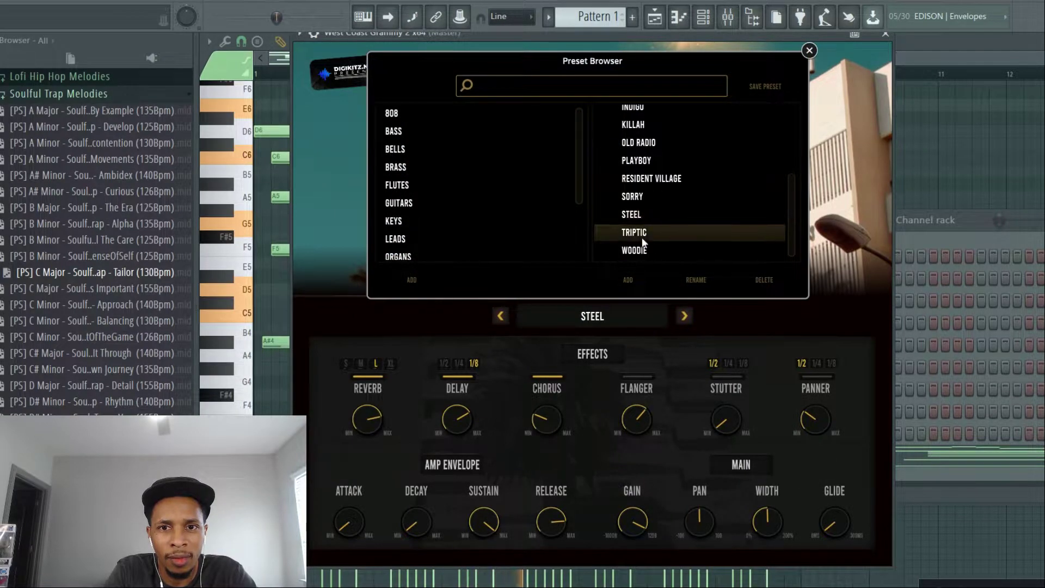
pyautogui.click(634, 232)
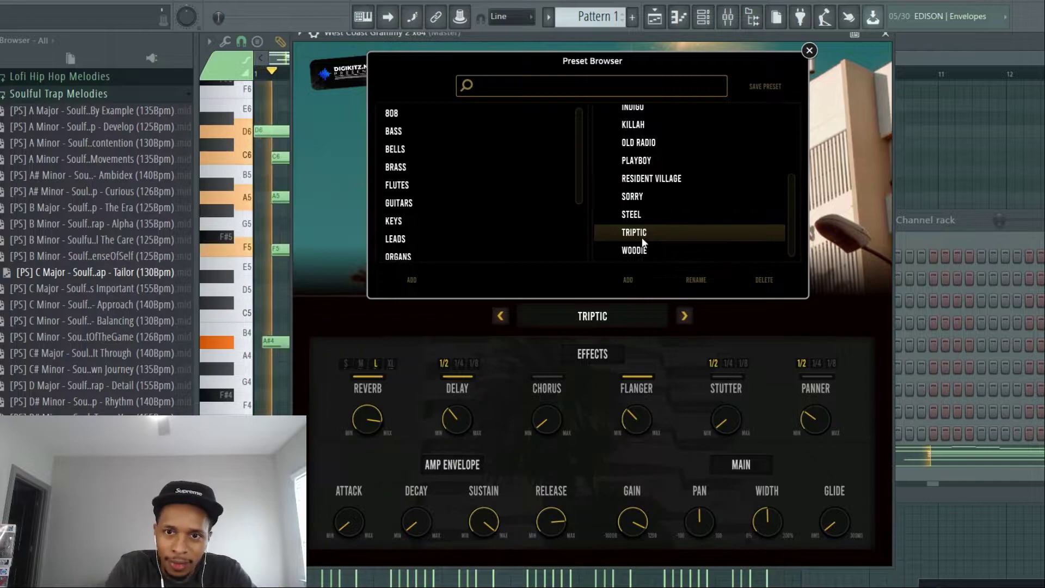
pyautogui.click(633, 250)
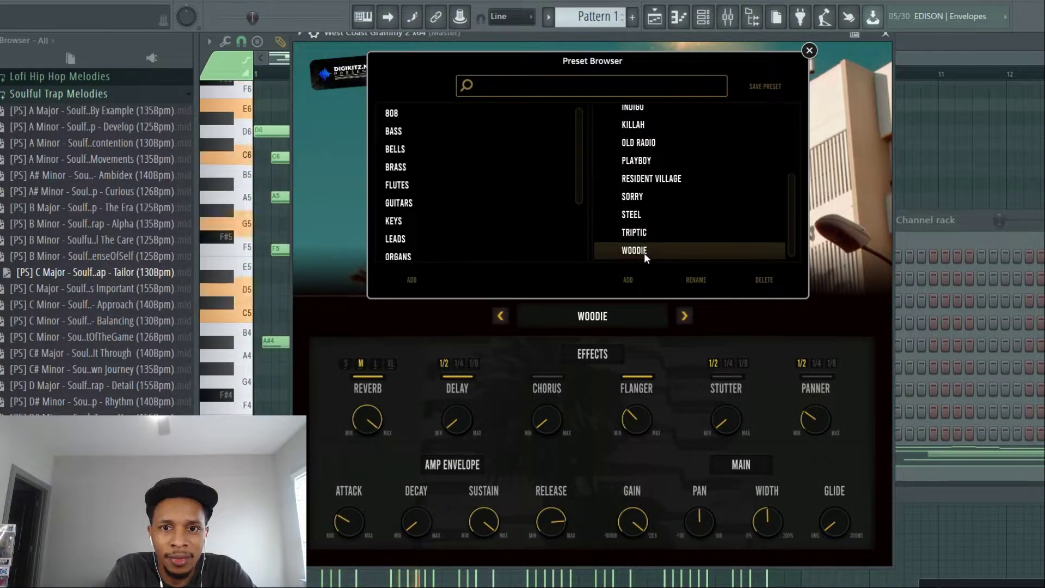
pyautogui.moveTo(626, 537)
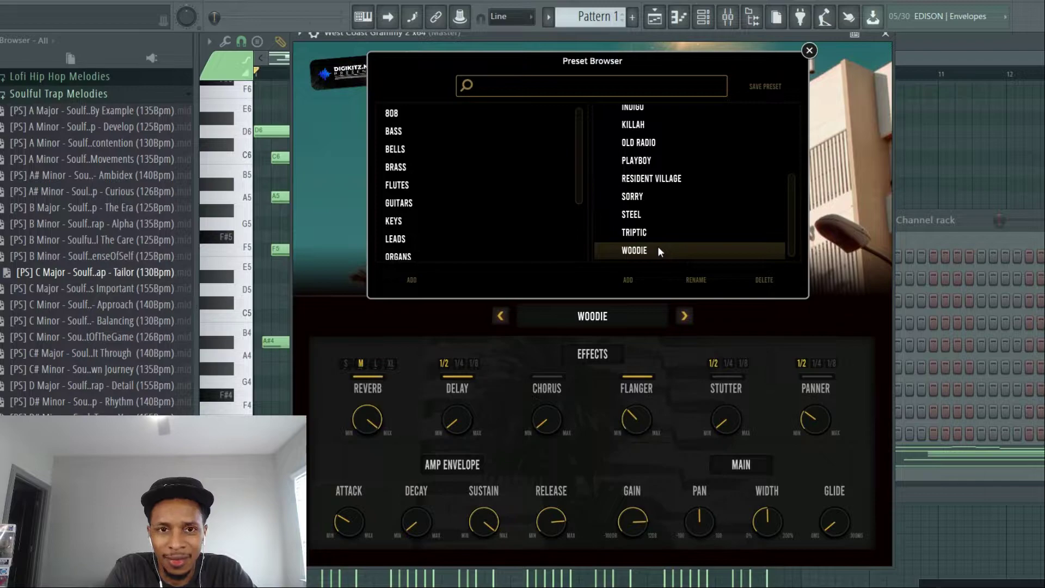
pyautogui.moveTo(387, 166)
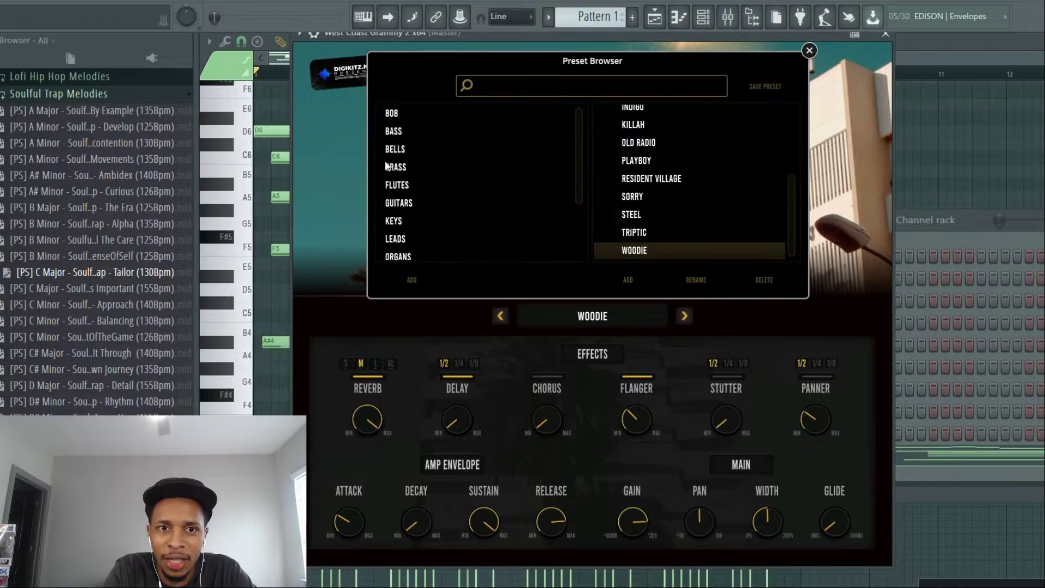
pyautogui.click(395, 167)
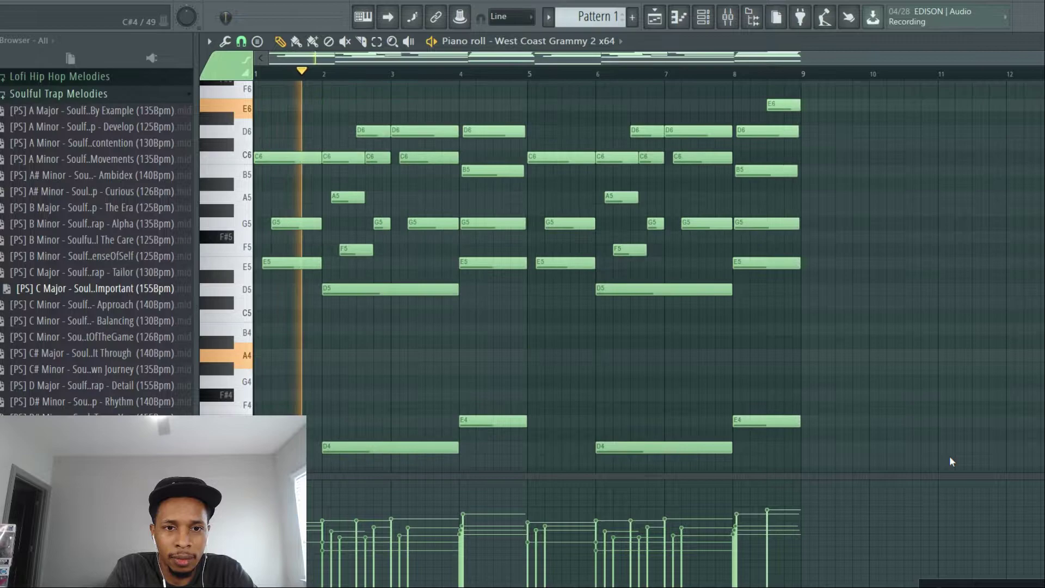
# Reopen West Coast Grammy 2, advance through Shot A Cop To Kill to Vintage1, and open the preset browser.
pyautogui.click(701, 16)
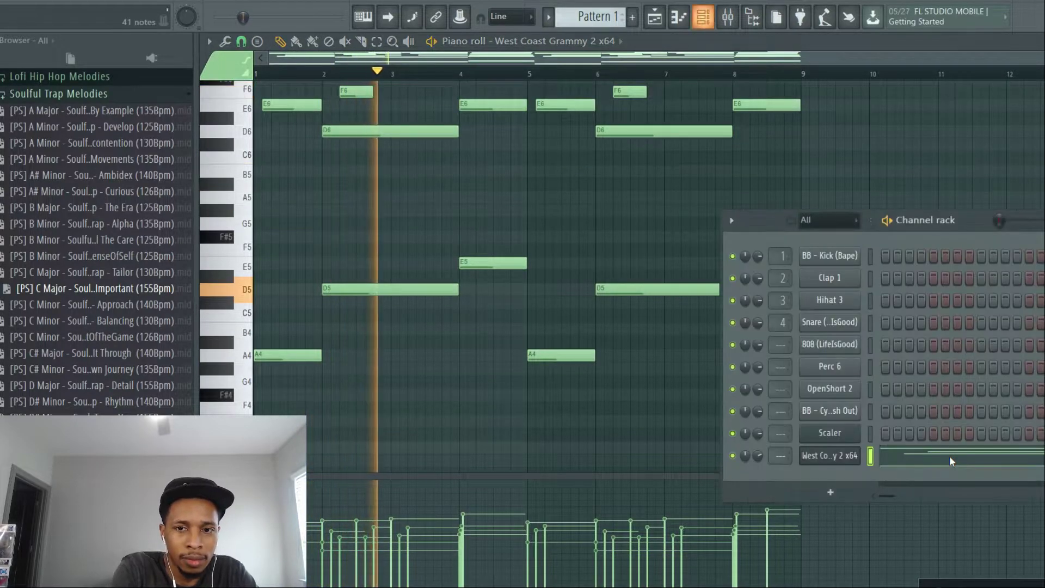
pyautogui.click(829, 456)
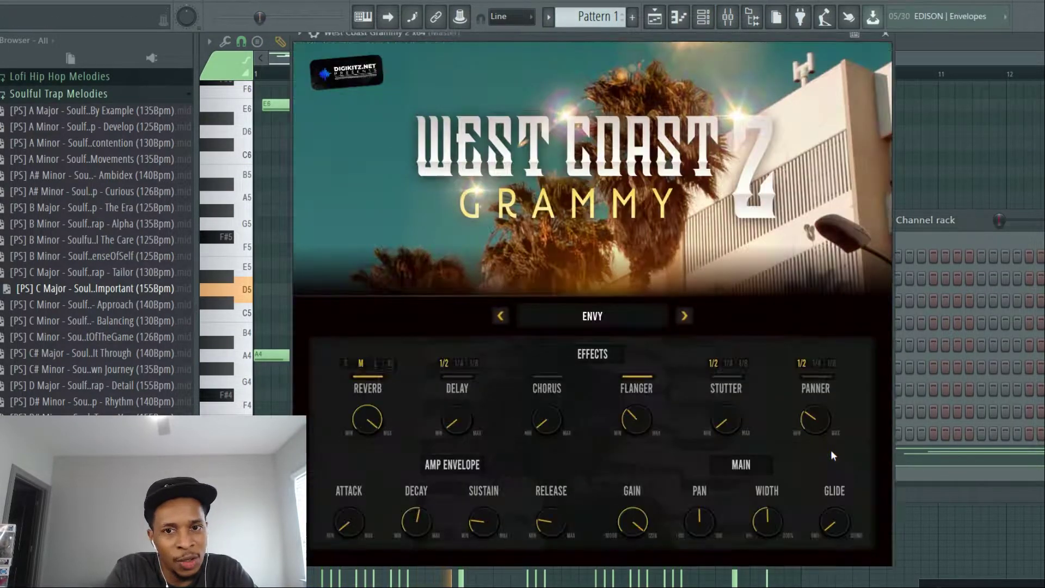
pyautogui.click(683, 315)
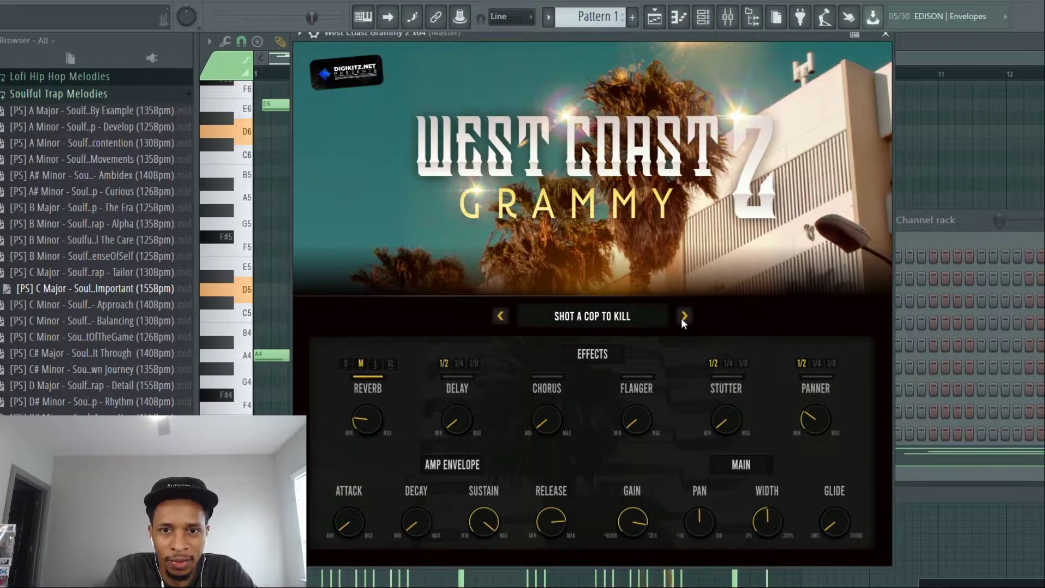
pyautogui.moveTo(842, 469)
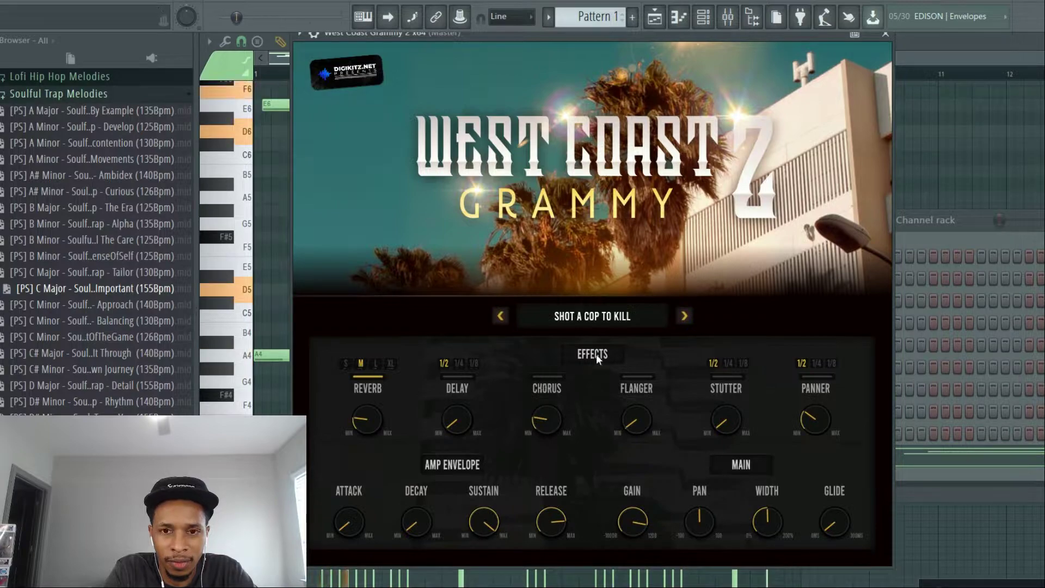
pyautogui.click(683, 316)
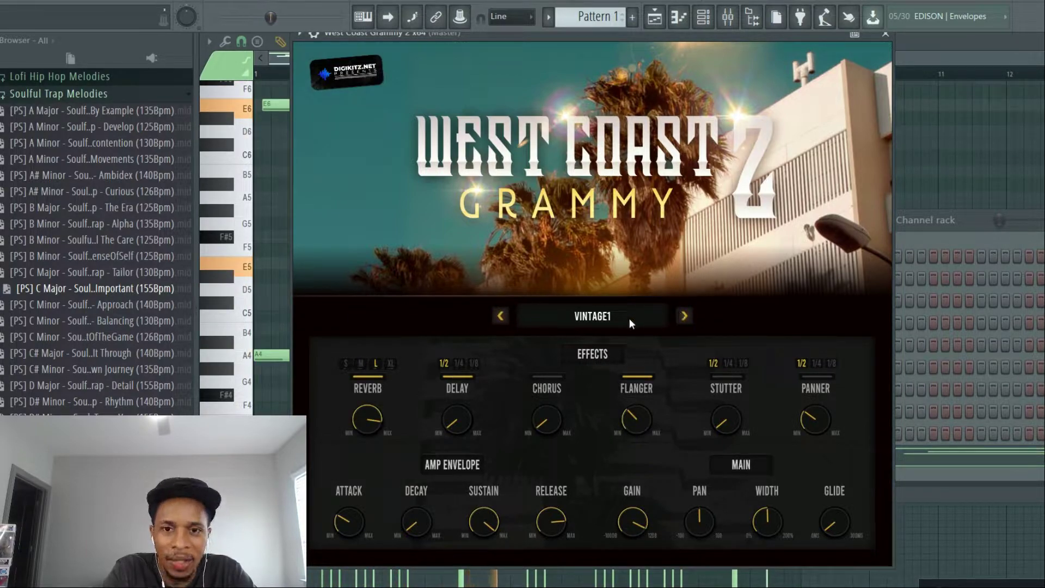
pyautogui.click(592, 315)
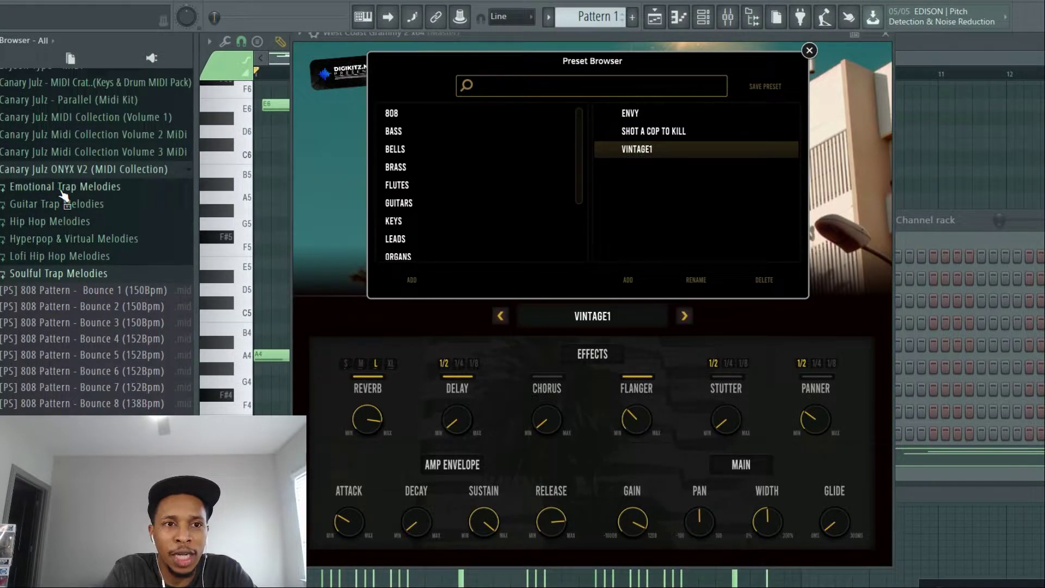
# Open Hip Hop Melodies, switch the plugin to the Flutes category, and return to the piano roll.
pyautogui.click(49, 220)
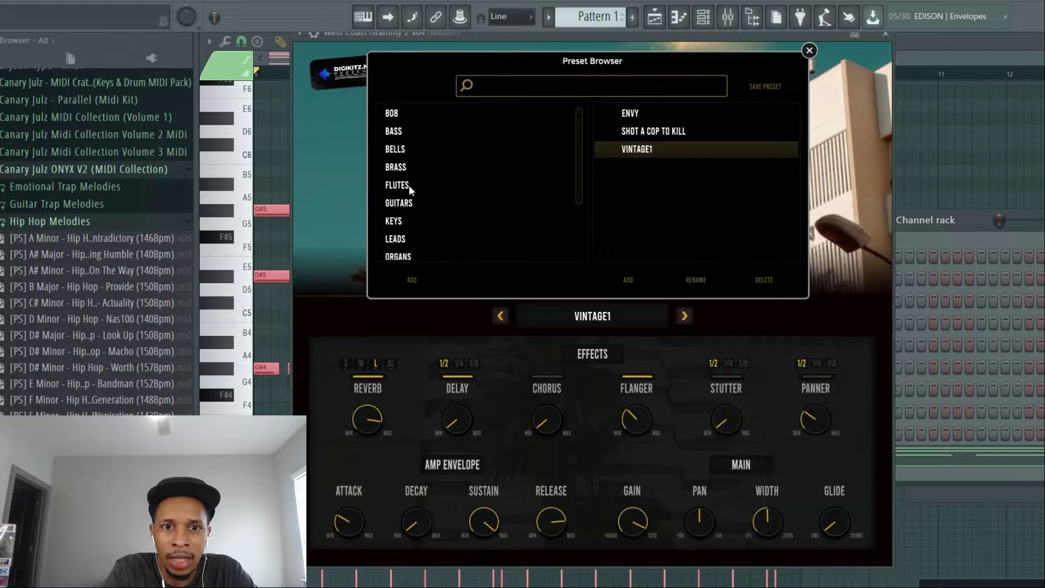
pyautogui.click(396, 184)
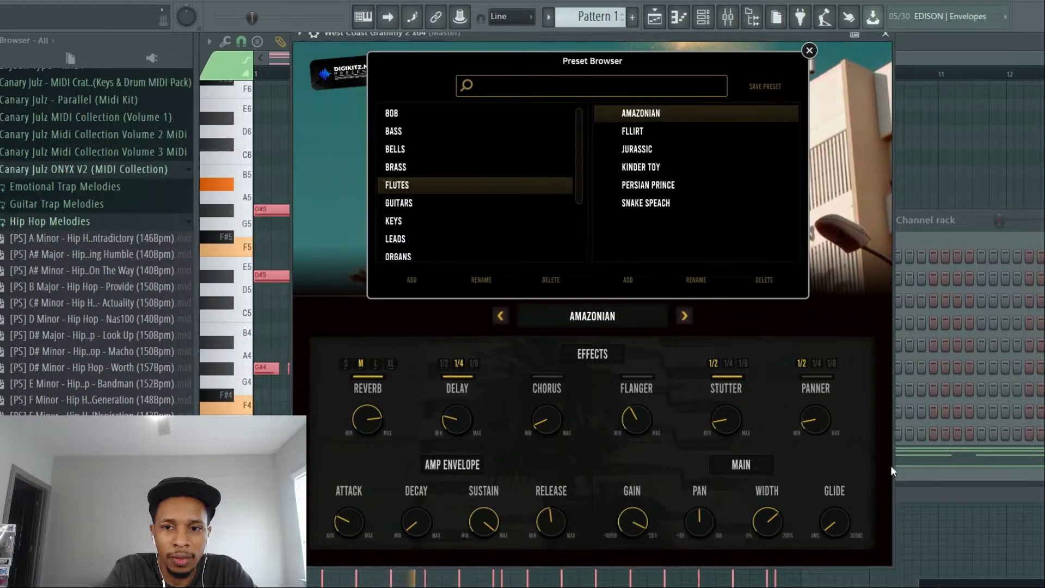
pyautogui.click(809, 50)
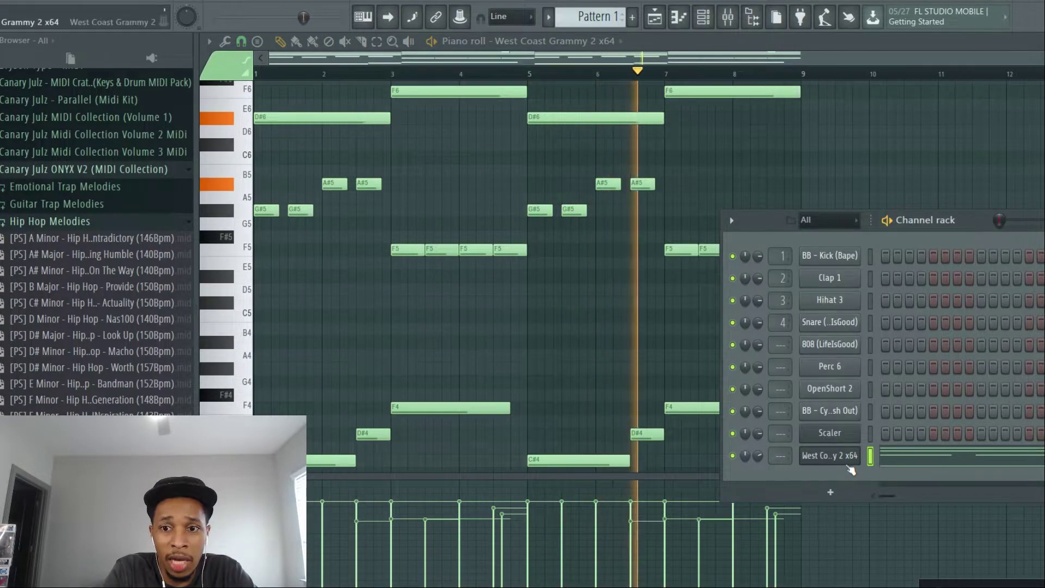
# Step through flute presets Fllirt, Jurassic, Kinder Toy and Persian Prince, then load Snake Speach.
pyautogui.click(829, 455)
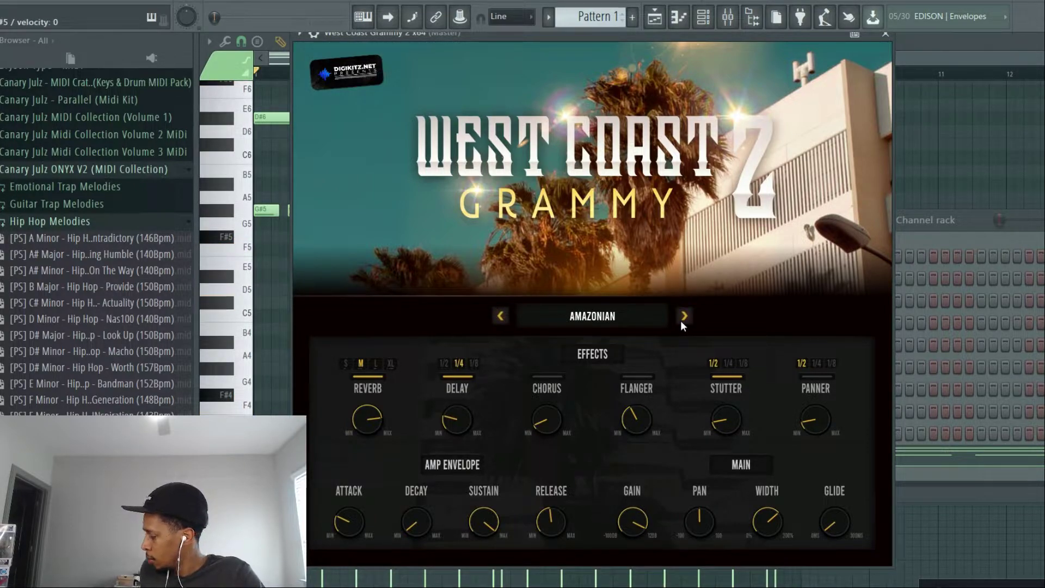
pyautogui.click(270, 154)
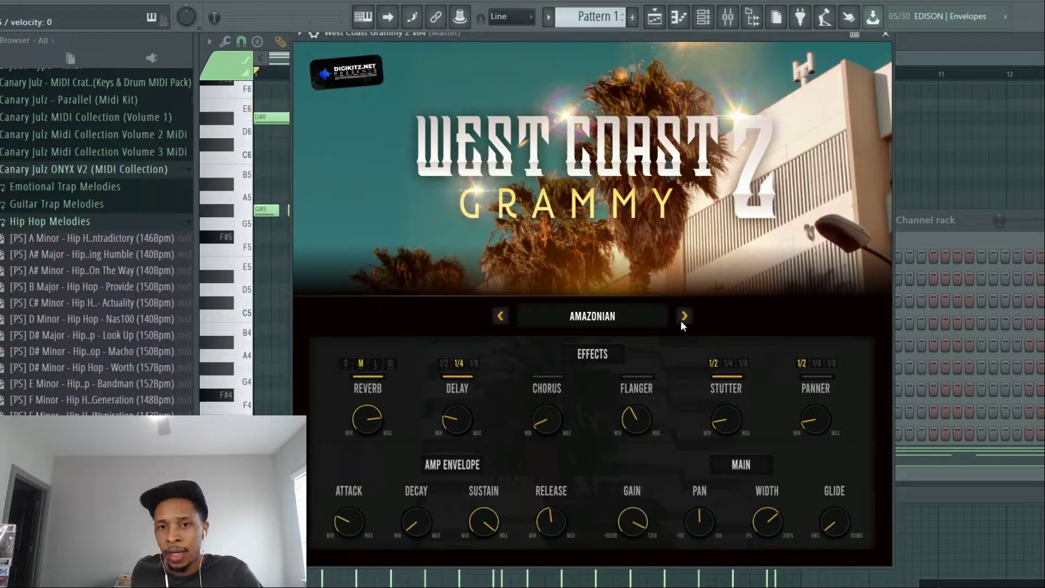
pyautogui.click(683, 316)
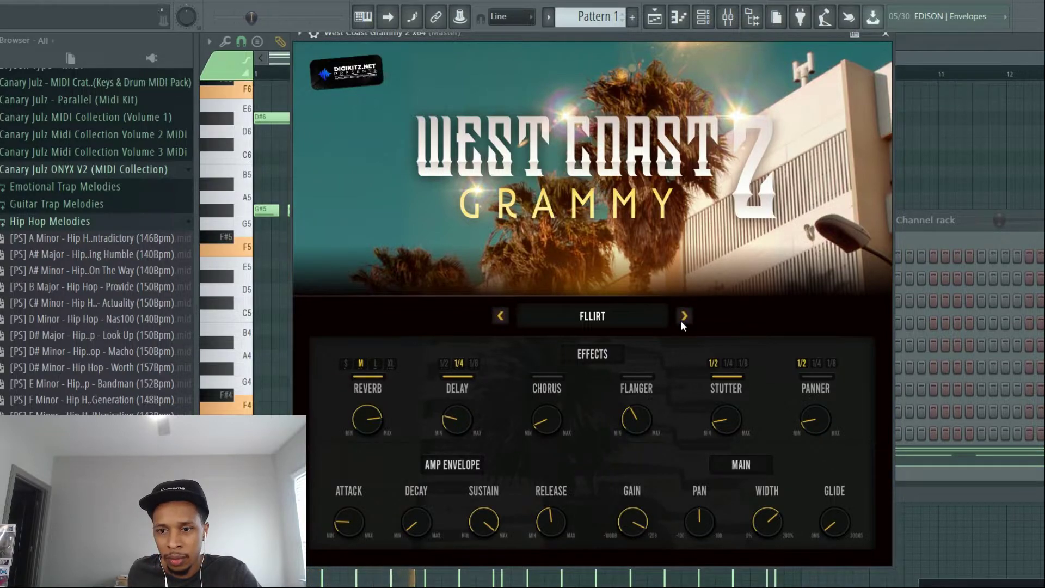
pyautogui.click(683, 316)
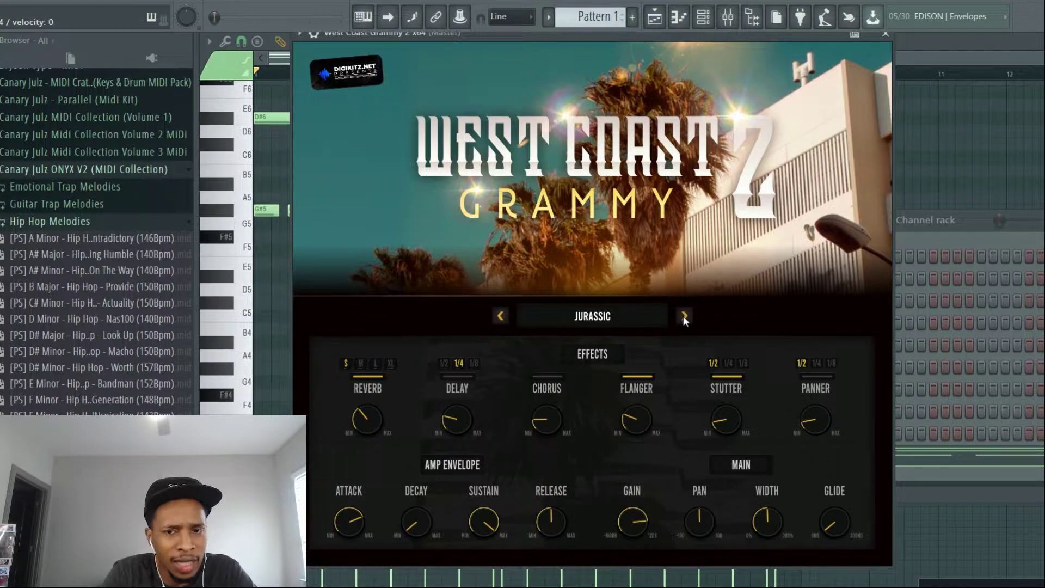
pyautogui.click(683, 316)
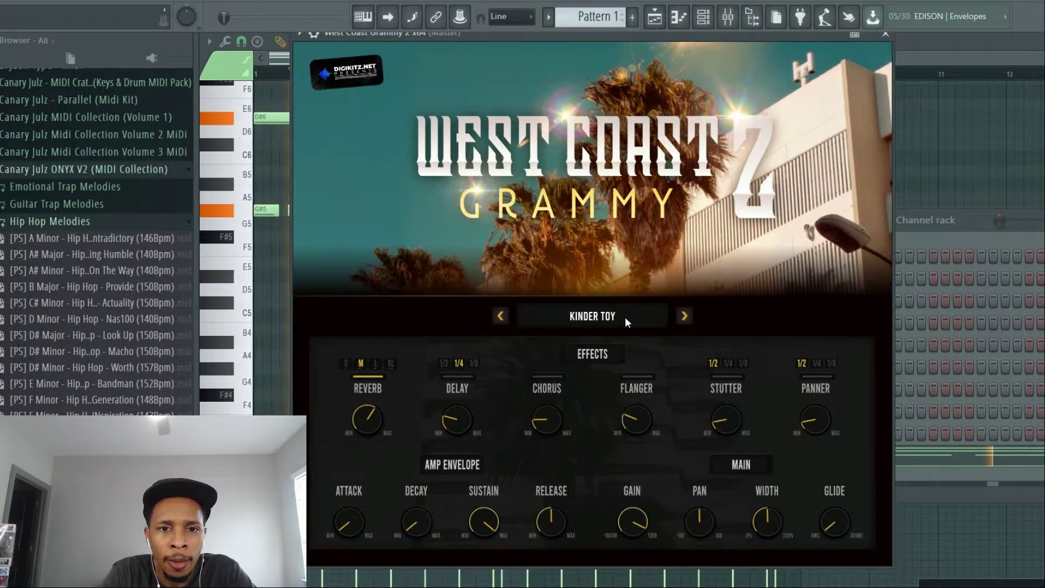
pyautogui.moveTo(632, 513)
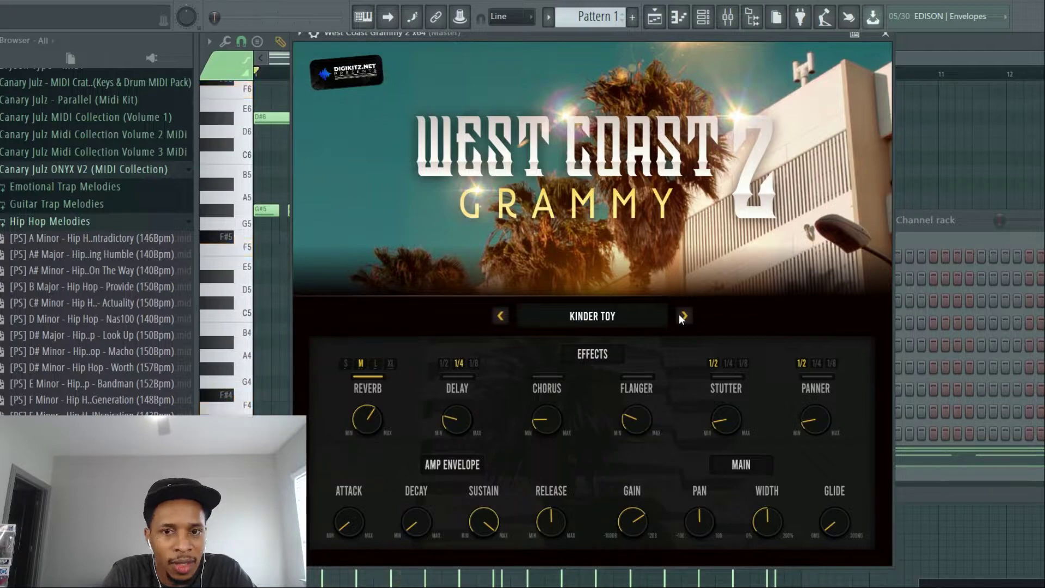
pyautogui.click(683, 315)
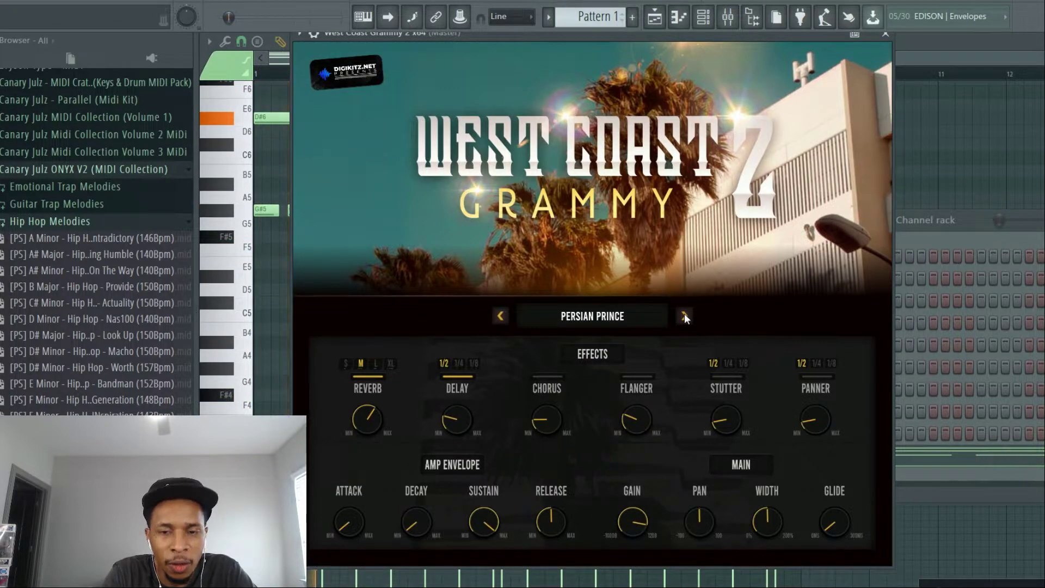
pyautogui.moveTo(631, 327)
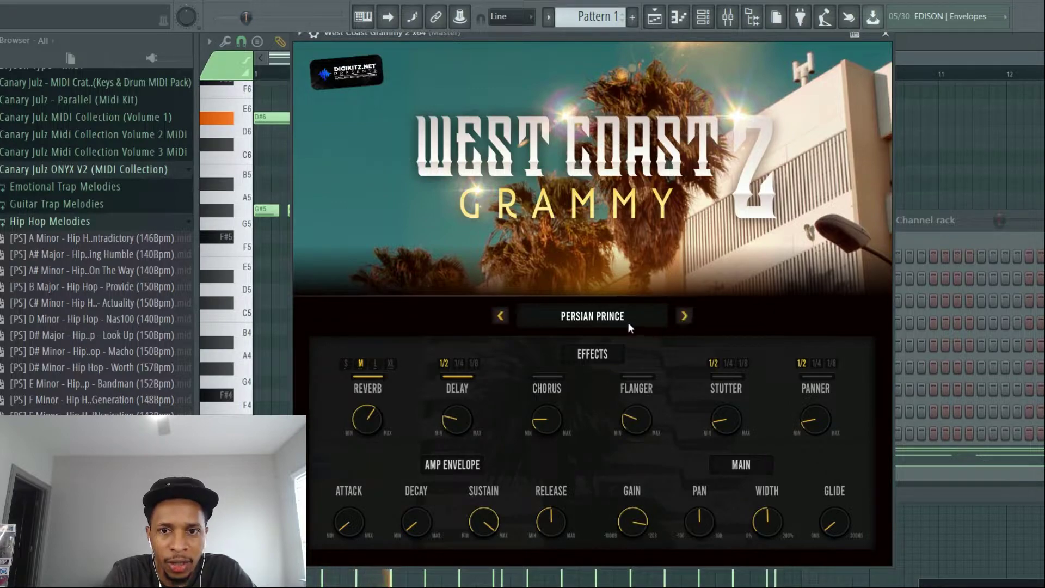
pyautogui.click(590, 316)
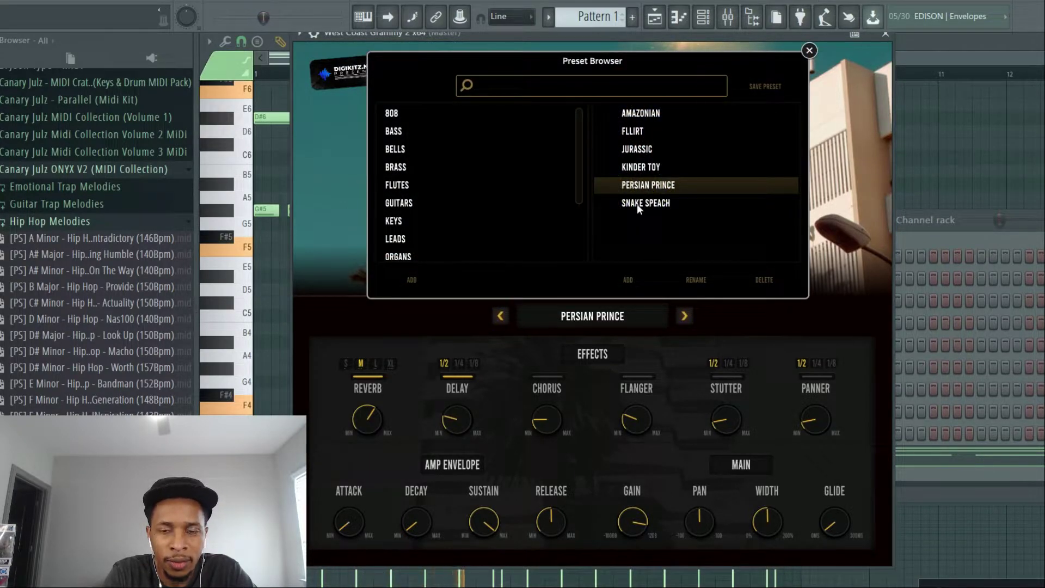
pyautogui.click(645, 203)
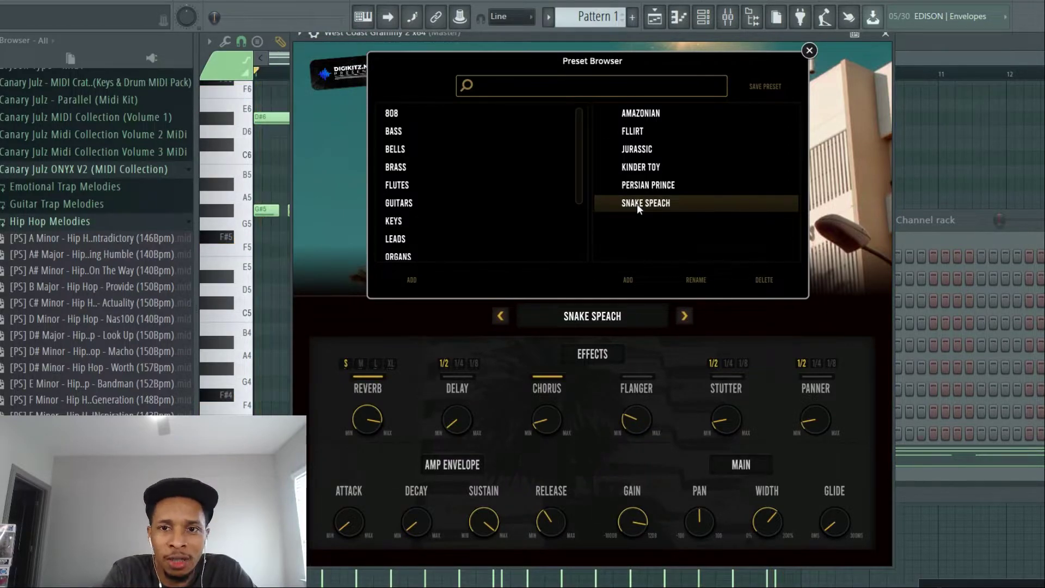
# Show the GUITARS presets, load Basson, hide the list, and step to Beyond.
pyautogui.click(399, 203)
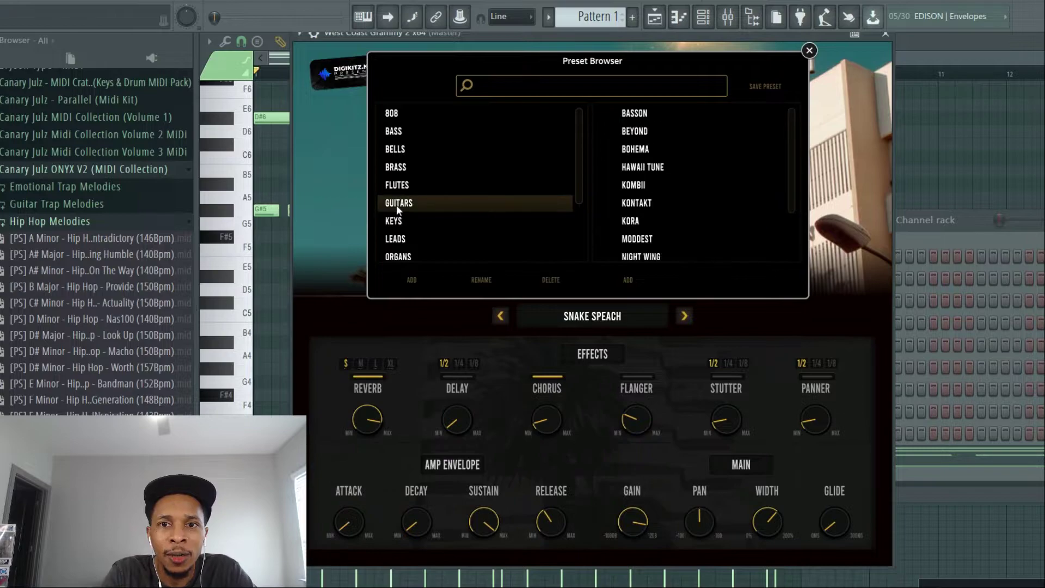
pyautogui.moveTo(77, 199)
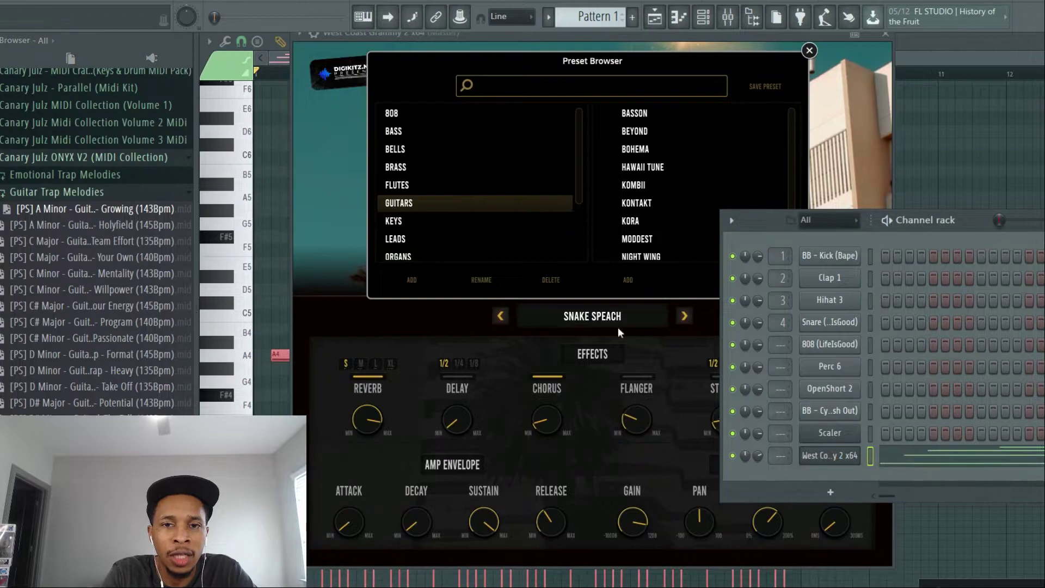
pyautogui.click(634, 113)
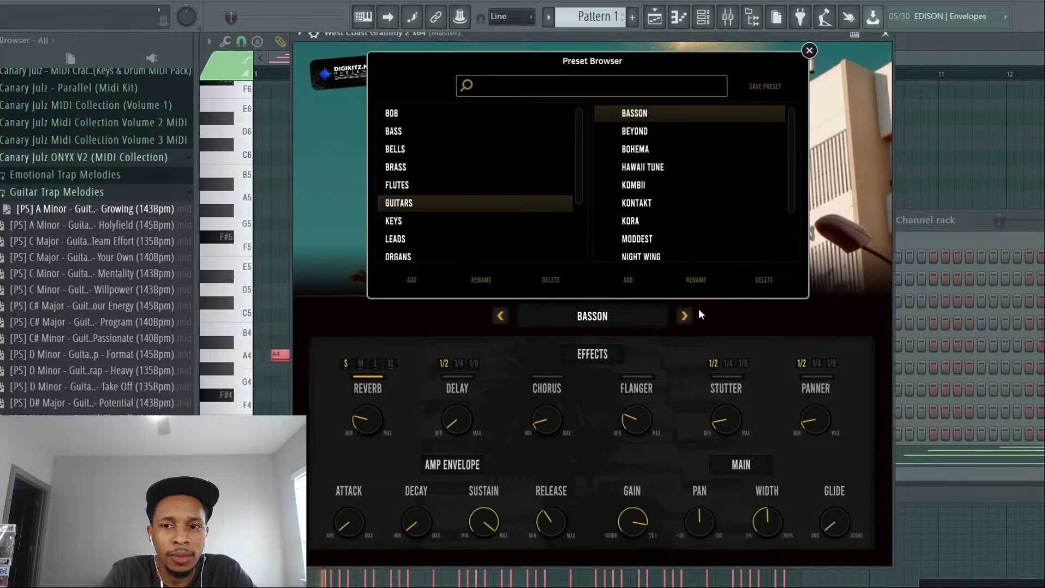
pyautogui.click(809, 50)
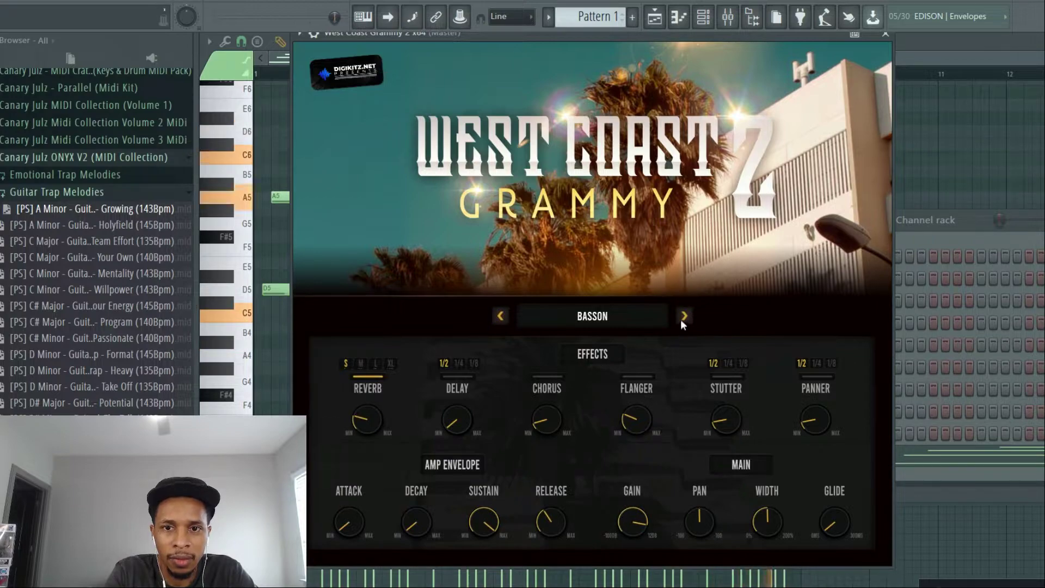
pyautogui.click(683, 315)
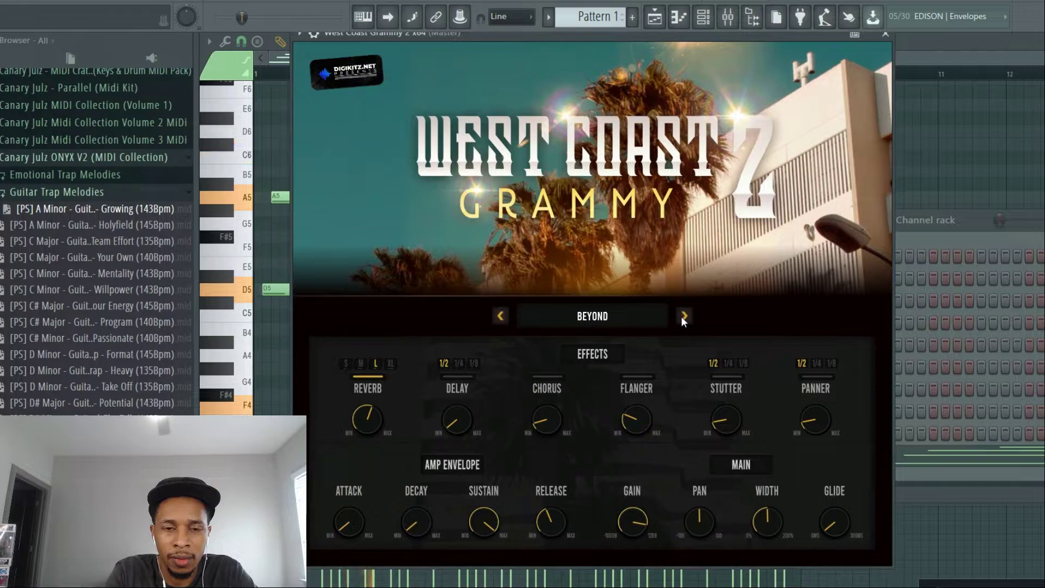
# Reopen the preset list and audition Bohema, Hawaii Tune, Kombii and Kontakt.
pyautogui.click(884, 33)
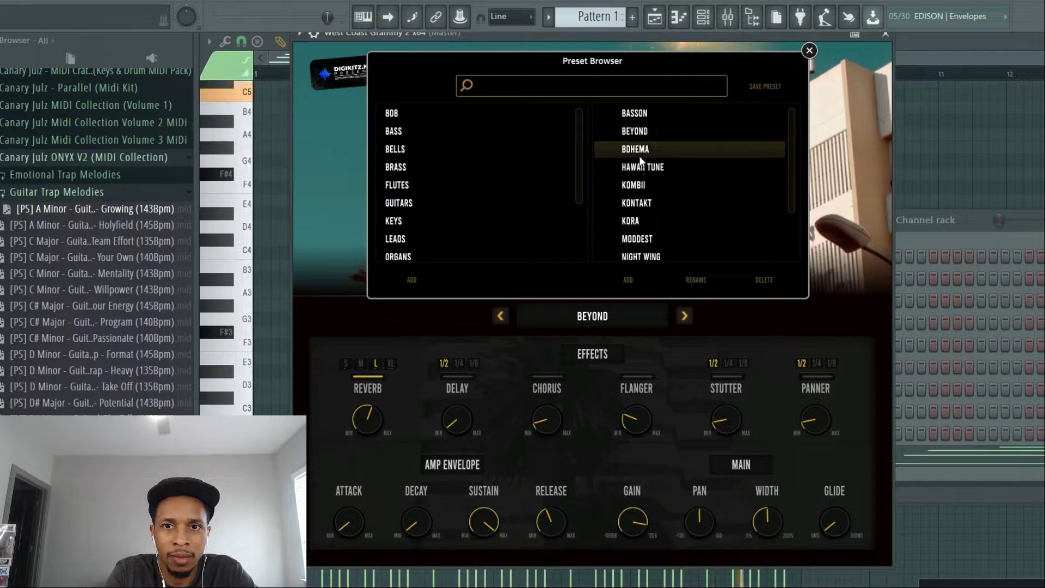
pyautogui.click(634, 149)
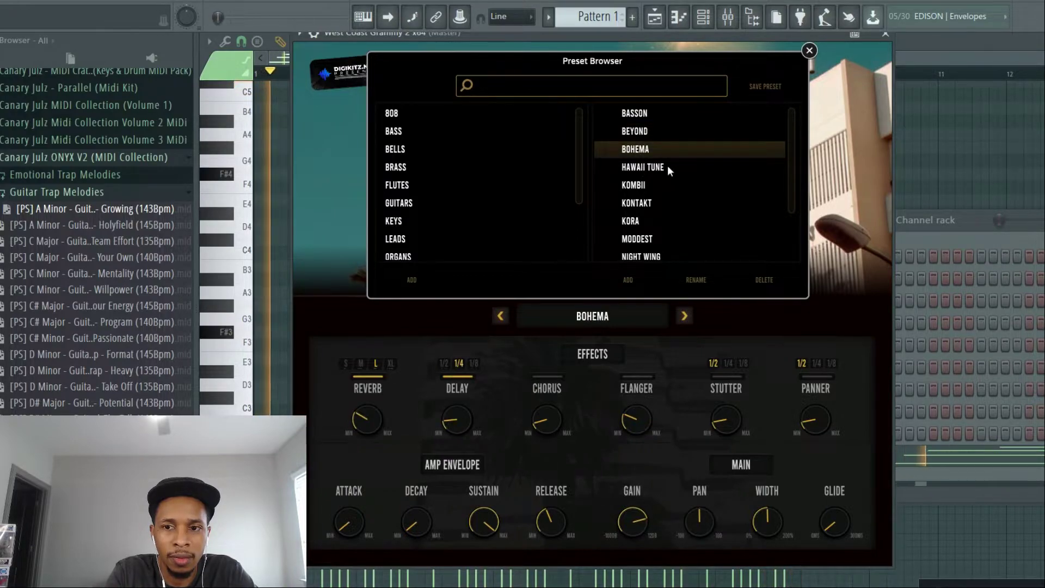
pyautogui.moveTo(655, 168)
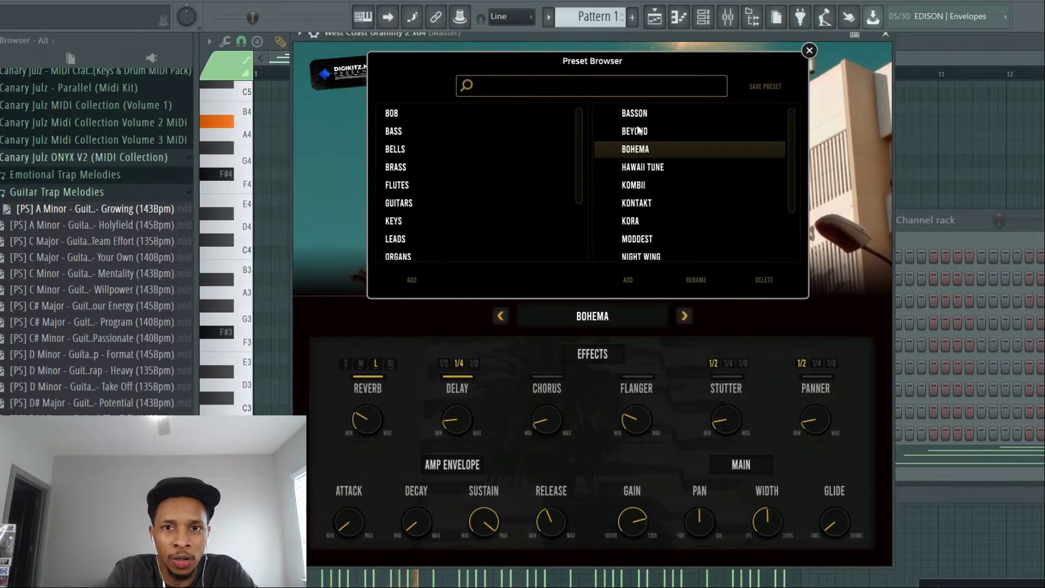
pyautogui.click(642, 167)
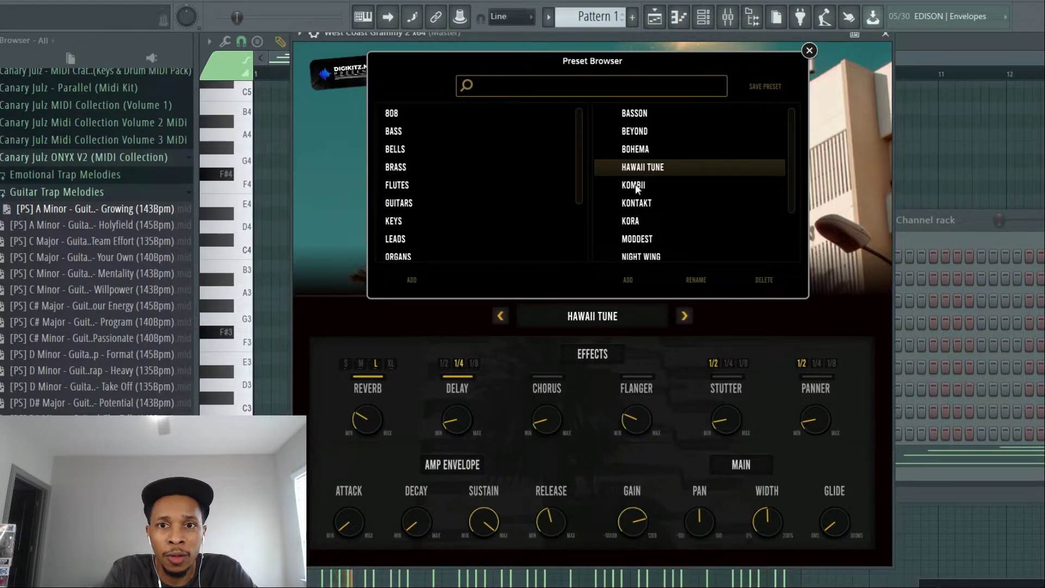
pyautogui.click(633, 185)
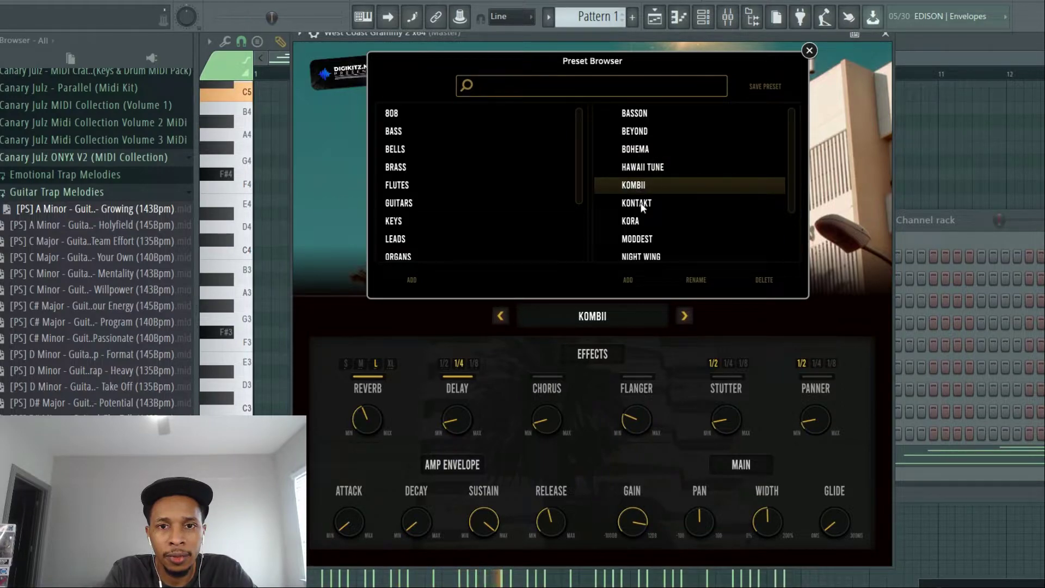
pyautogui.moveTo(629, 522)
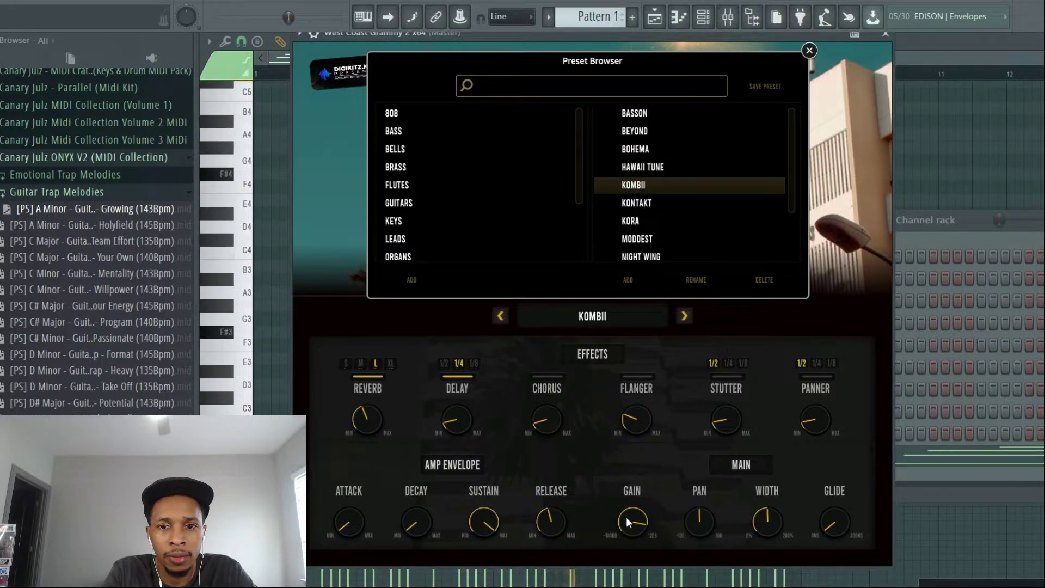
pyautogui.moveTo(636, 208)
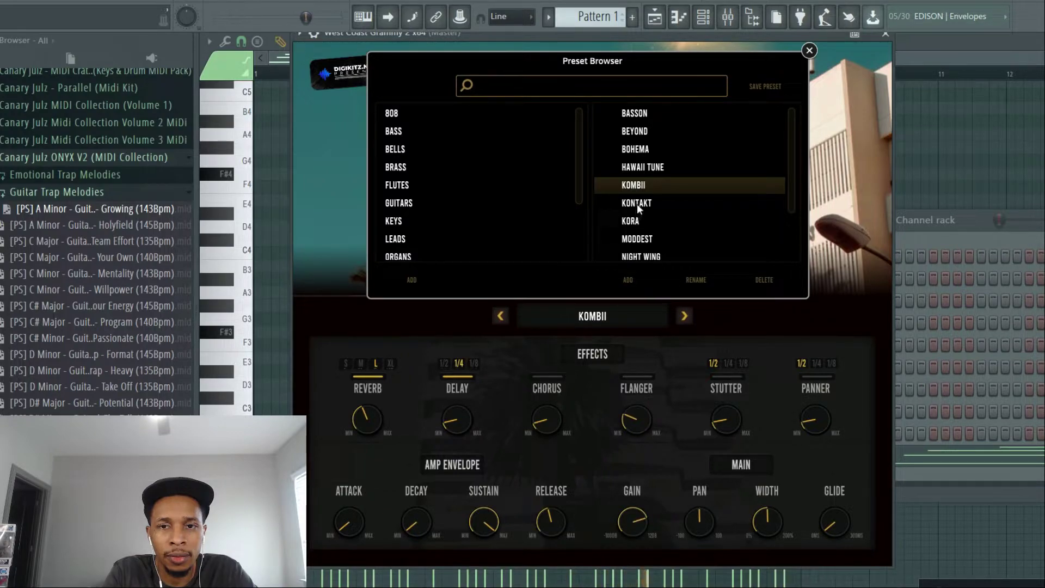
pyautogui.click(636, 203)
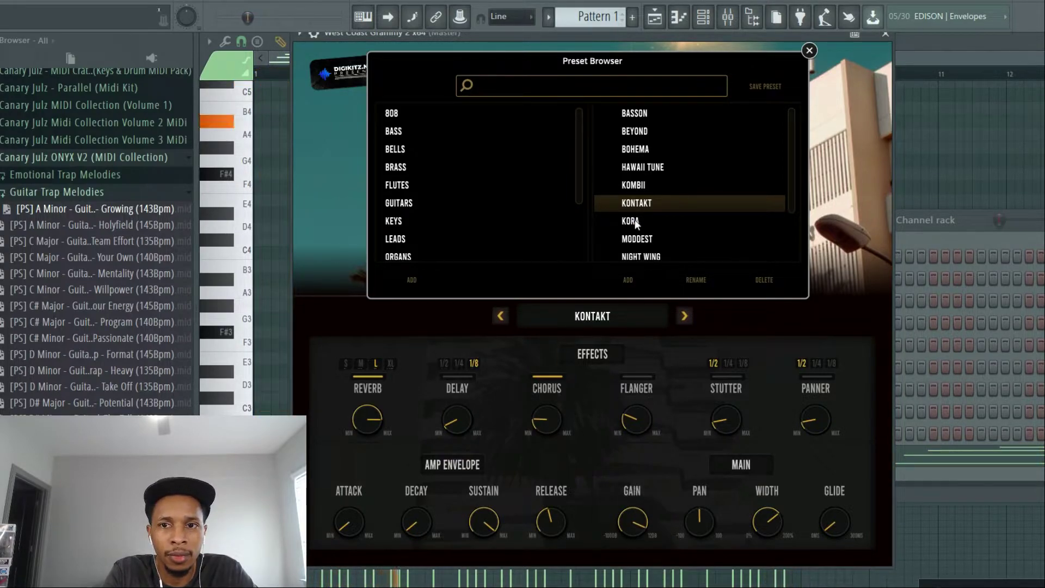
# Audition guitar presets Kora, Moddest, Night Wing, Original Taste and Sunset, ending on Synthetic.
pyautogui.scroll(-3)
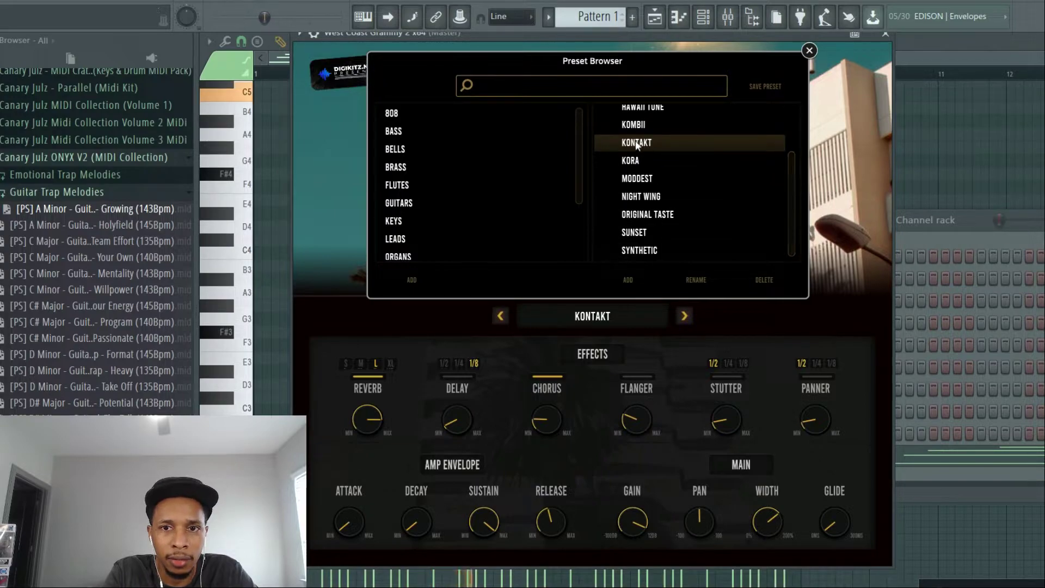
pyautogui.click(630, 160)
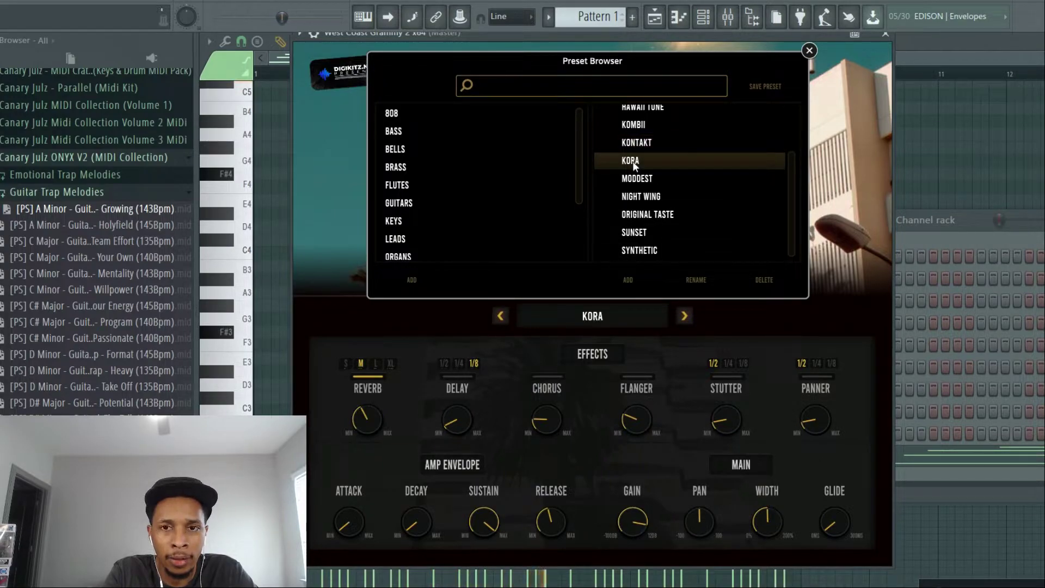
pyautogui.moveTo(643, 196)
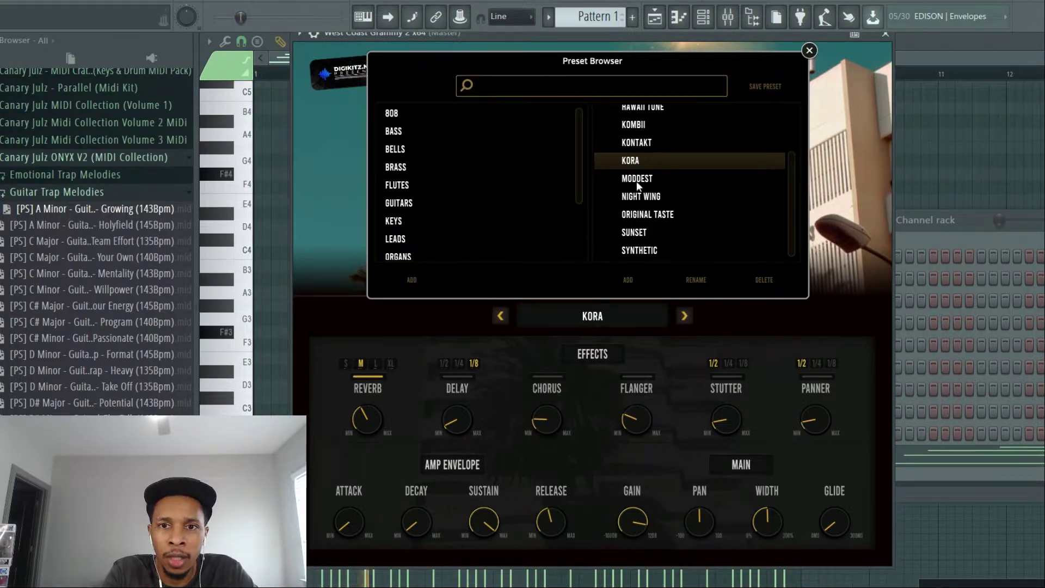
pyautogui.click(636, 178)
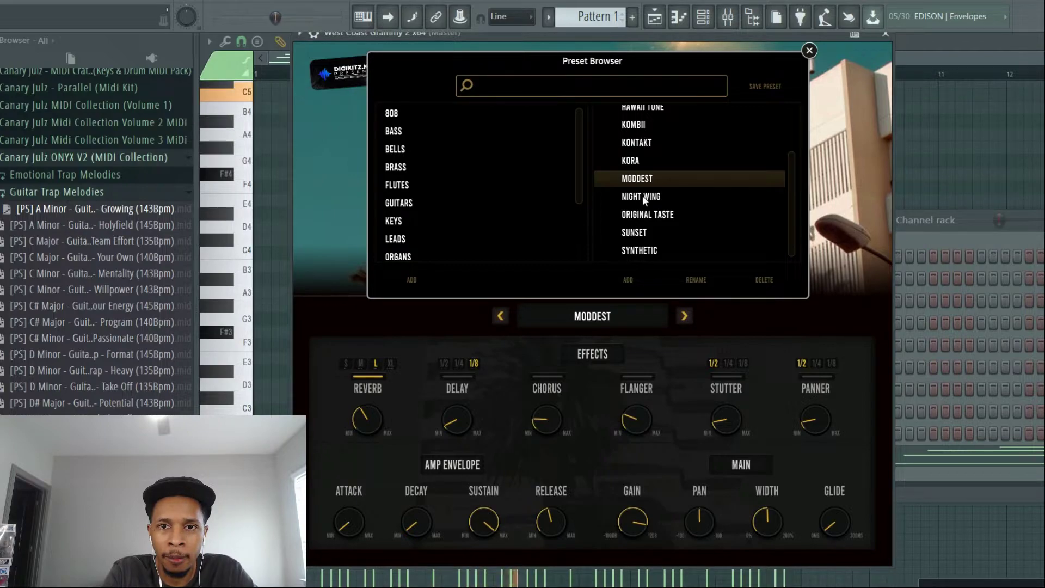
pyautogui.click(641, 196)
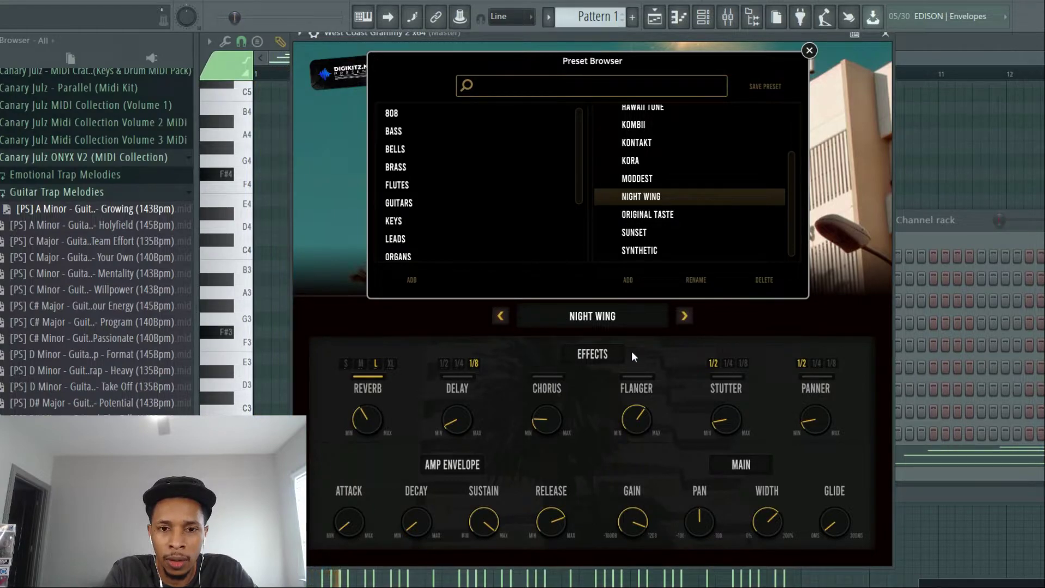
pyautogui.click(647, 214)
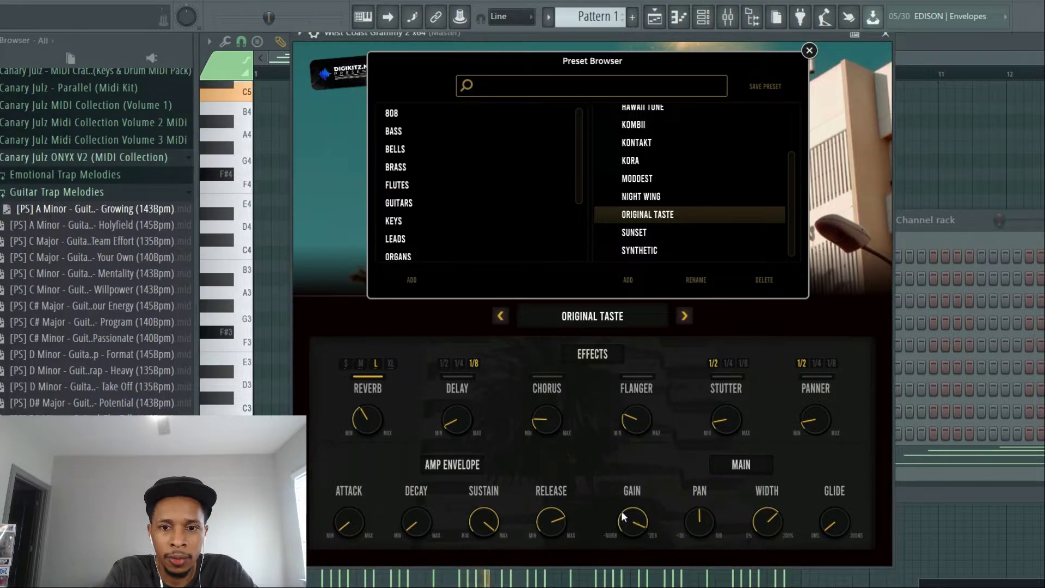
pyautogui.moveTo(549, 393)
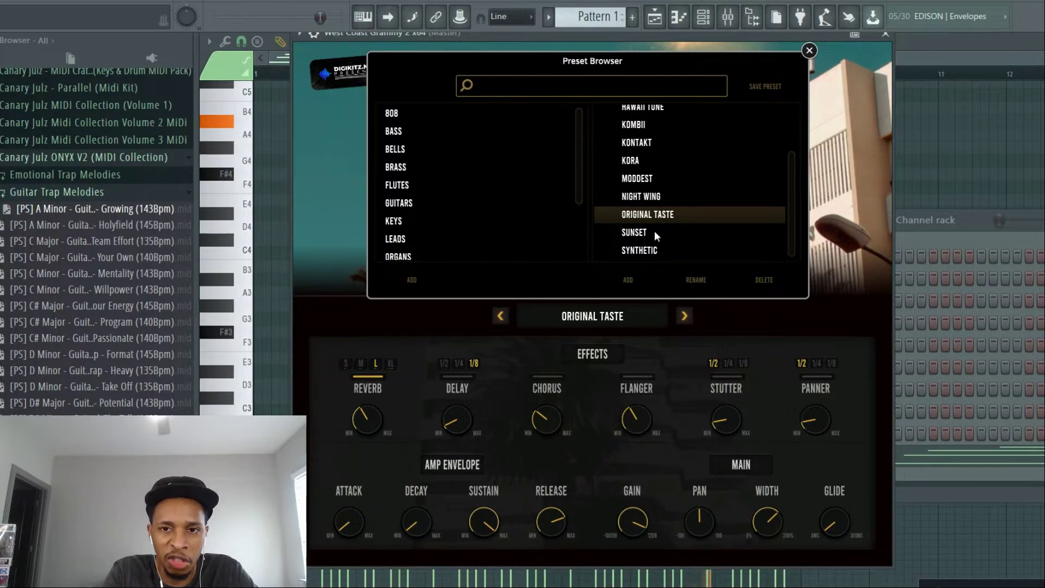
pyautogui.click(633, 232)
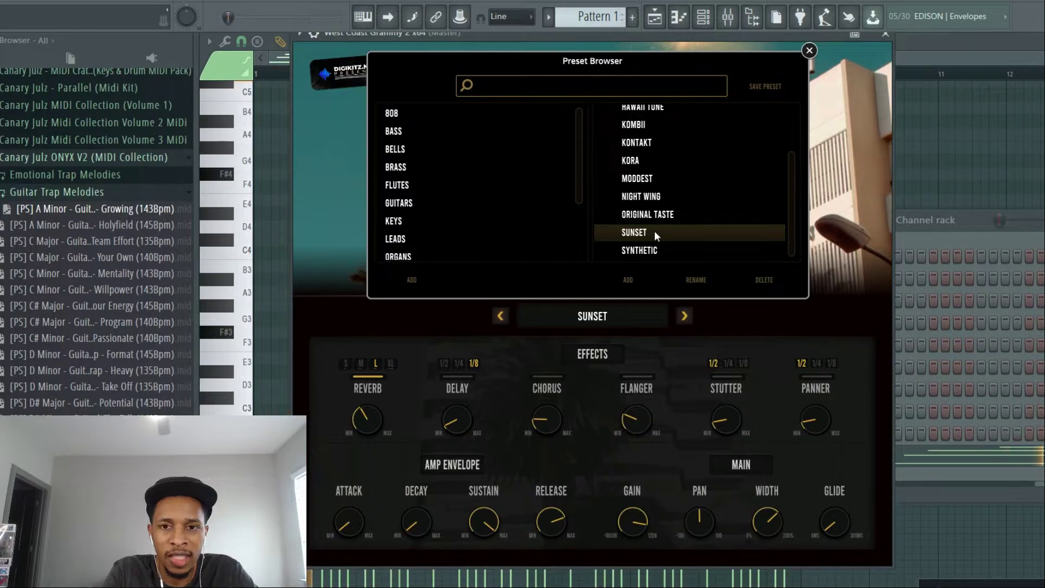
pyautogui.click(639, 250)
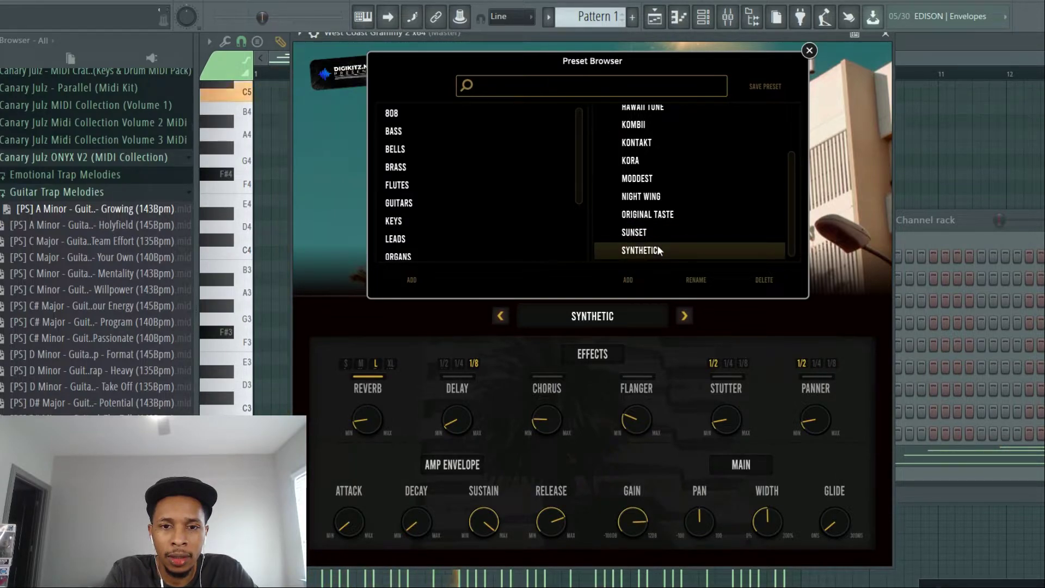
pyautogui.moveTo(417, 224)
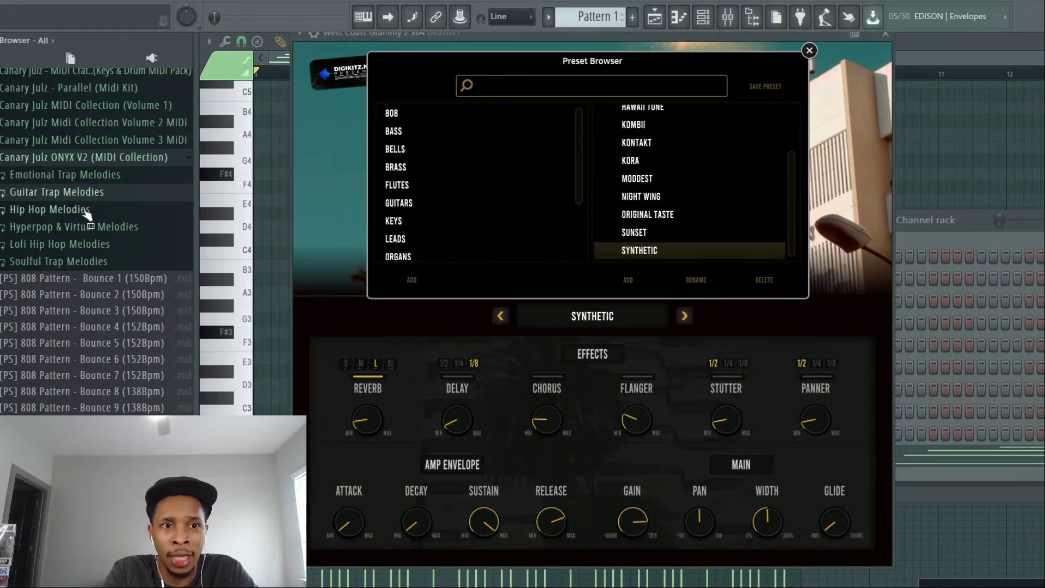
# Open the Emotional Trap Melodies MIDI folder, load the Analogia keys preset, and bring the plugin forward.
pyautogui.click(65, 174)
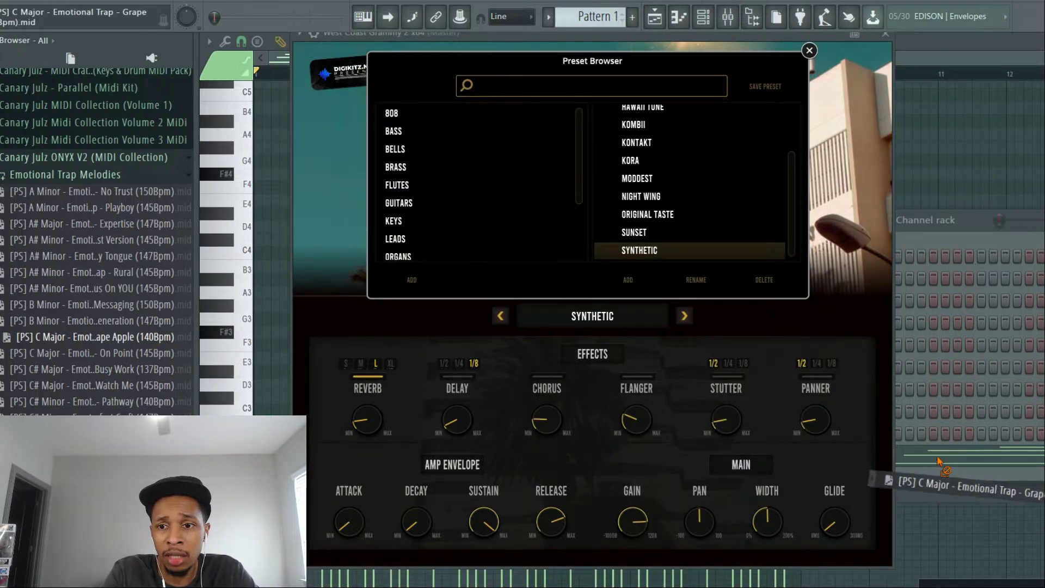
pyautogui.click(393, 221)
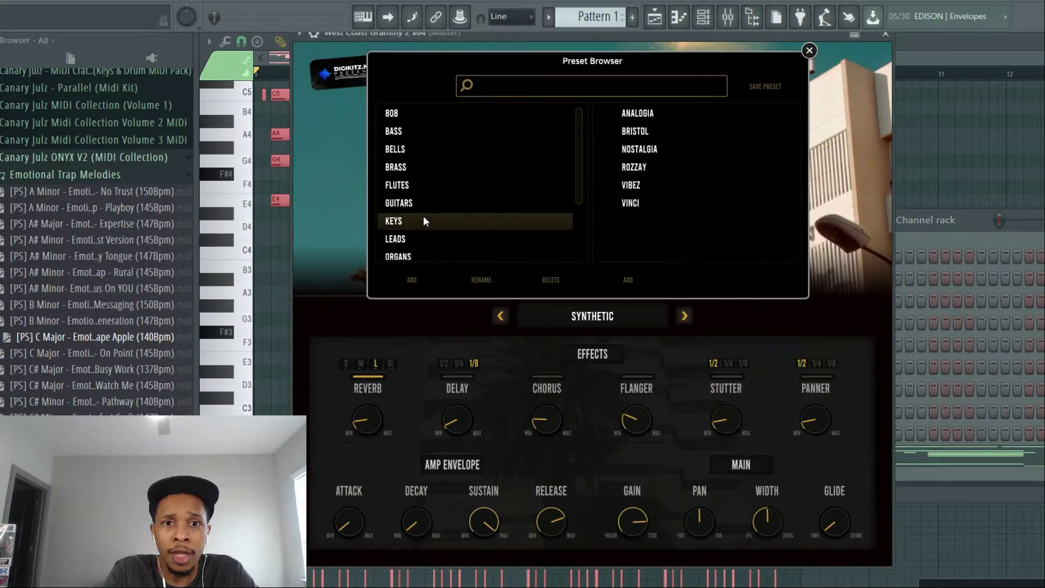
pyautogui.click(637, 113)
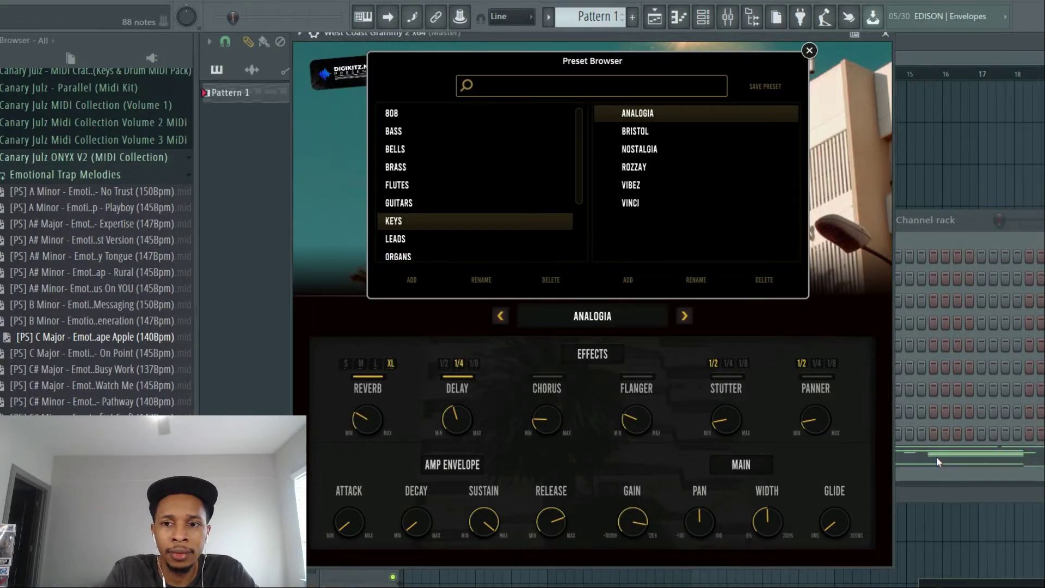
pyautogui.click(809, 50)
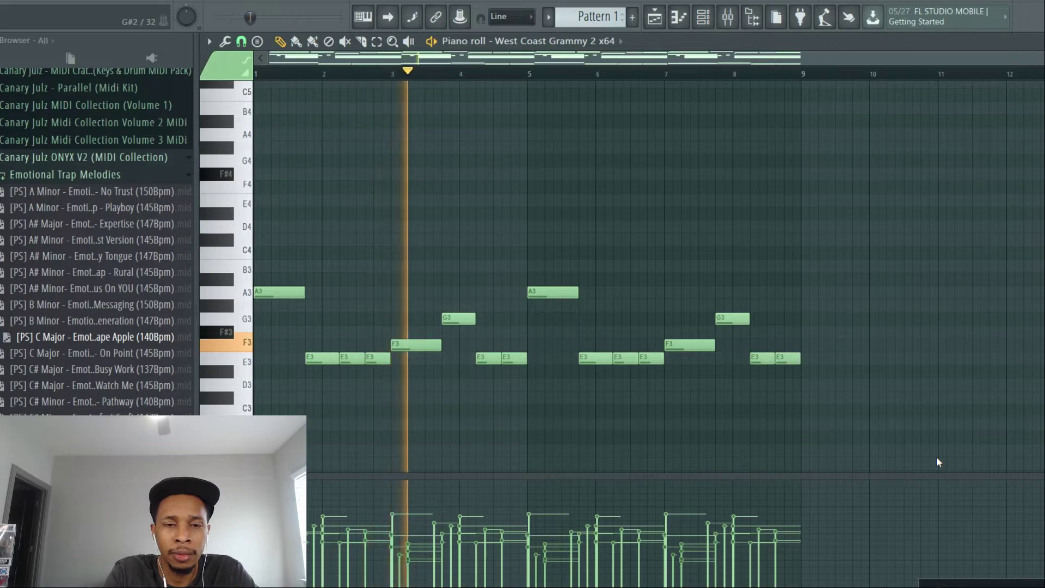
pyautogui.click(703, 16)
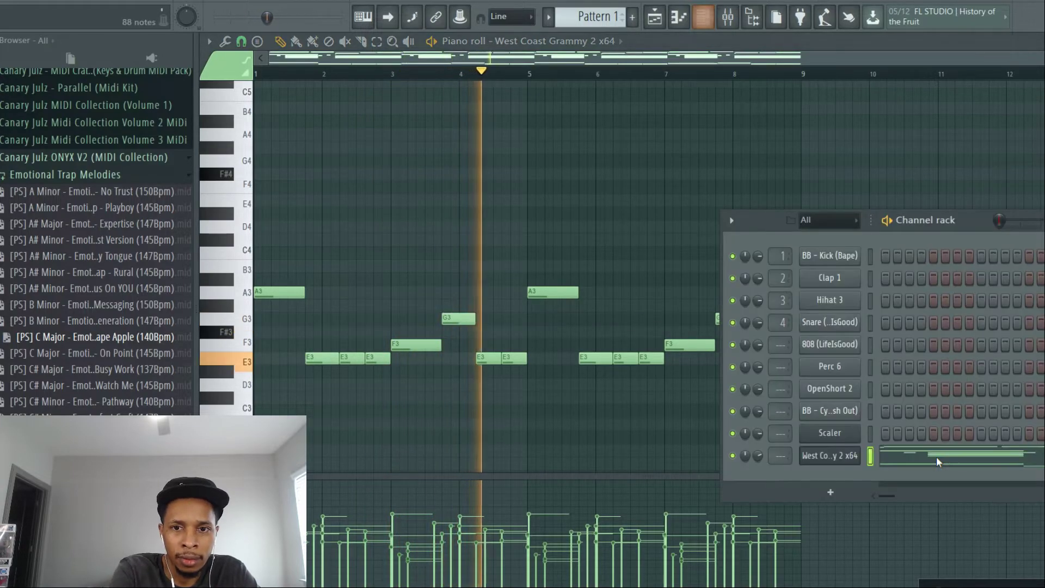
pyautogui.click(828, 455)
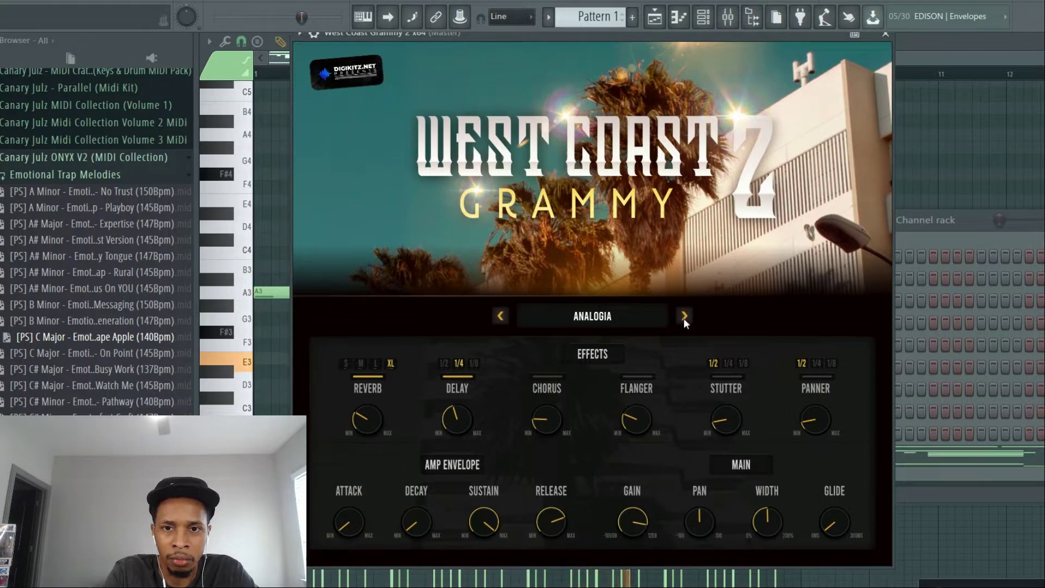
# Arrow through the keys presets Bristol, Nostalgia, Rozzay and Vibez, then open the preset browser.
pyautogui.click(683, 315)
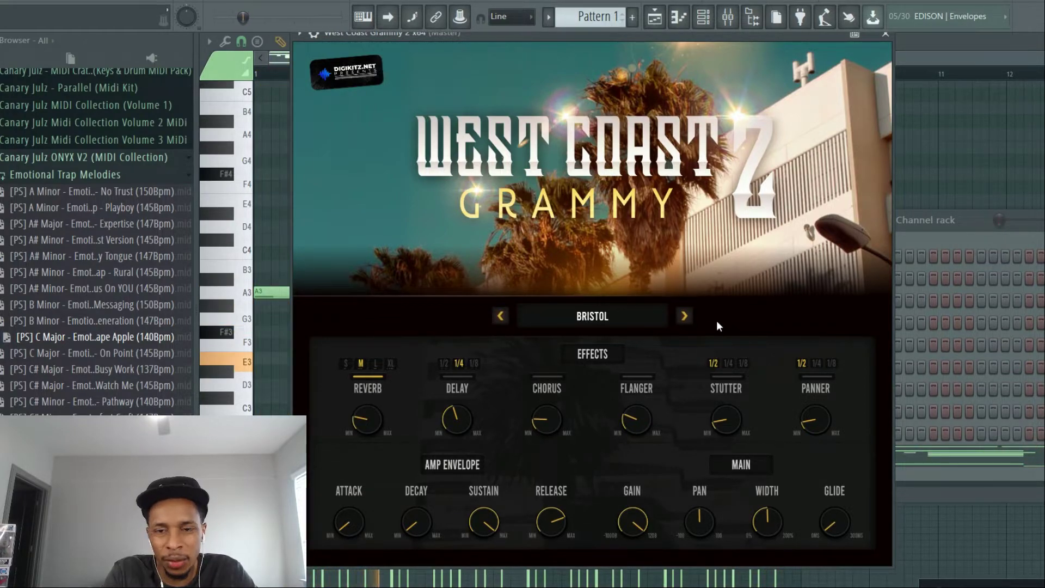
pyautogui.click(683, 315)
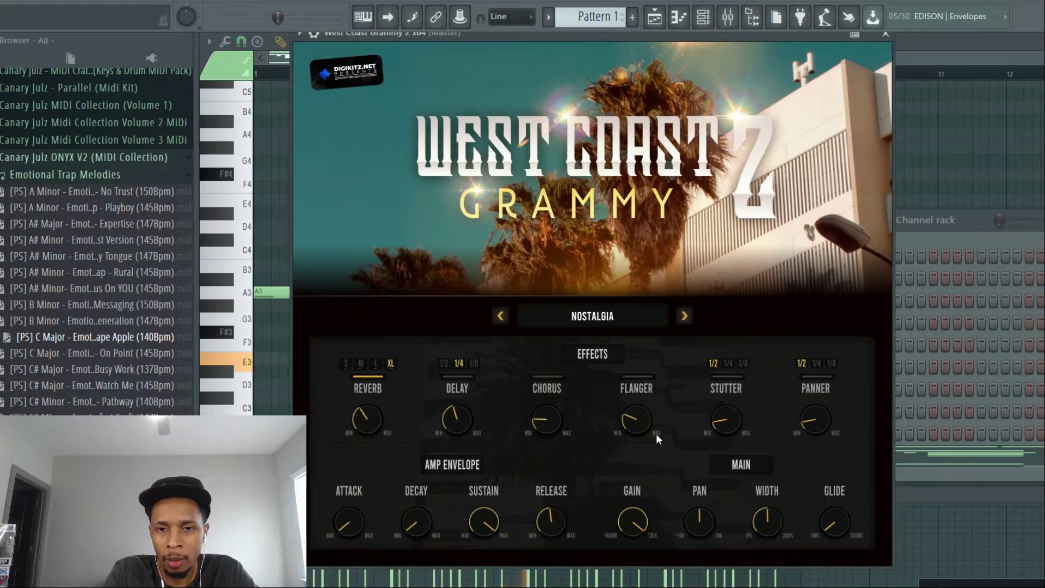
pyautogui.moveTo(685, 315)
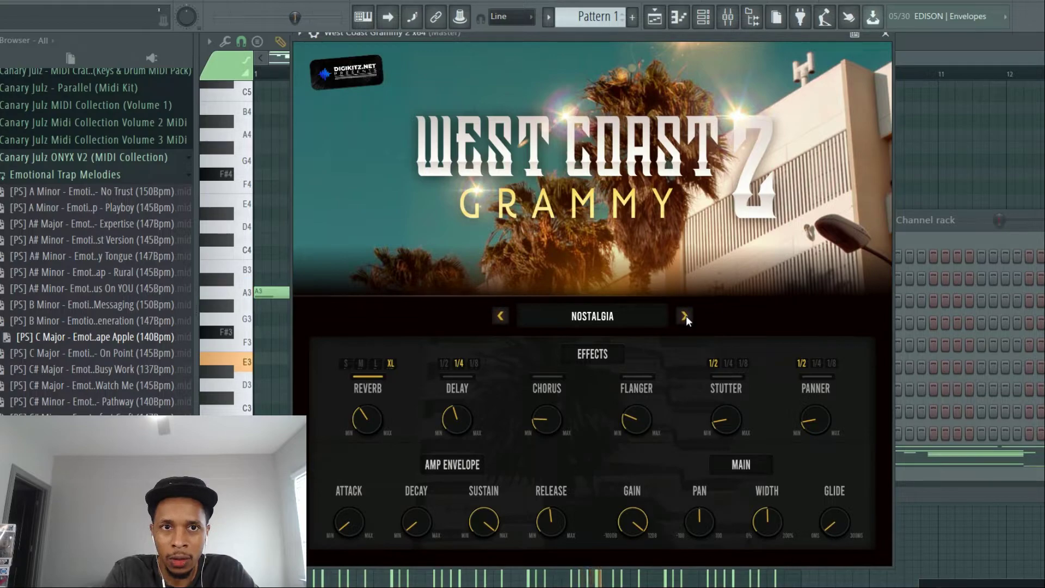
pyautogui.click(684, 315)
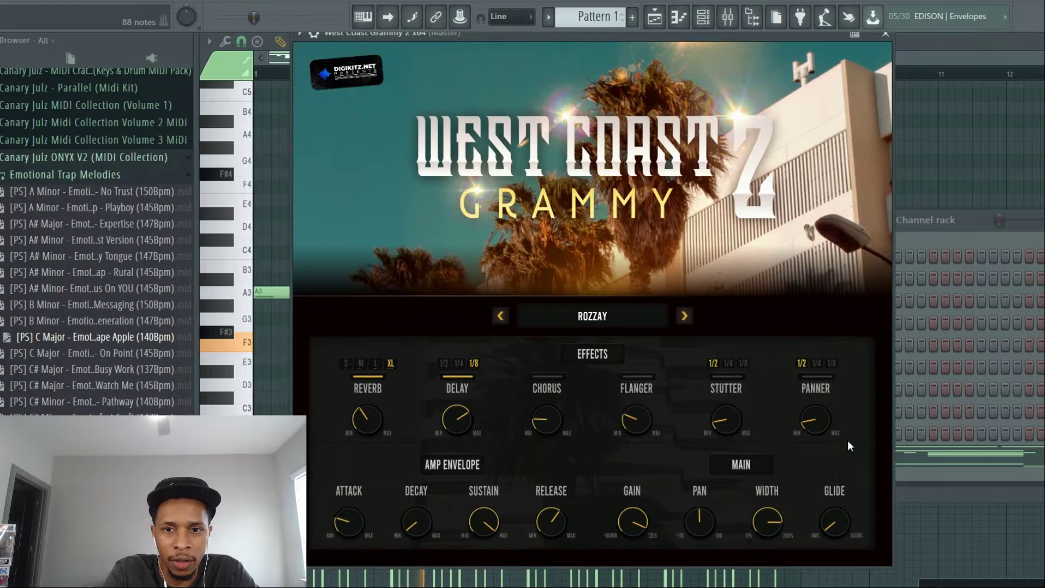
pyautogui.click(683, 315)
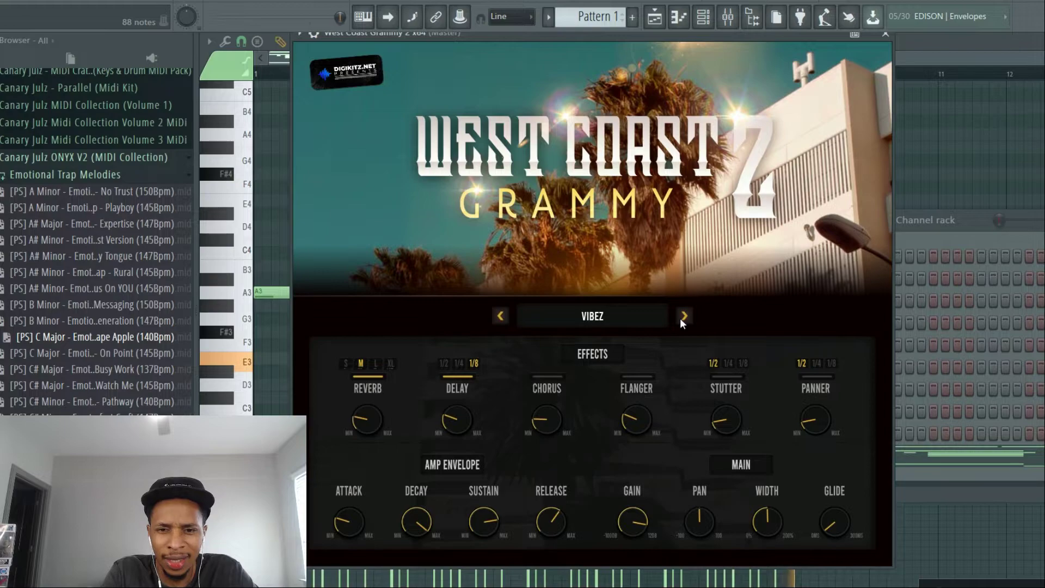
pyautogui.moveTo(638, 514)
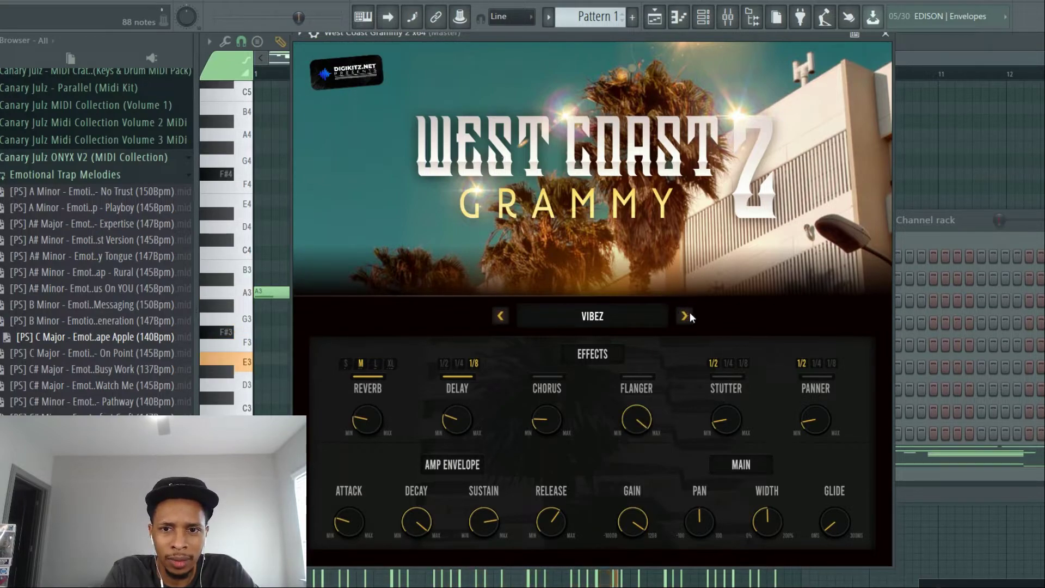
pyautogui.click(683, 316)
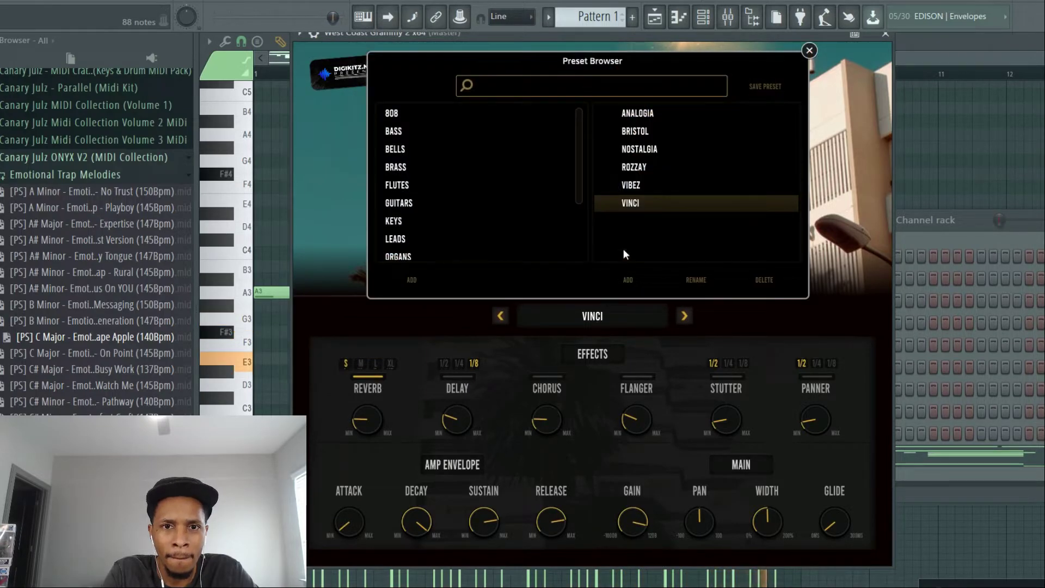
# Open another preset category and audition Frontman, Impulse and Pink Lambo.
pyautogui.scroll(-3)
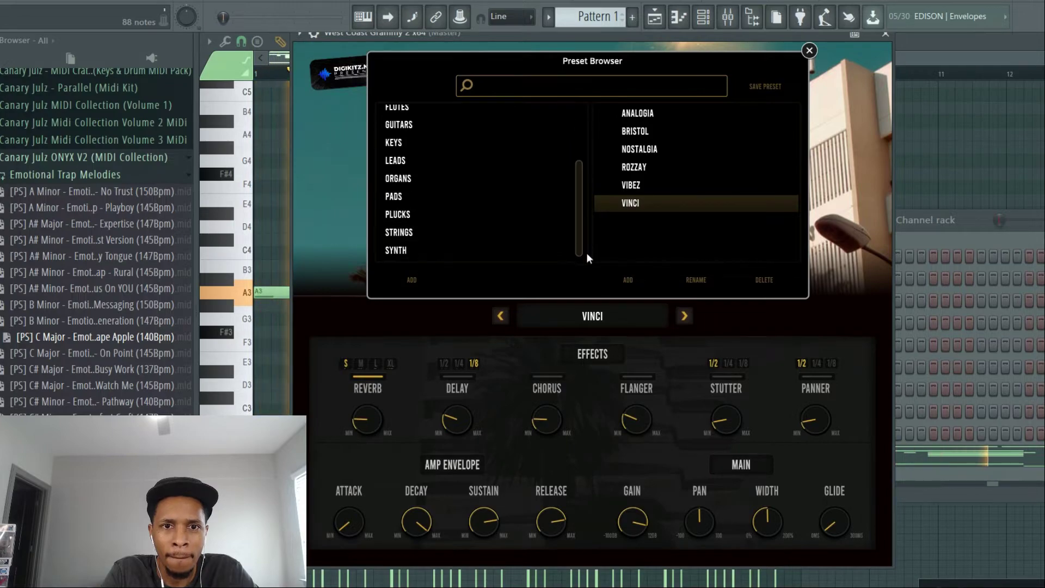
pyautogui.click(394, 160)
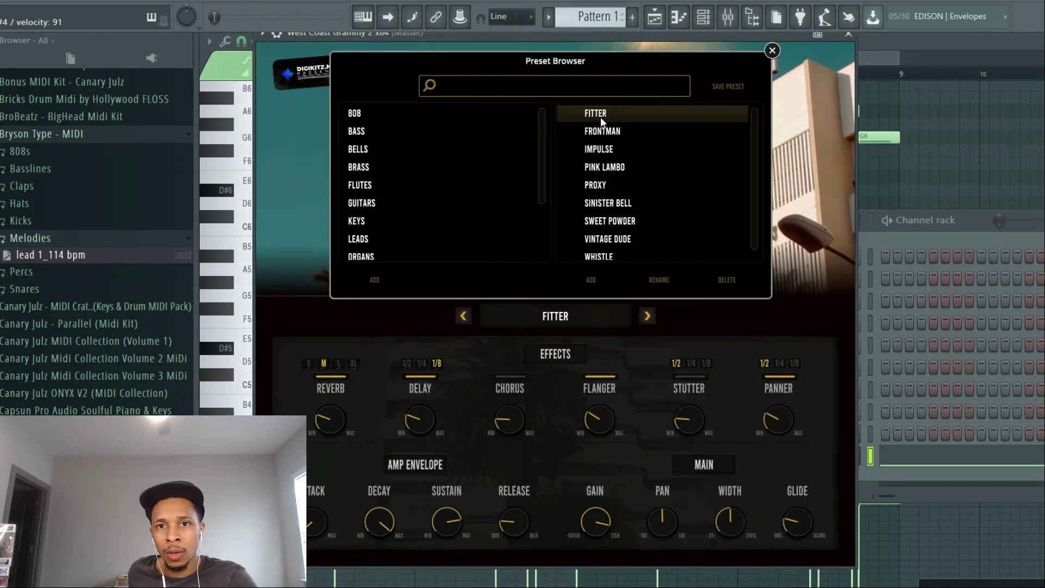
pyautogui.click(602, 130)
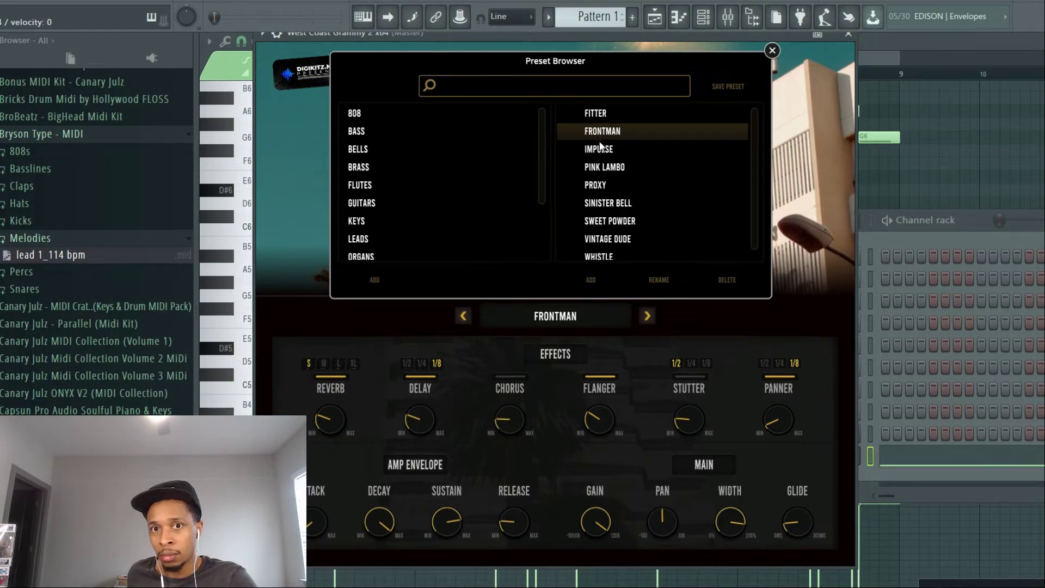
pyautogui.click(597, 148)
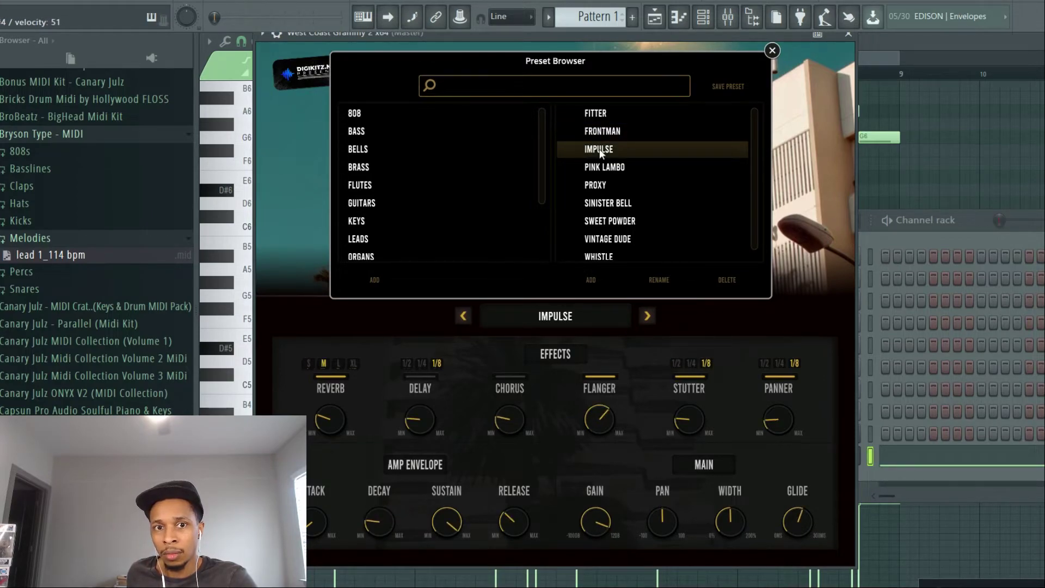
pyautogui.moveTo(597, 182)
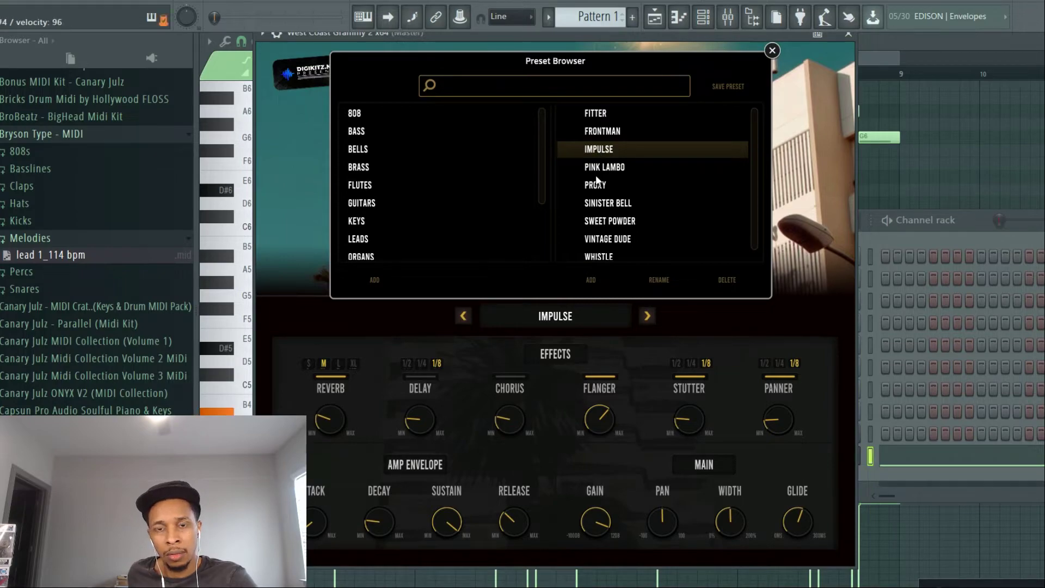
pyautogui.click(603, 166)
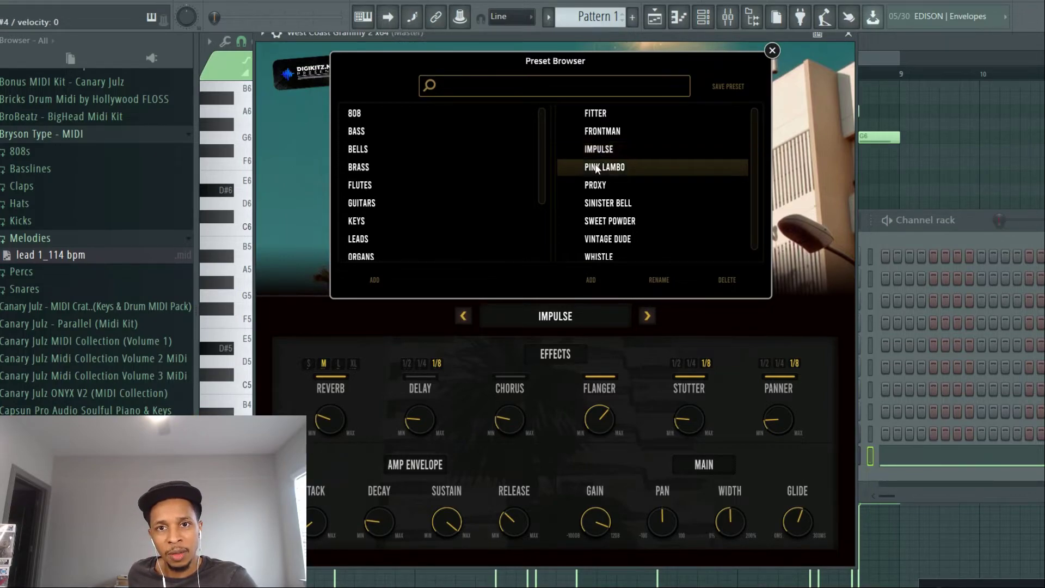
pyautogui.click(603, 167)
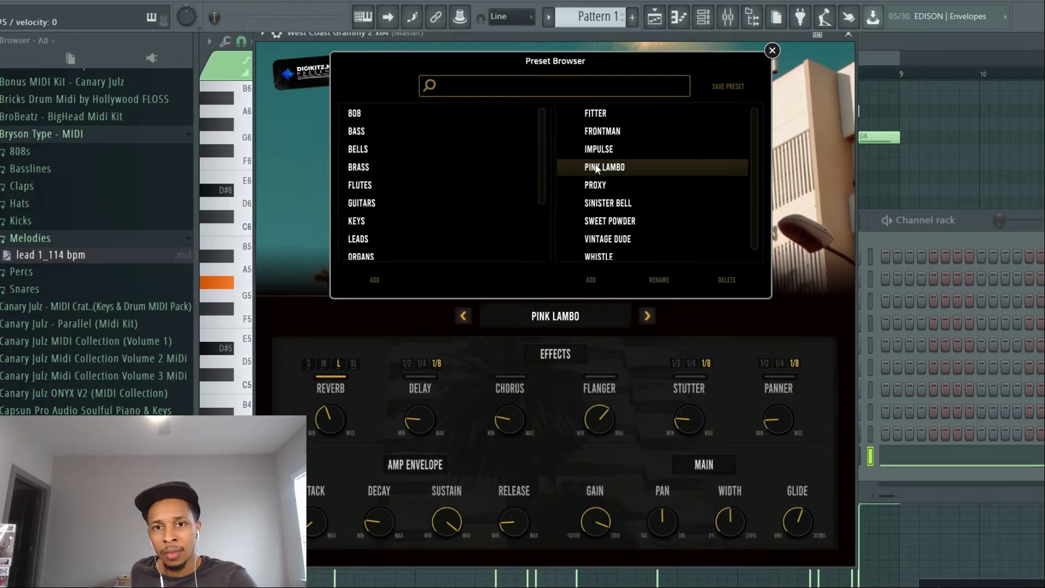
# Audition Proxy, Sinister Bell, Sweet Powder and Vintage Dude, ending with Whistle loaded.
pyautogui.click(594, 184)
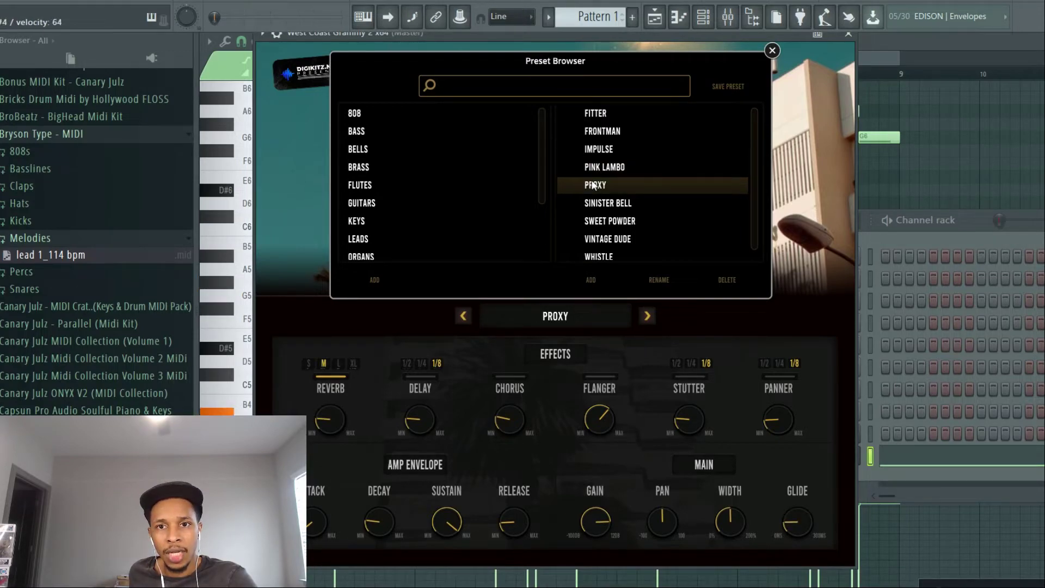
pyautogui.click(608, 203)
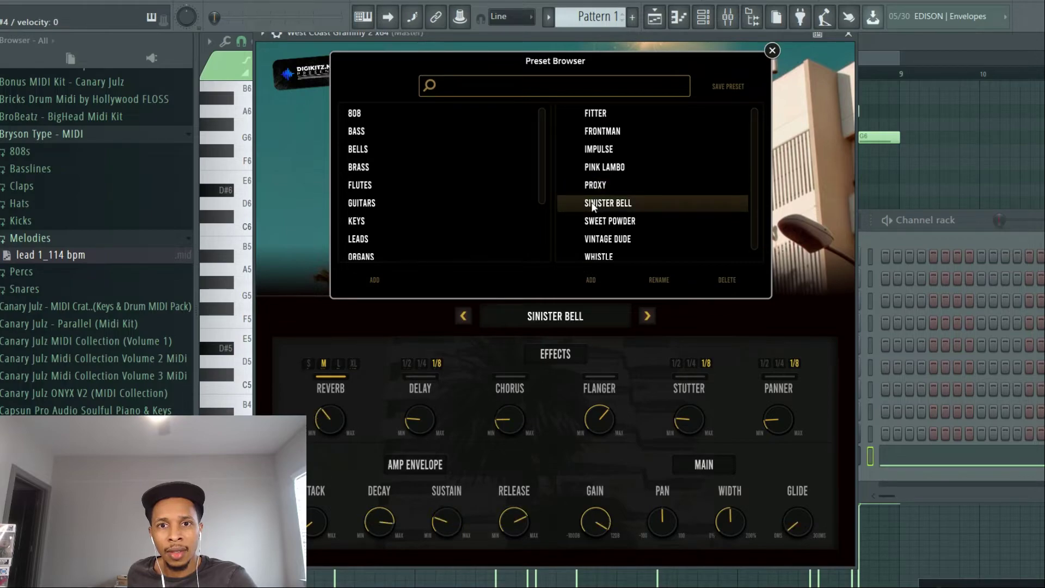
pyautogui.click(353, 363)
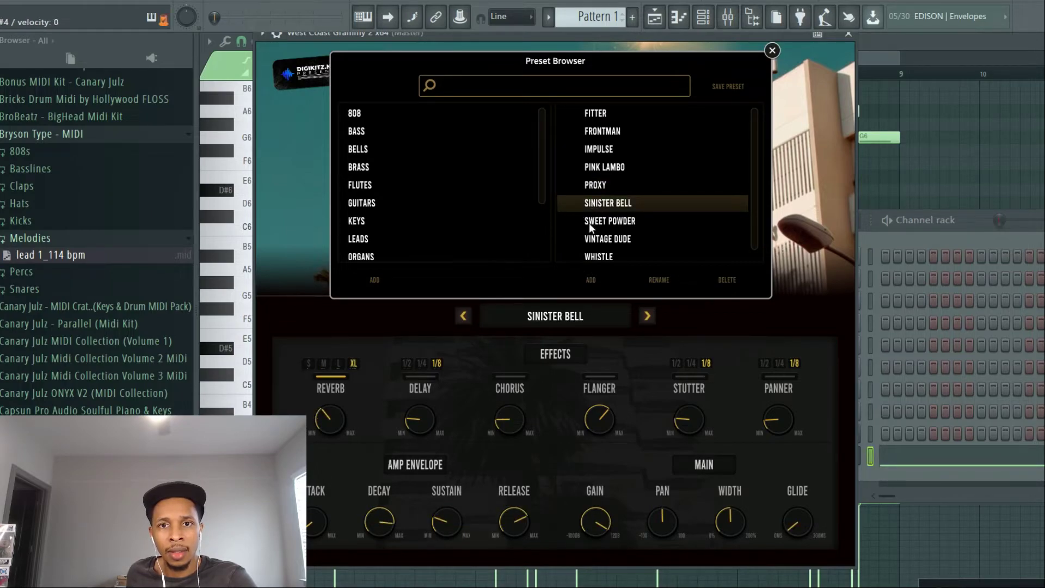
pyautogui.click(609, 221)
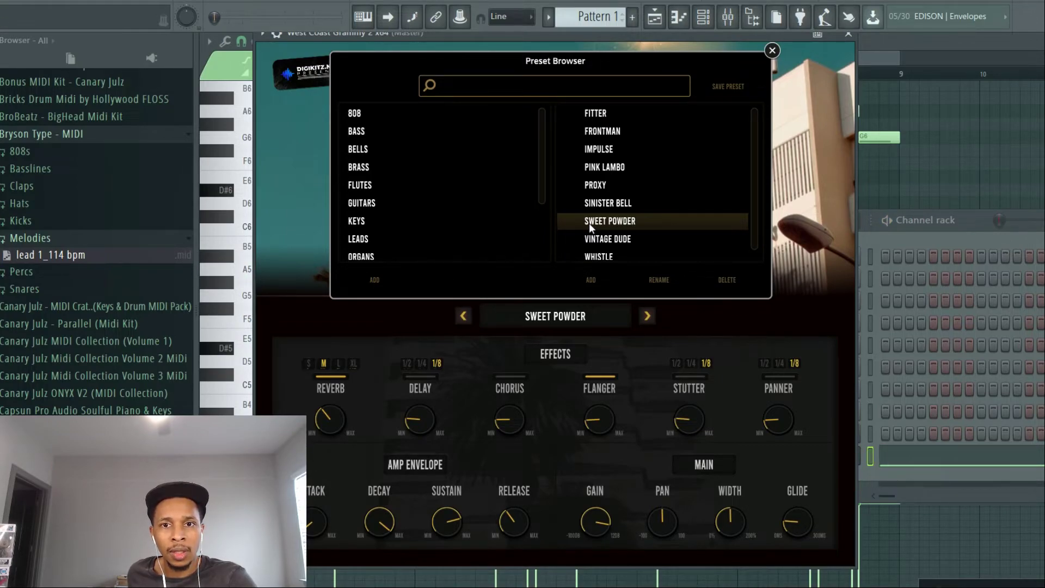
pyautogui.click(606, 238)
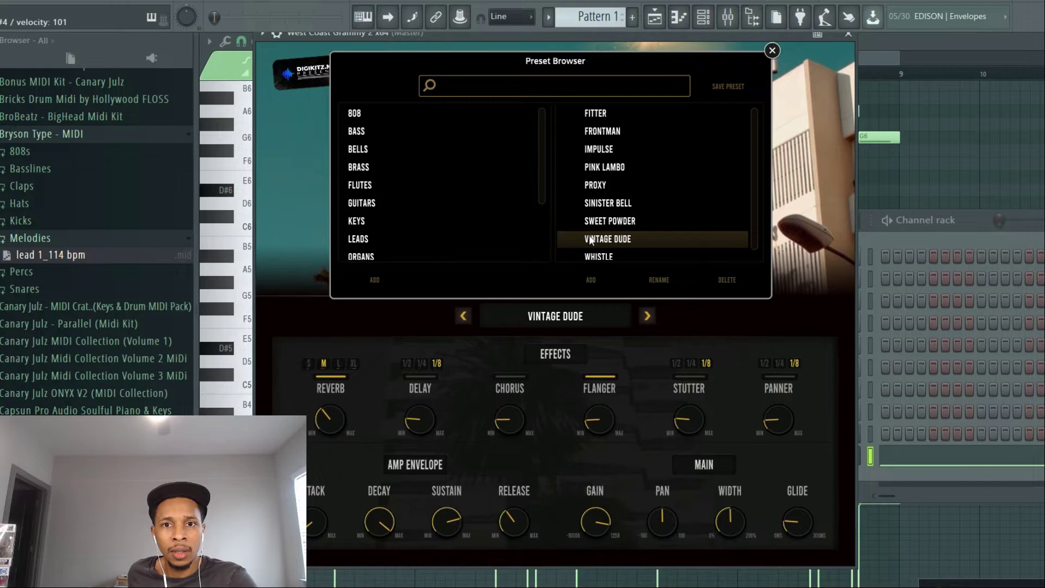
pyautogui.click(598, 256)
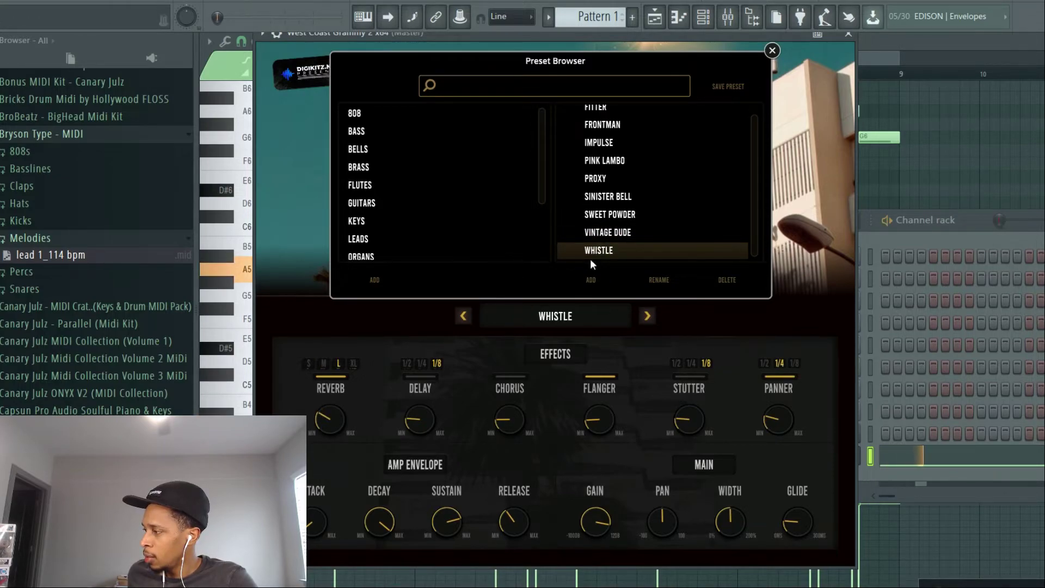
pyautogui.moveTo(416, 260)
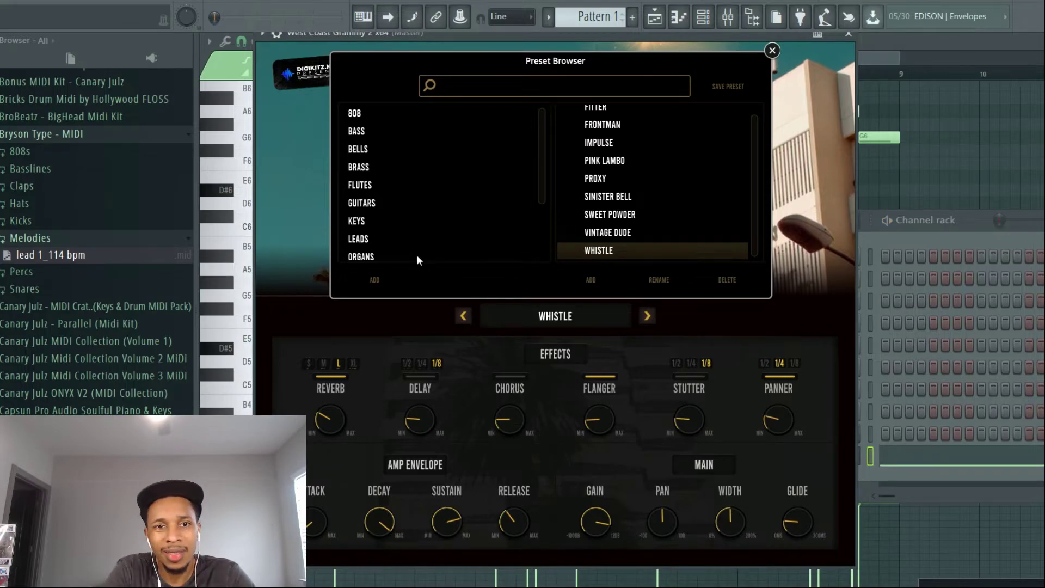
# Audition organ presets King Slayer, Paradiso and Polakk, then show the Pads category.
pyautogui.click(360, 257)
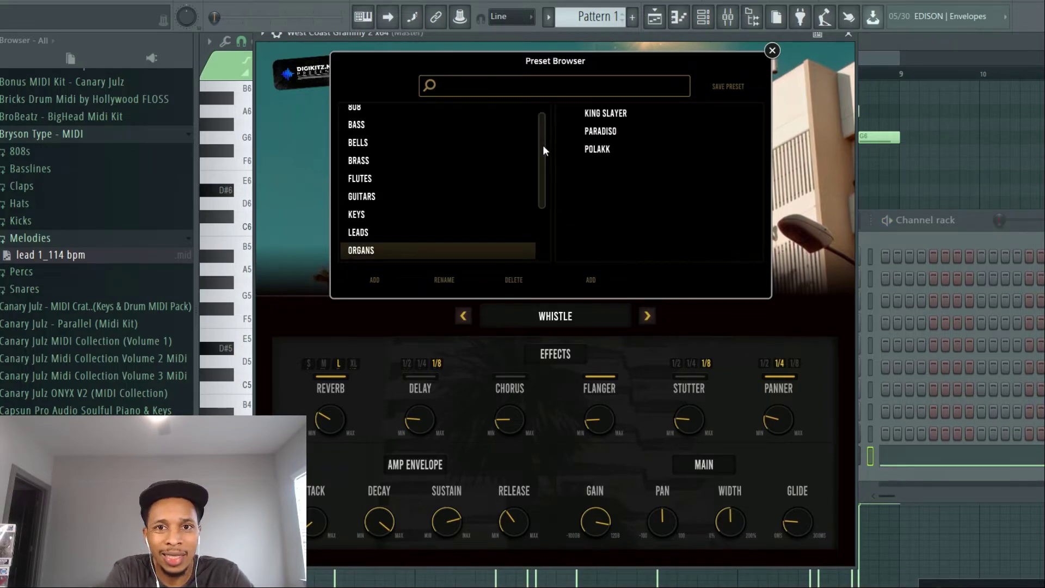
pyautogui.click(606, 112)
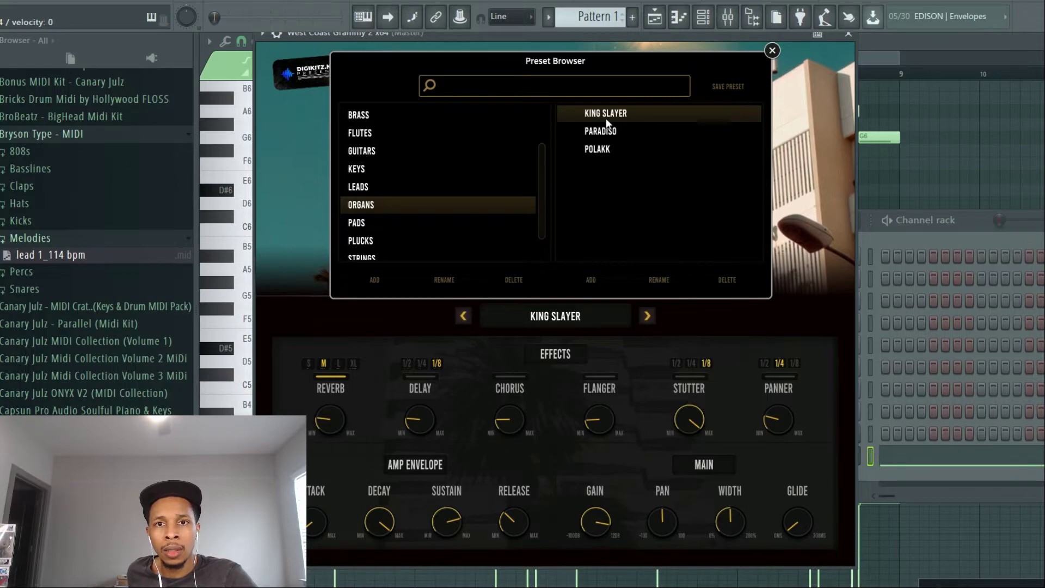
pyautogui.click(599, 131)
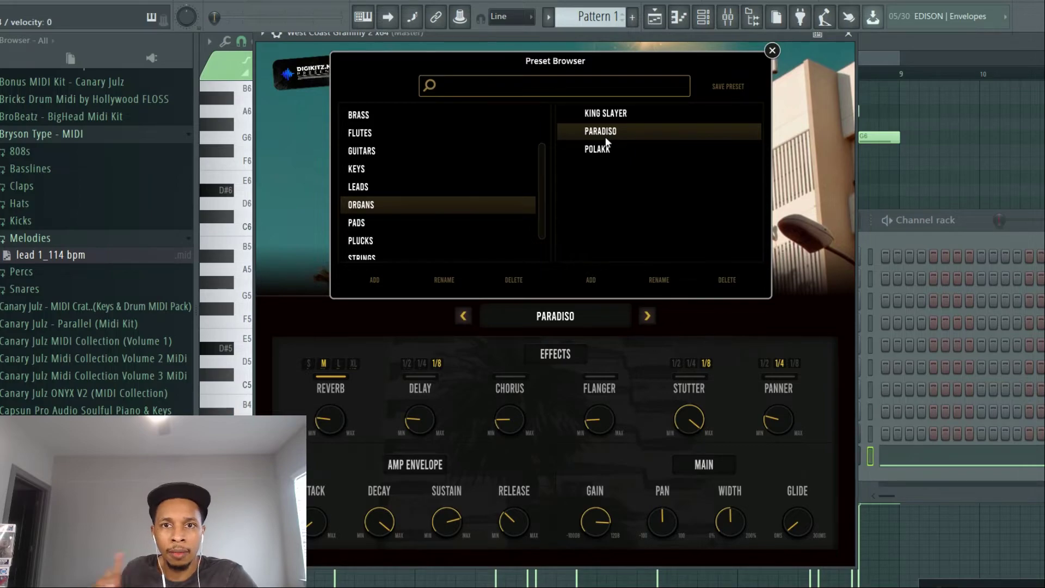
pyautogui.click(597, 148)
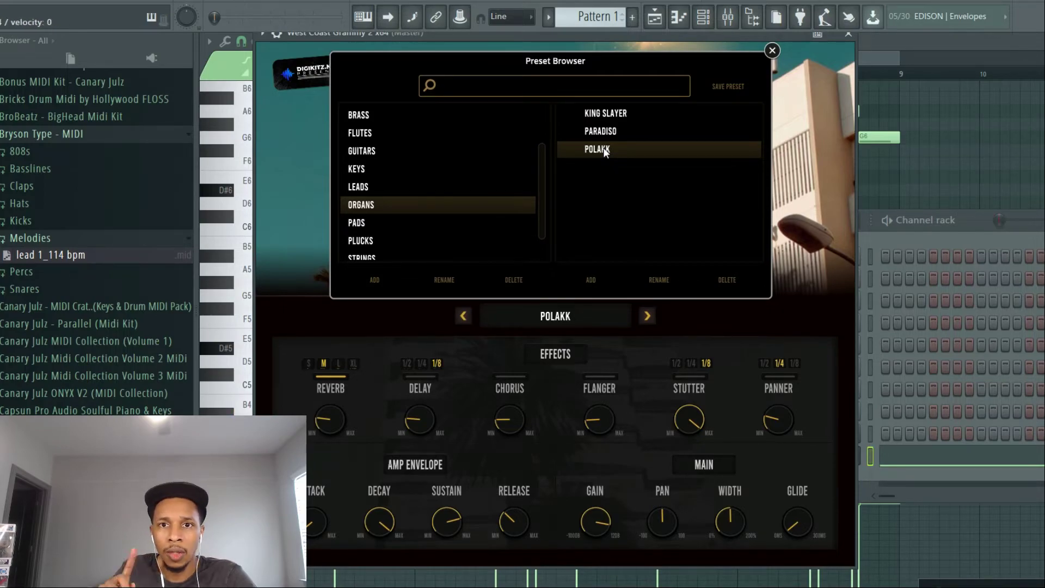
pyautogui.moveTo(366, 232)
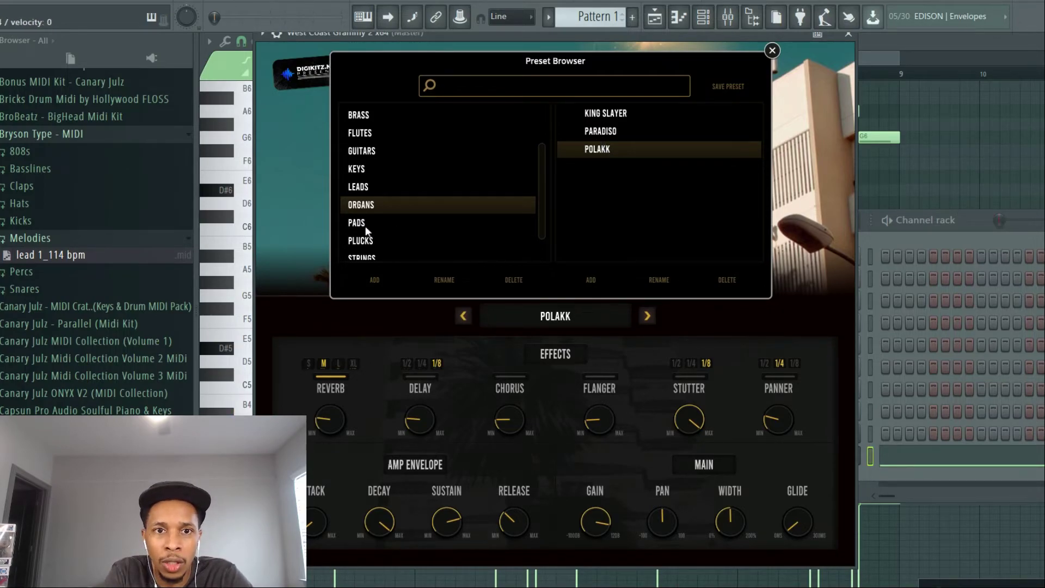
pyautogui.click(356, 223)
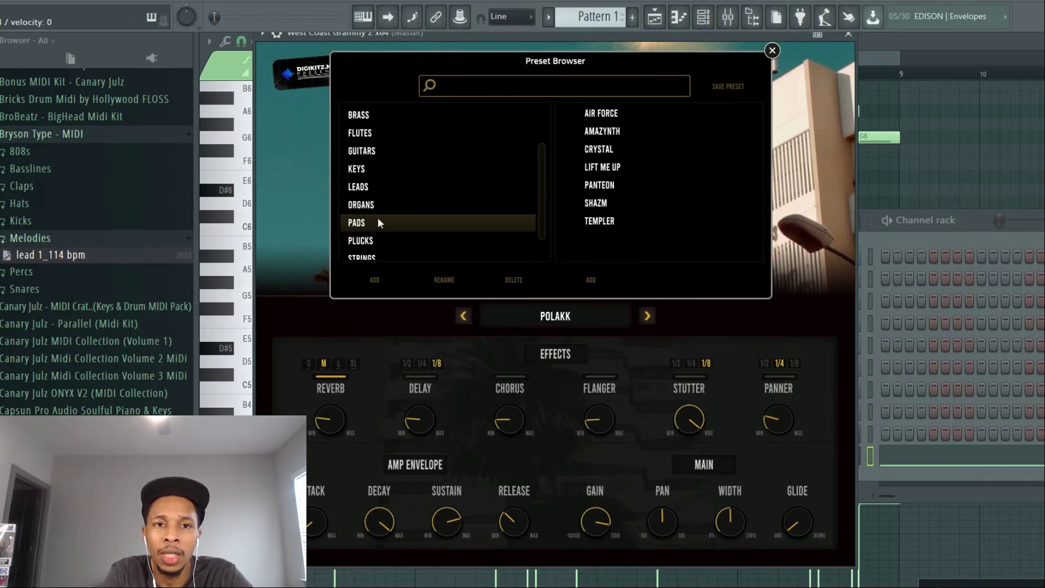
pyautogui.moveTo(589, 122)
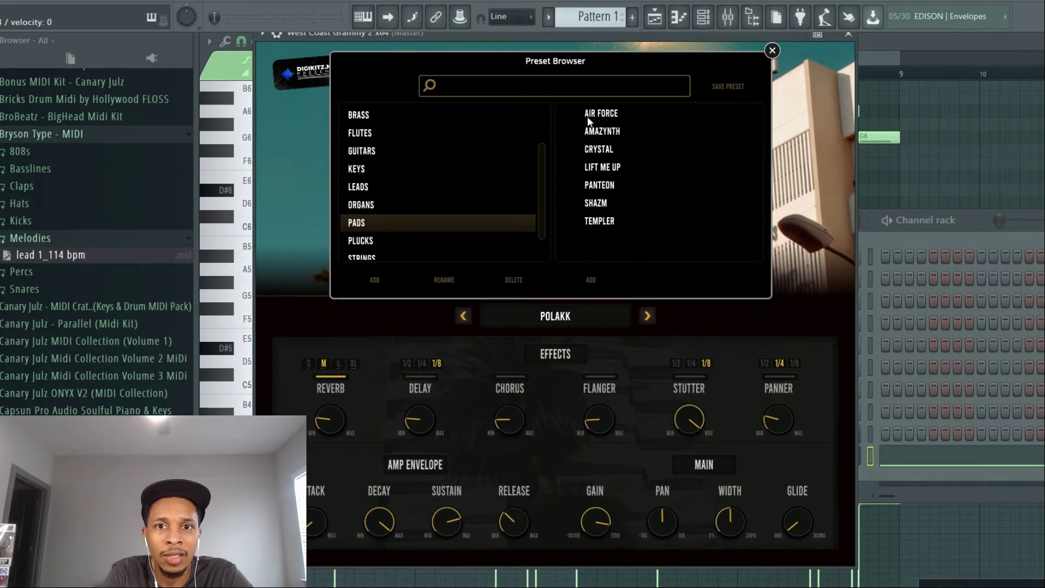
# Load the Air Force pad preset and reopen the plugin's preset list.
pyautogui.click(601, 113)
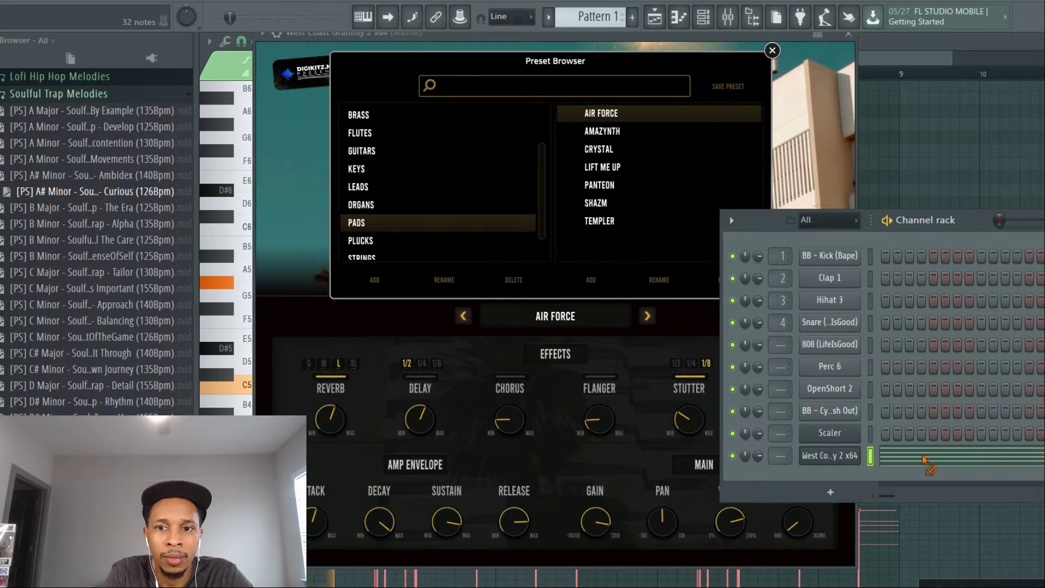
pyautogui.click(772, 50)
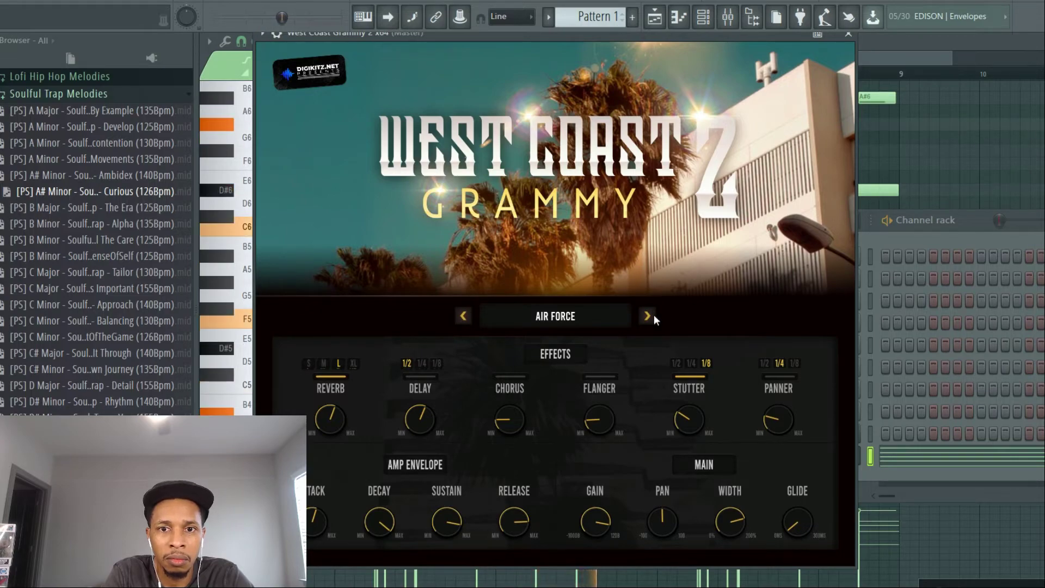
pyautogui.click(645, 315)
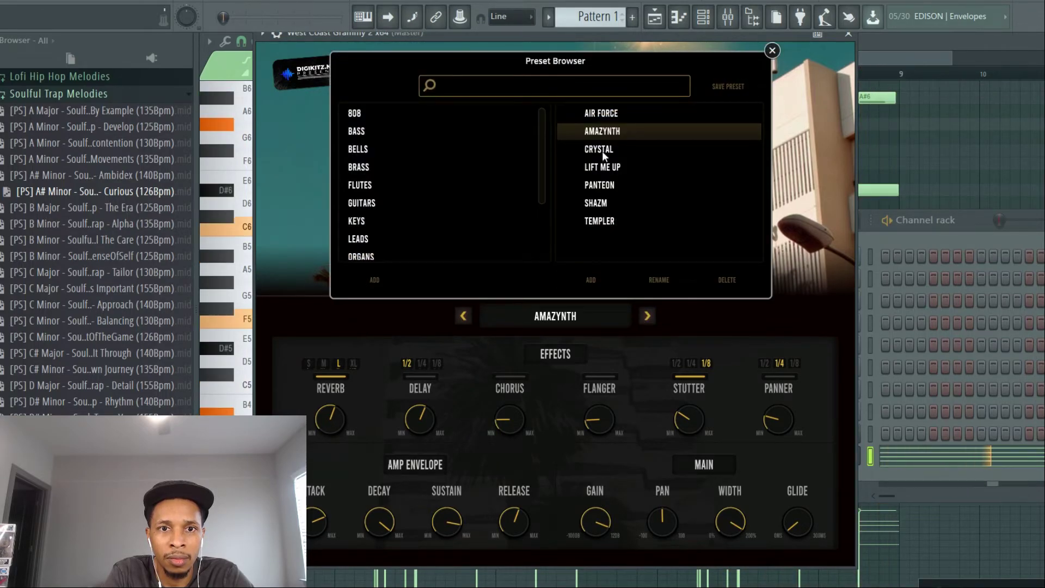
# Audition pad presets Crystal, Lift Me Up, Panteon and Shazm, ending with Templer loaded.
pyautogui.click(598, 150)
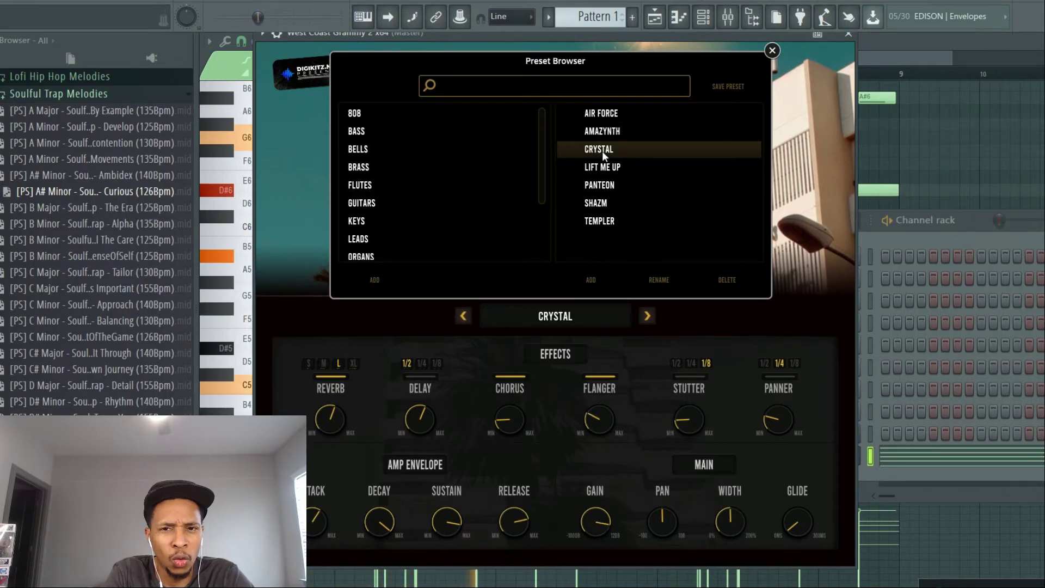
pyautogui.moveTo(603, 172)
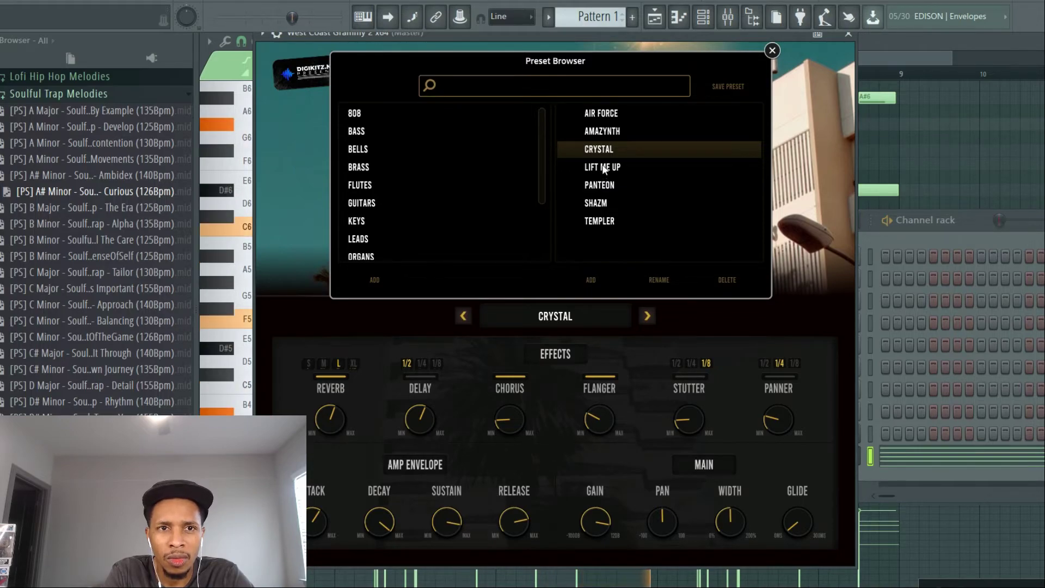
pyautogui.click(602, 167)
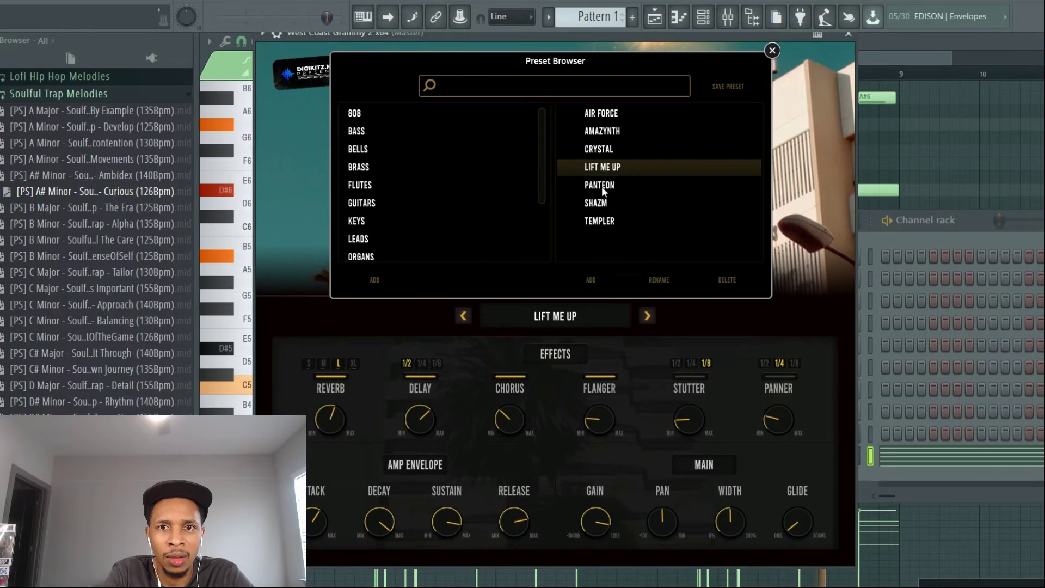
pyautogui.click(598, 185)
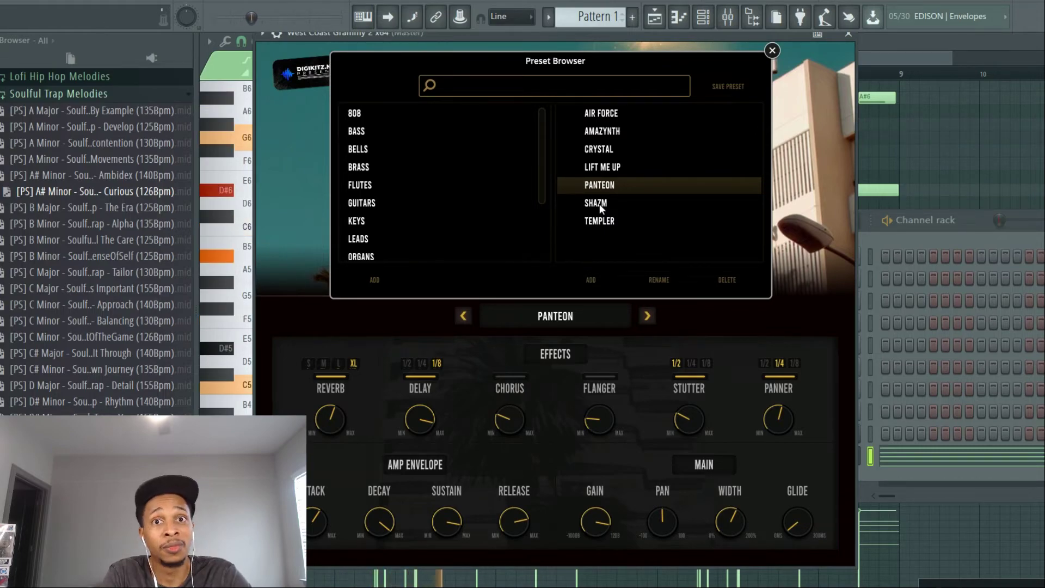
pyautogui.click(596, 203)
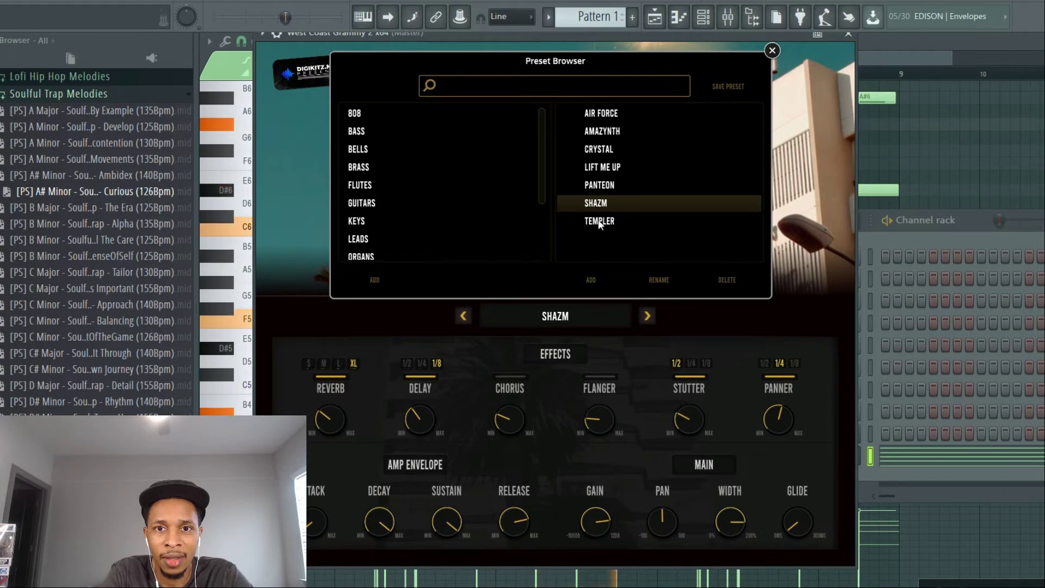
pyautogui.click(599, 221)
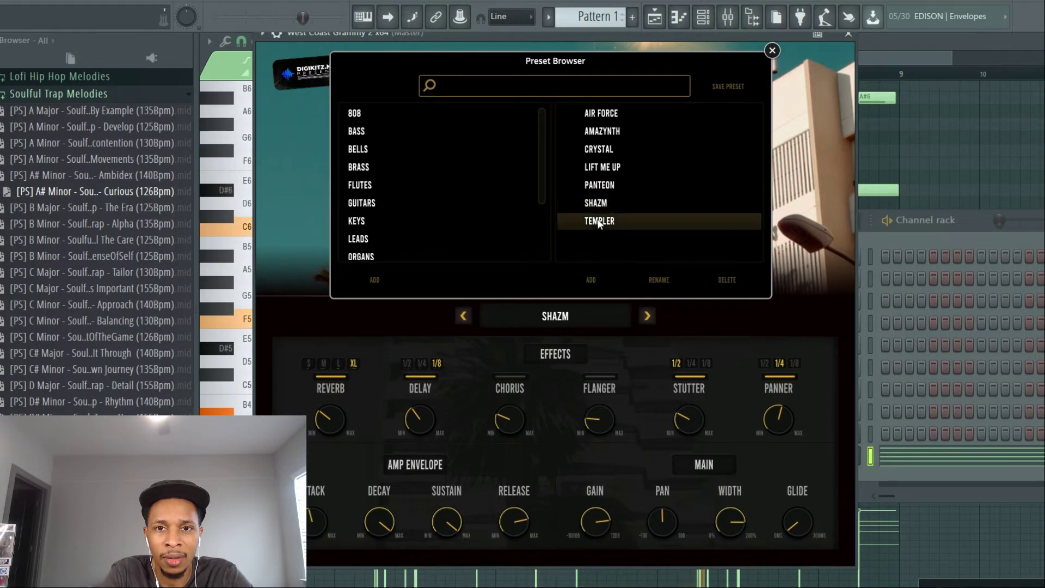
pyautogui.click(599, 221)
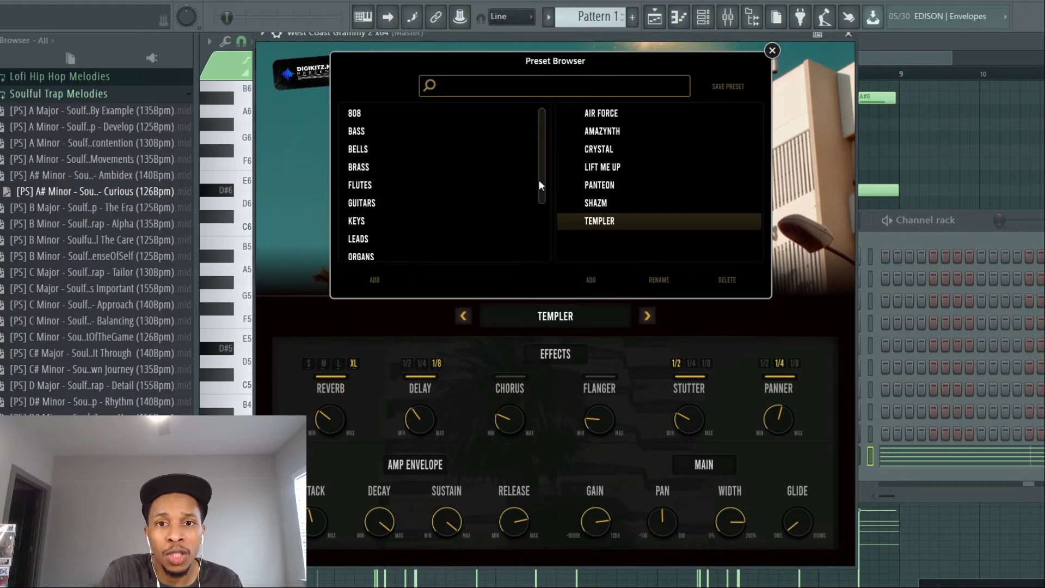
pyautogui.moveTo(375, 129)
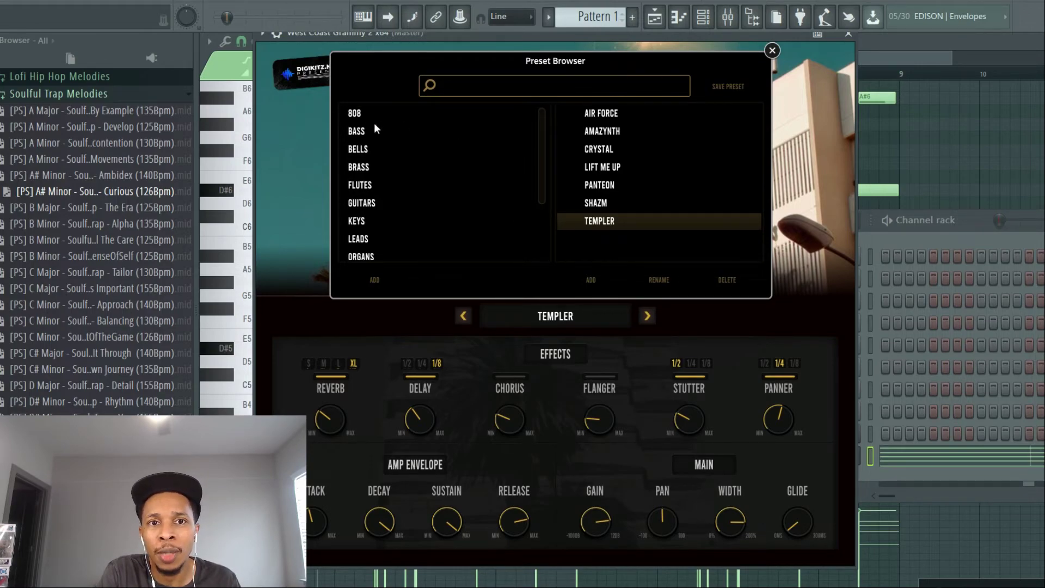
pyautogui.moveTo(371, 258)
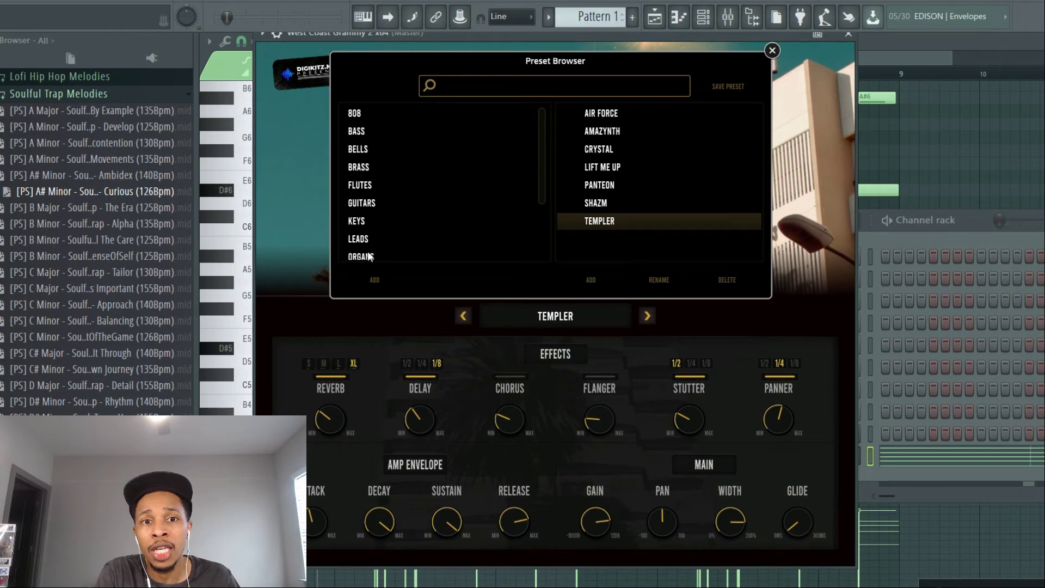
# Open the PLUCKS category and audition Allin, Baltik, Blind, Blink or Bling, Chamber and Drip.
pyautogui.scroll(-3)
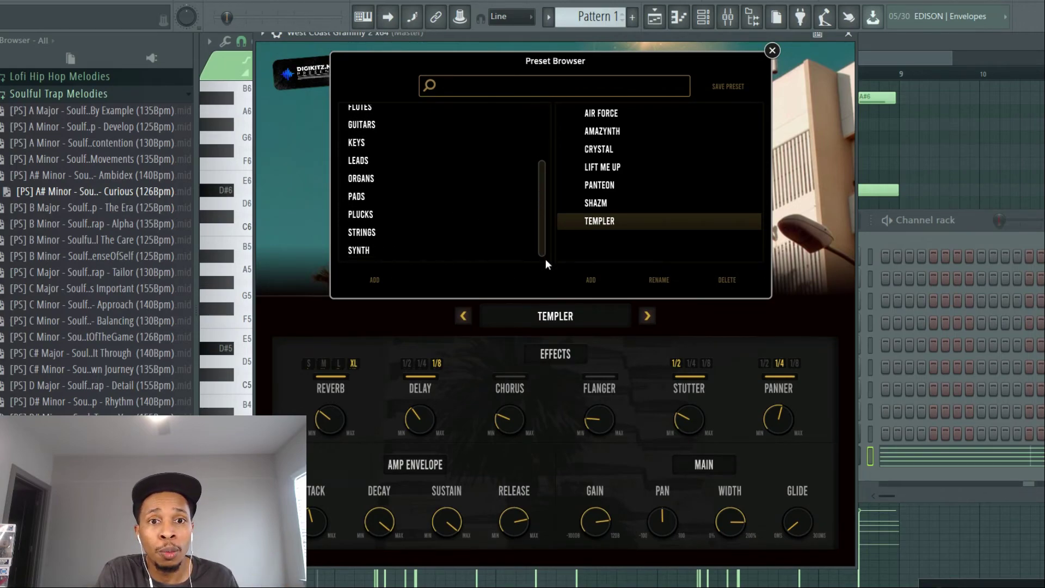
pyautogui.click(359, 214)
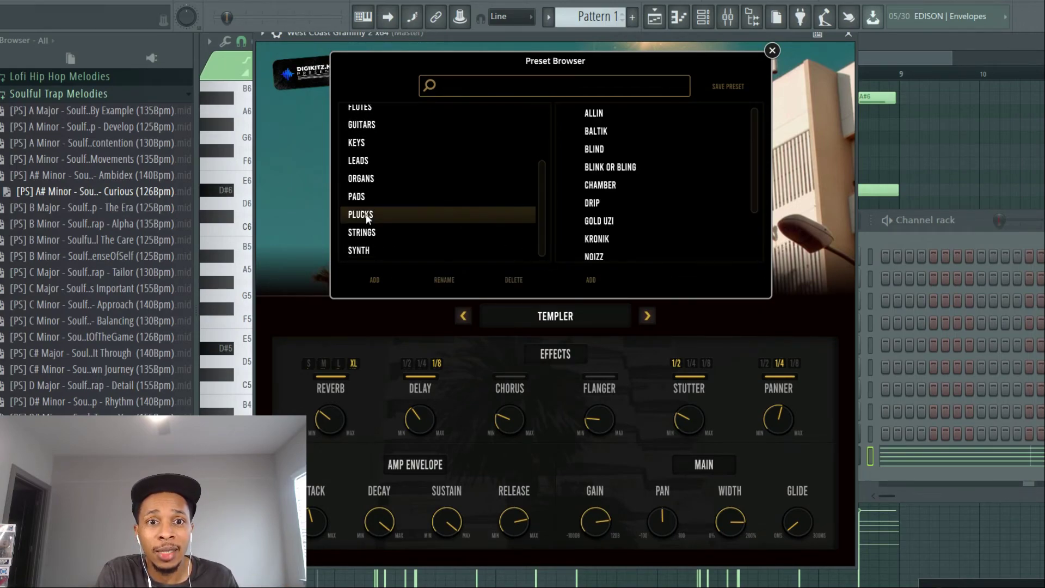
pyautogui.click(593, 112)
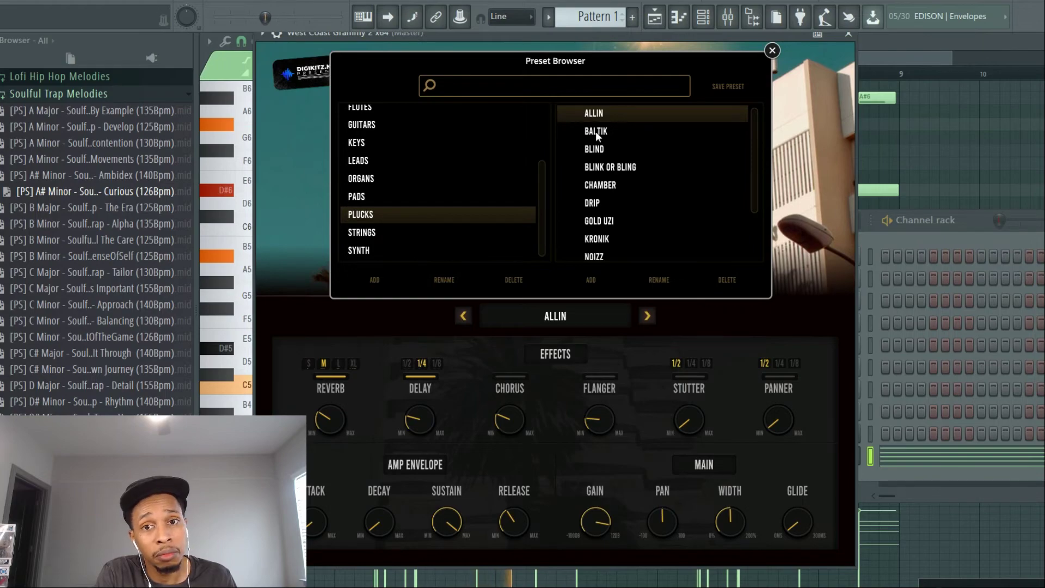
pyautogui.click(595, 131)
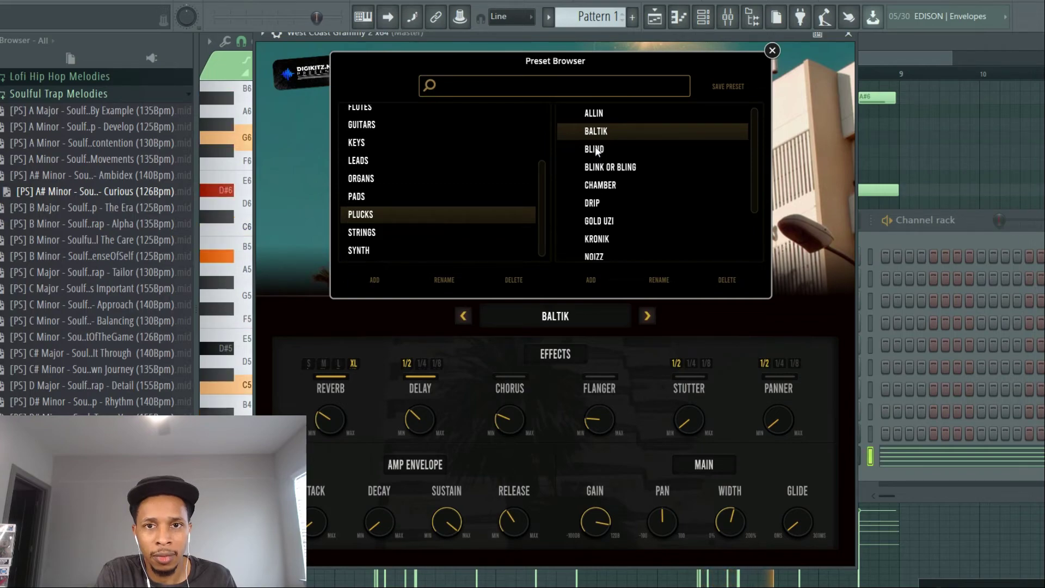
pyautogui.click(593, 148)
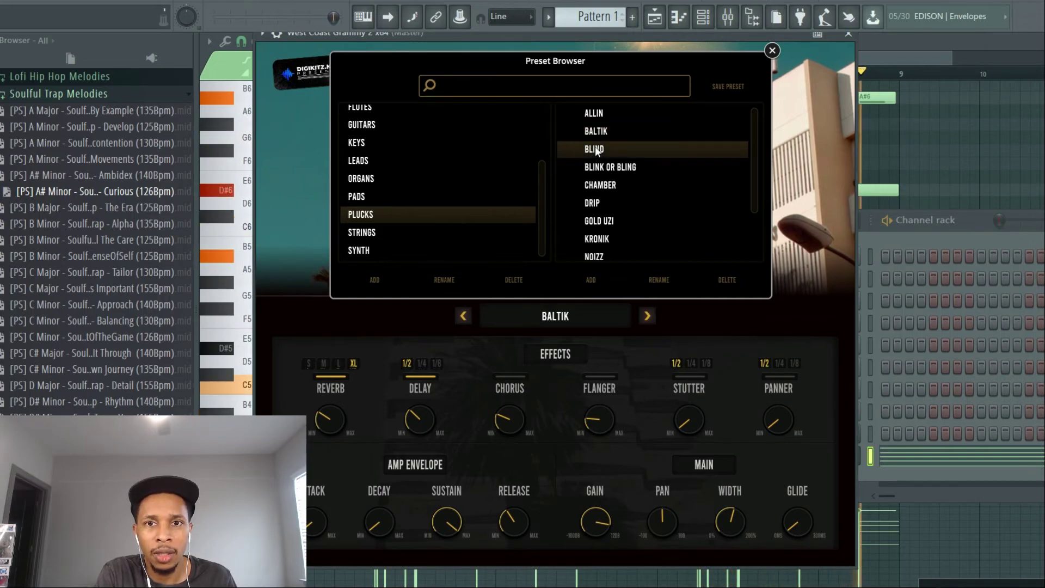
pyautogui.click(594, 148)
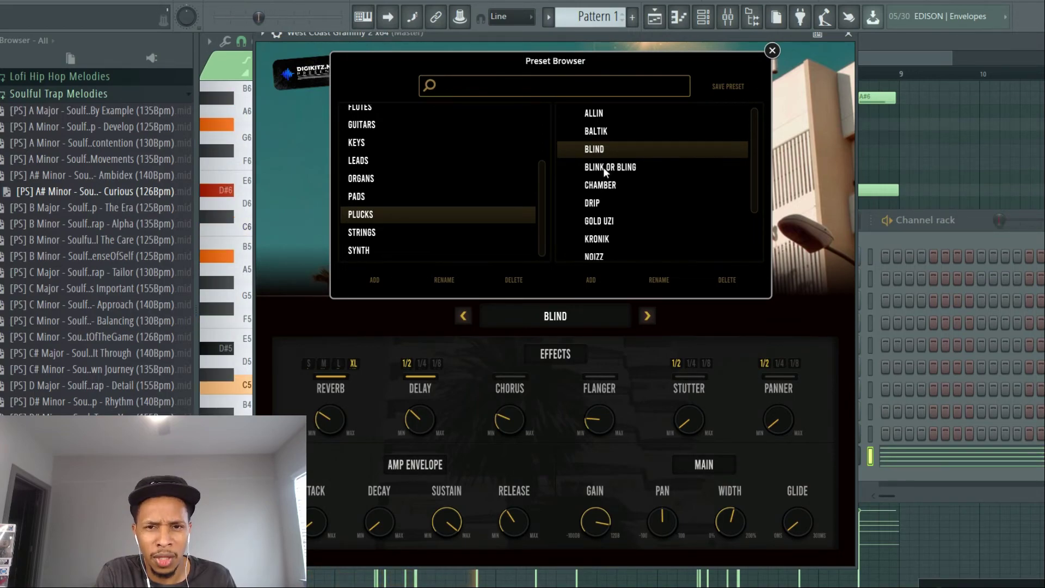
pyautogui.click(609, 166)
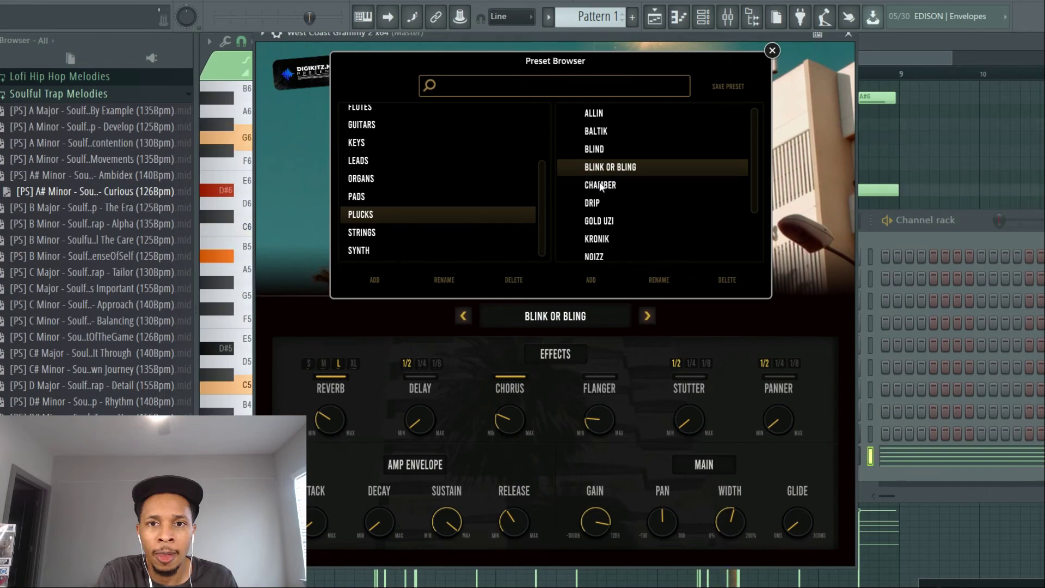
pyautogui.click(600, 184)
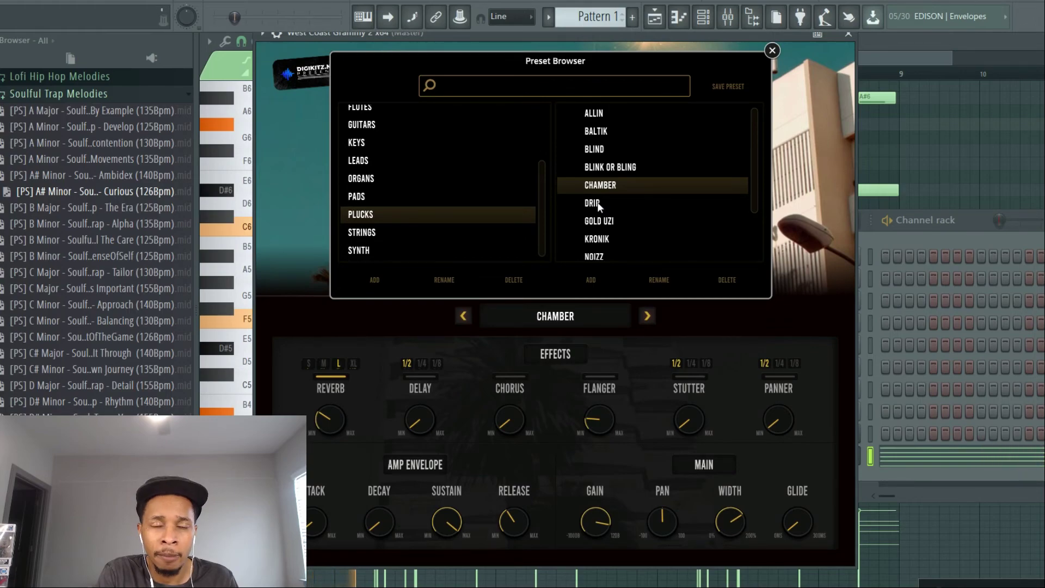
pyautogui.click(594, 203)
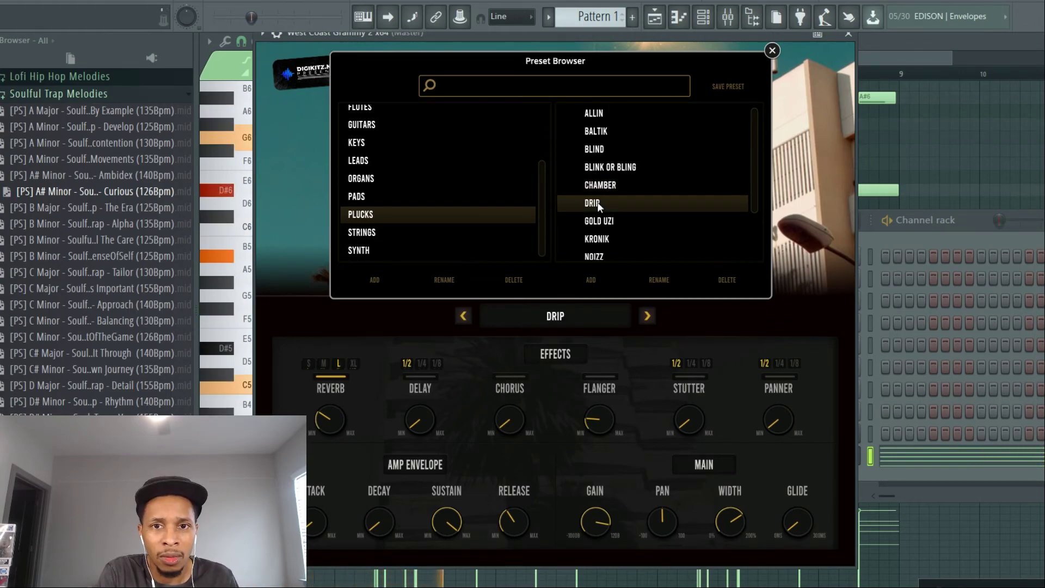
pyautogui.moveTo(322, 91)
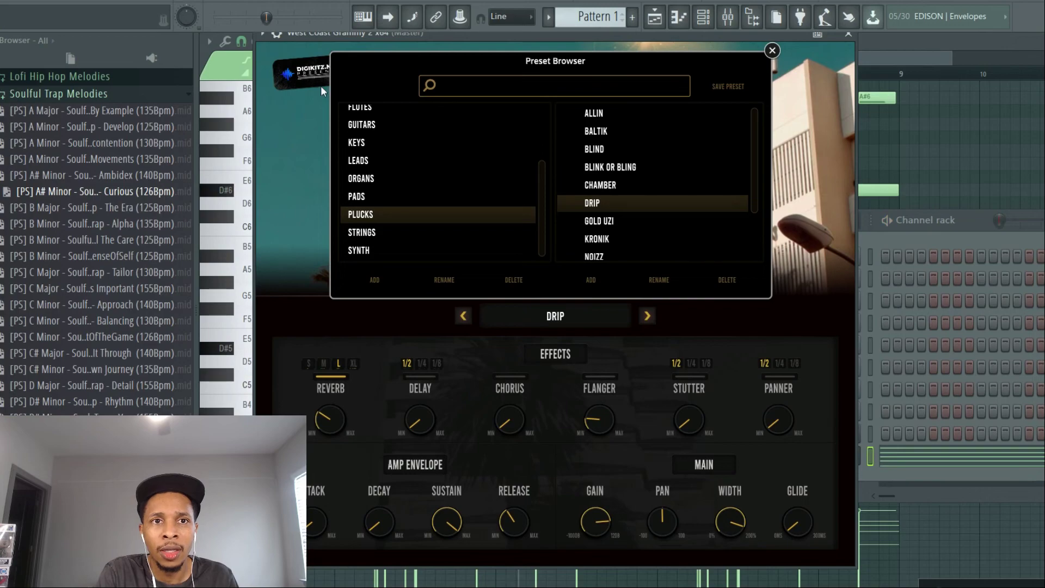
pyautogui.moveTo(399, 194)
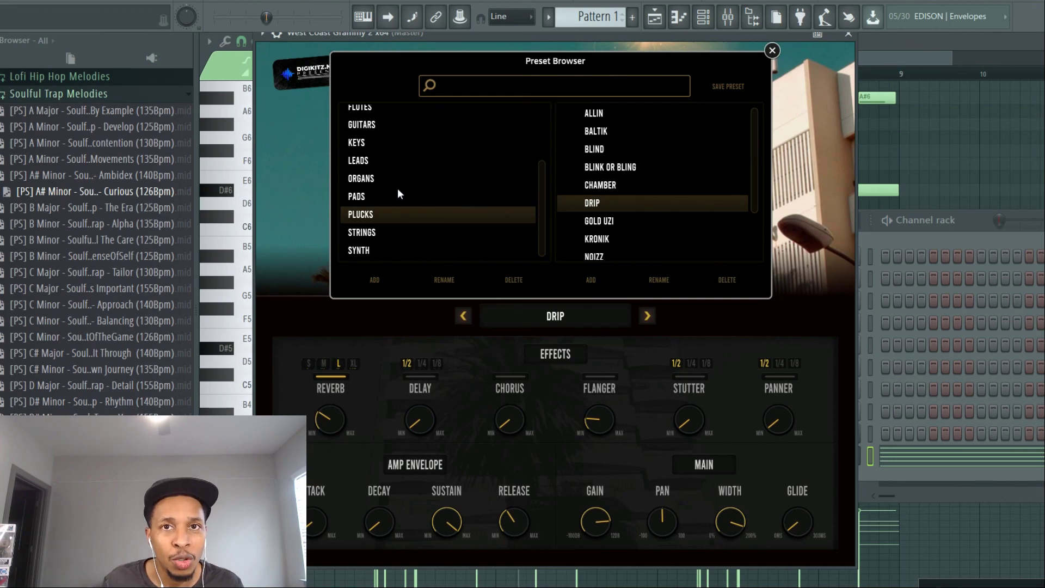
pyautogui.moveTo(436, 180)
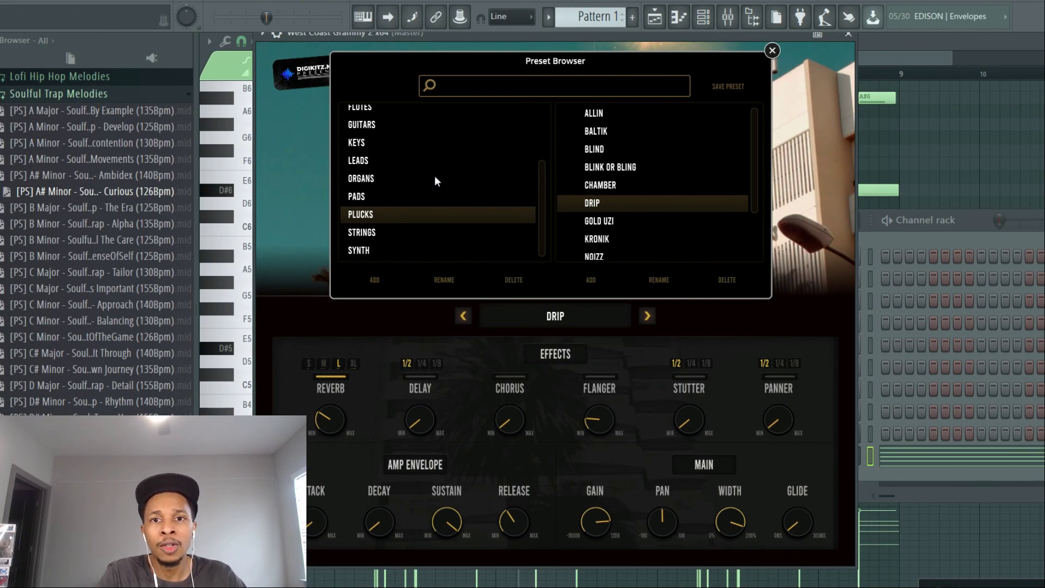
pyautogui.moveTo(600, 154)
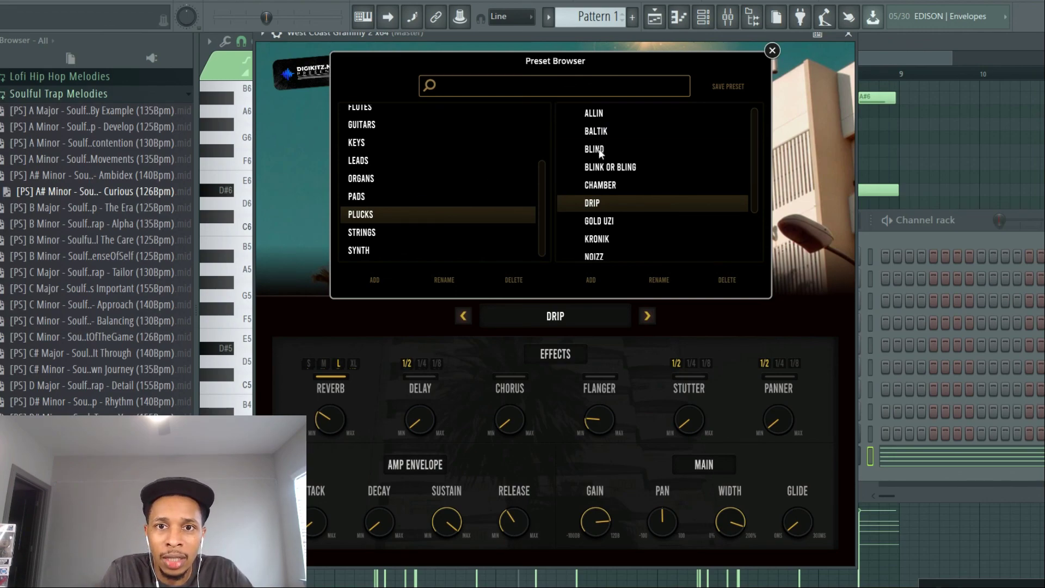
# Reload the BLIND pluck preset in place of DRIP.
pyautogui.click(593, 149)
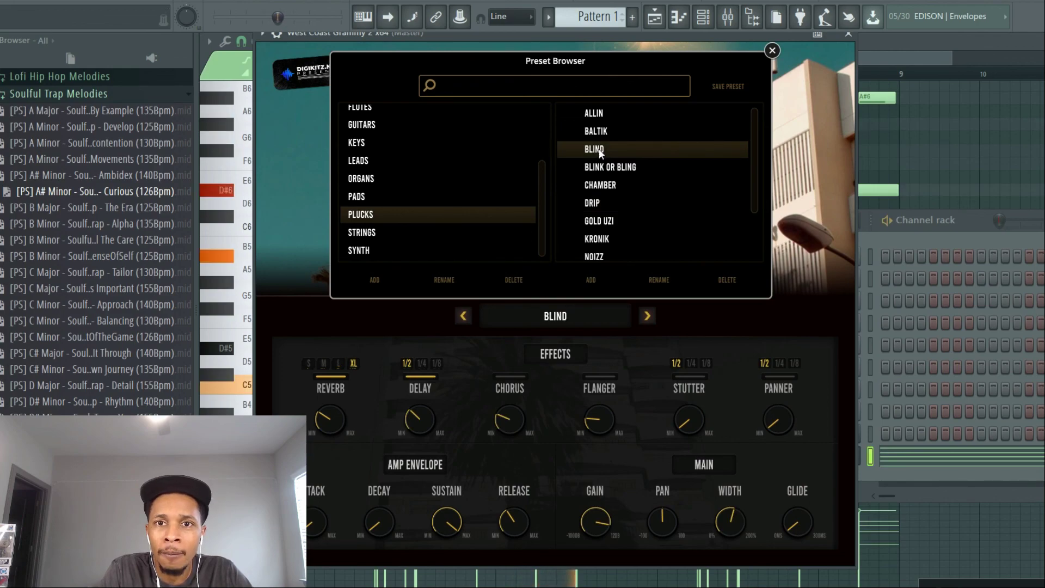